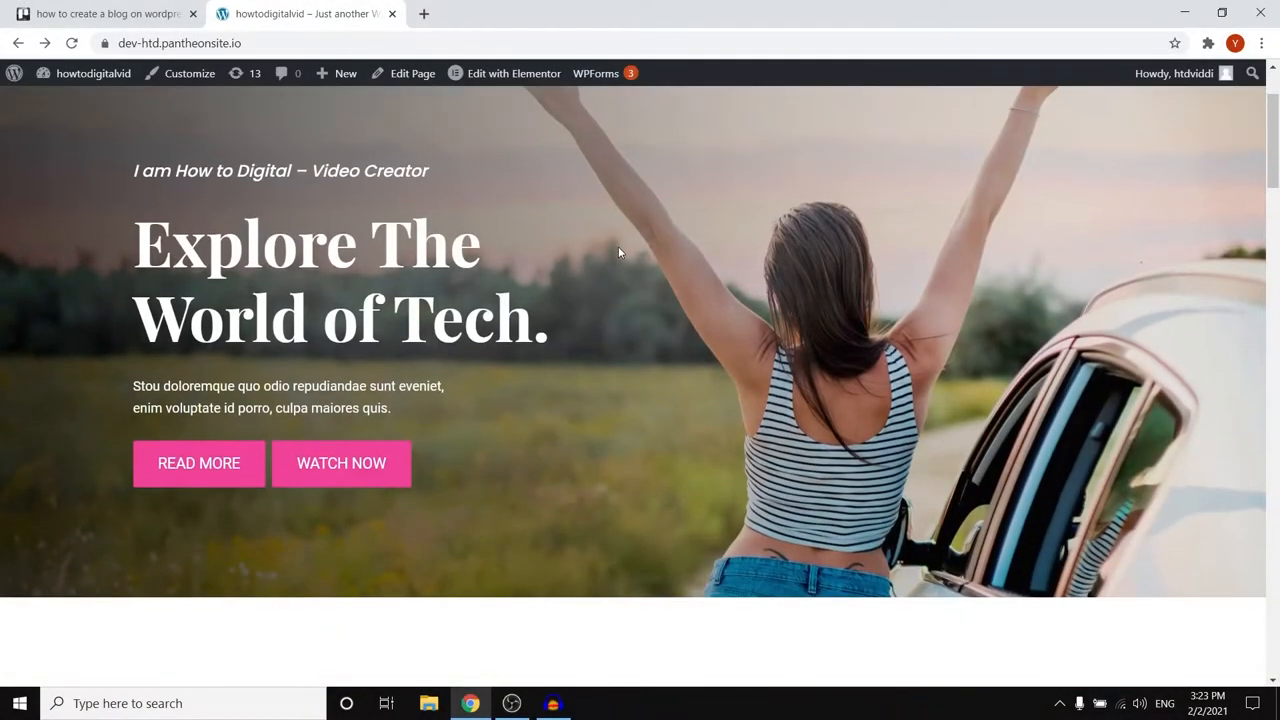
# Browse the live home page, then go to the About page from the site menu.
pyautogui.scroll(-3)
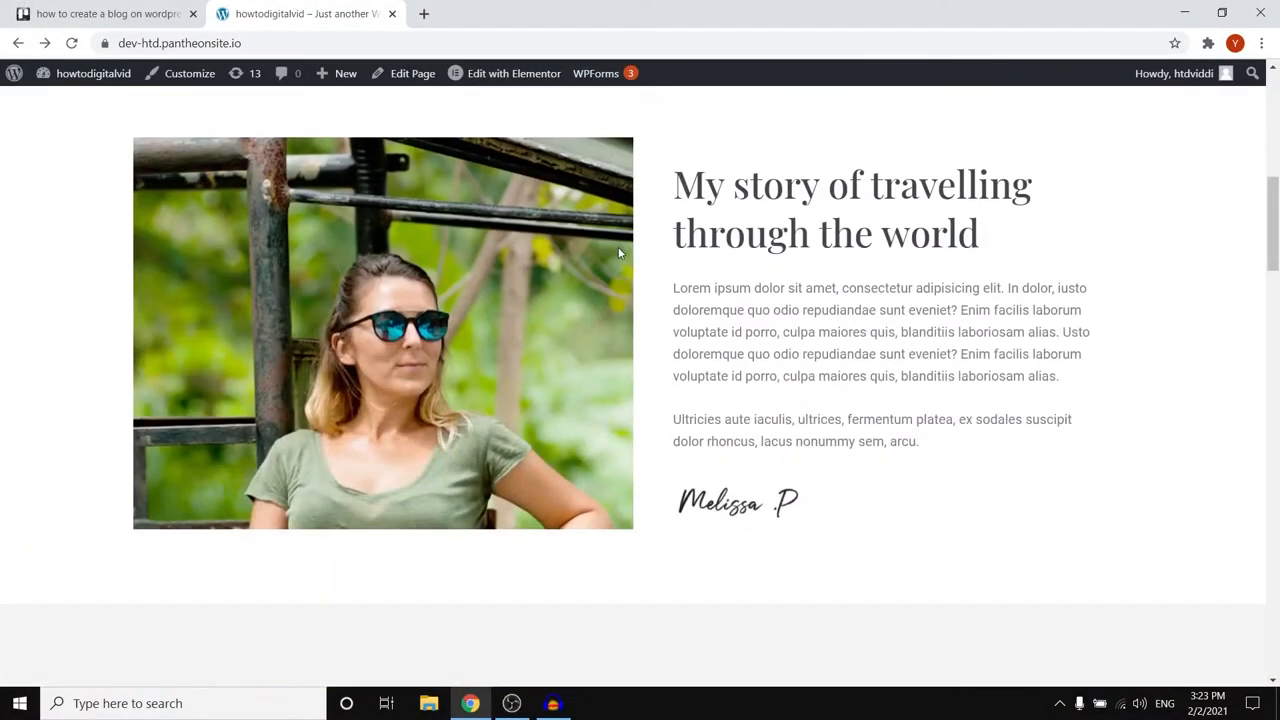
pyautogui.scroll(-3)
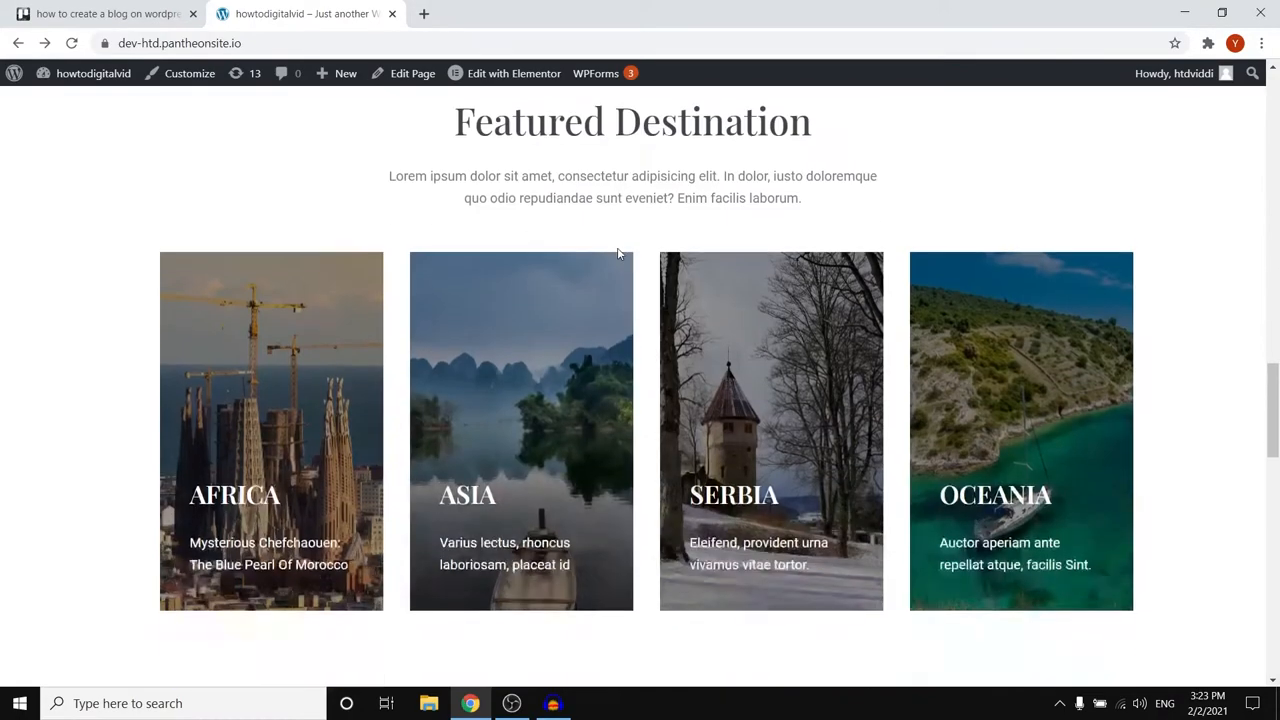
pyautogui.scroll(-3)
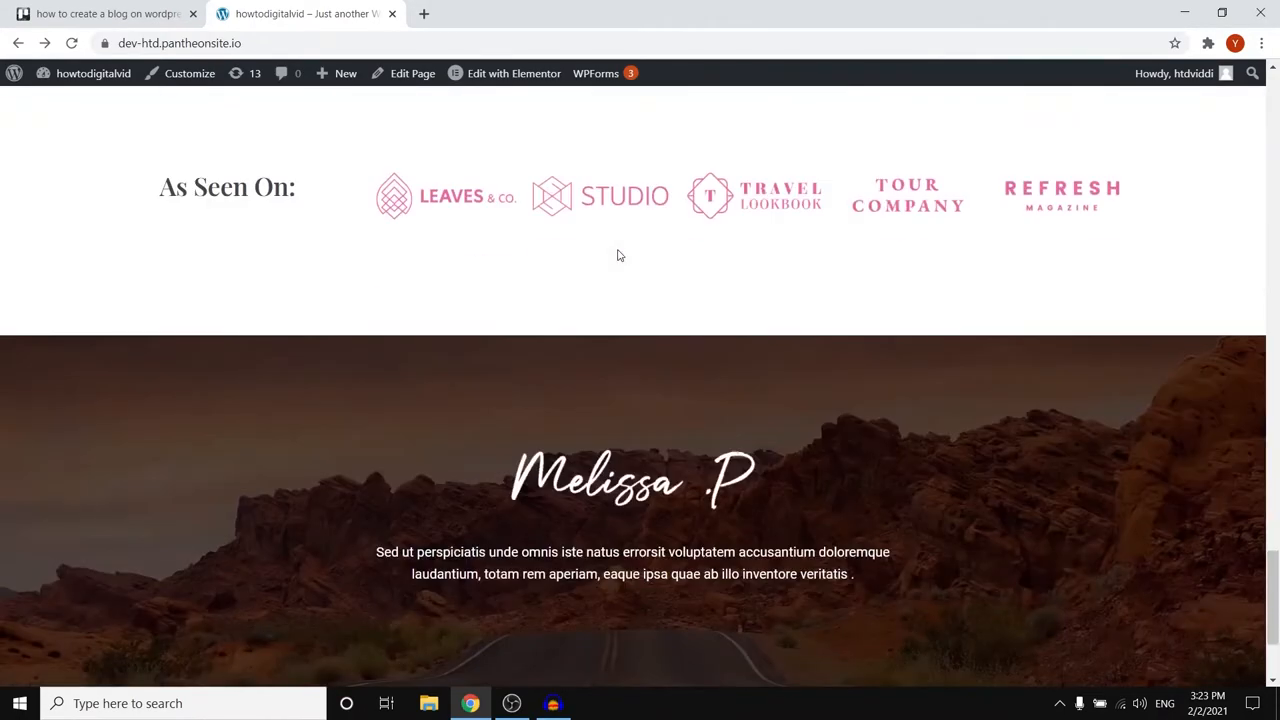
pyautogui.scroll(3)
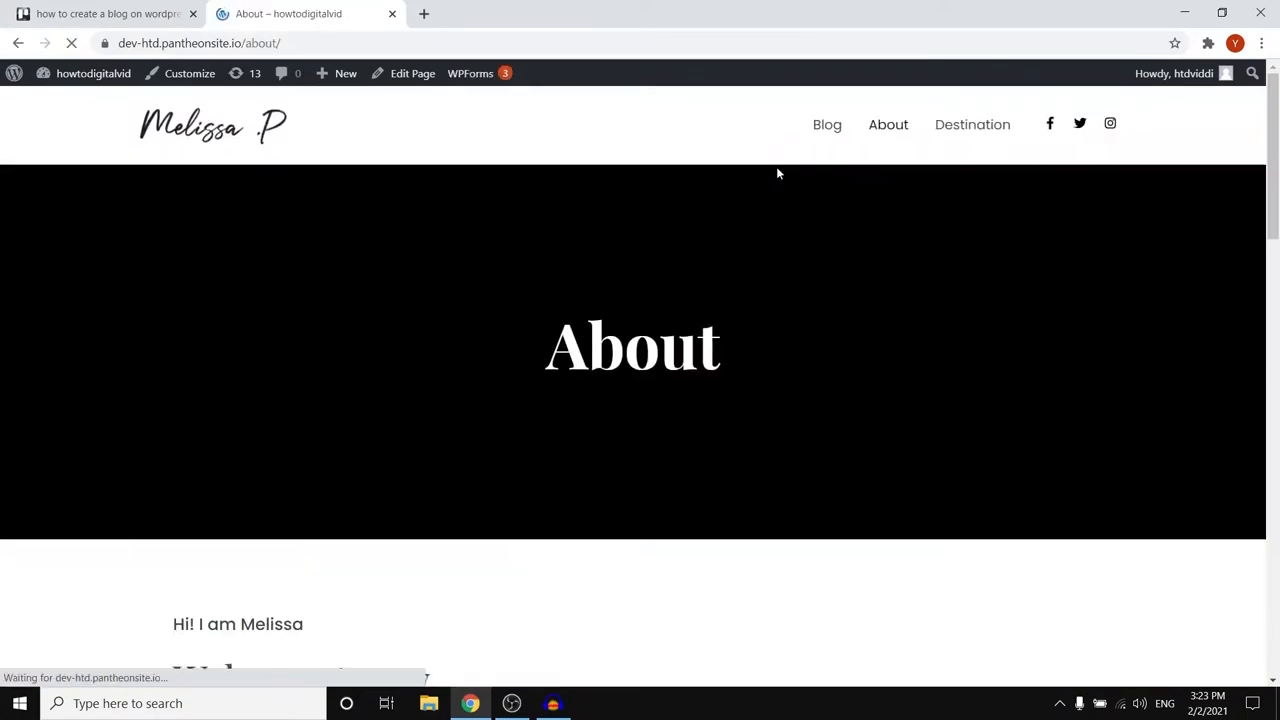
pyautogui.scroll(-3)
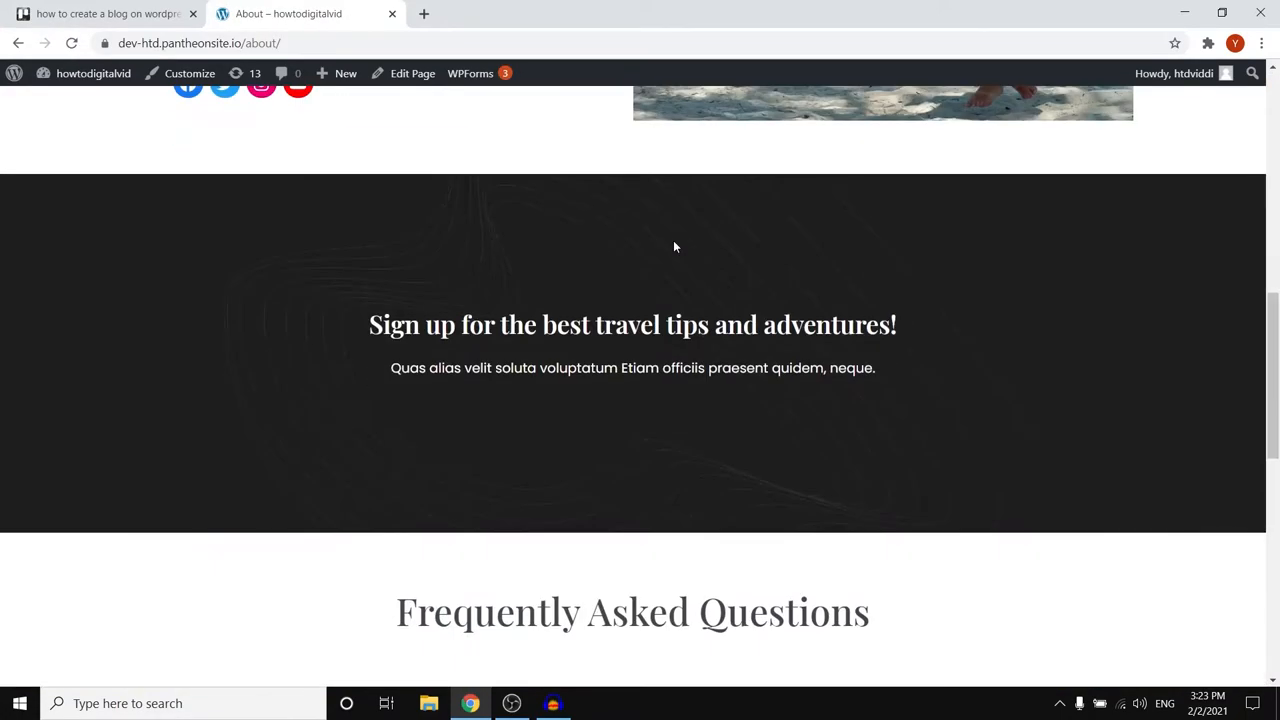
pyautogui.scroll(3)
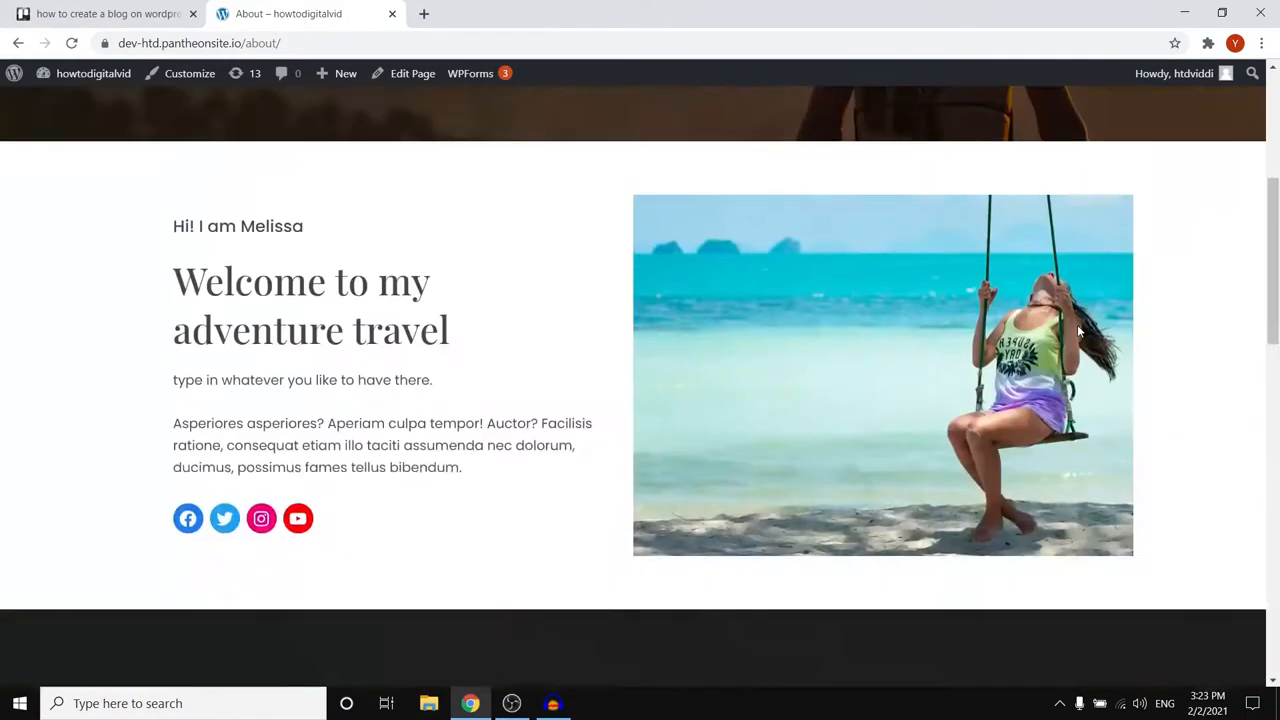
pyautogui.click(968, 124)
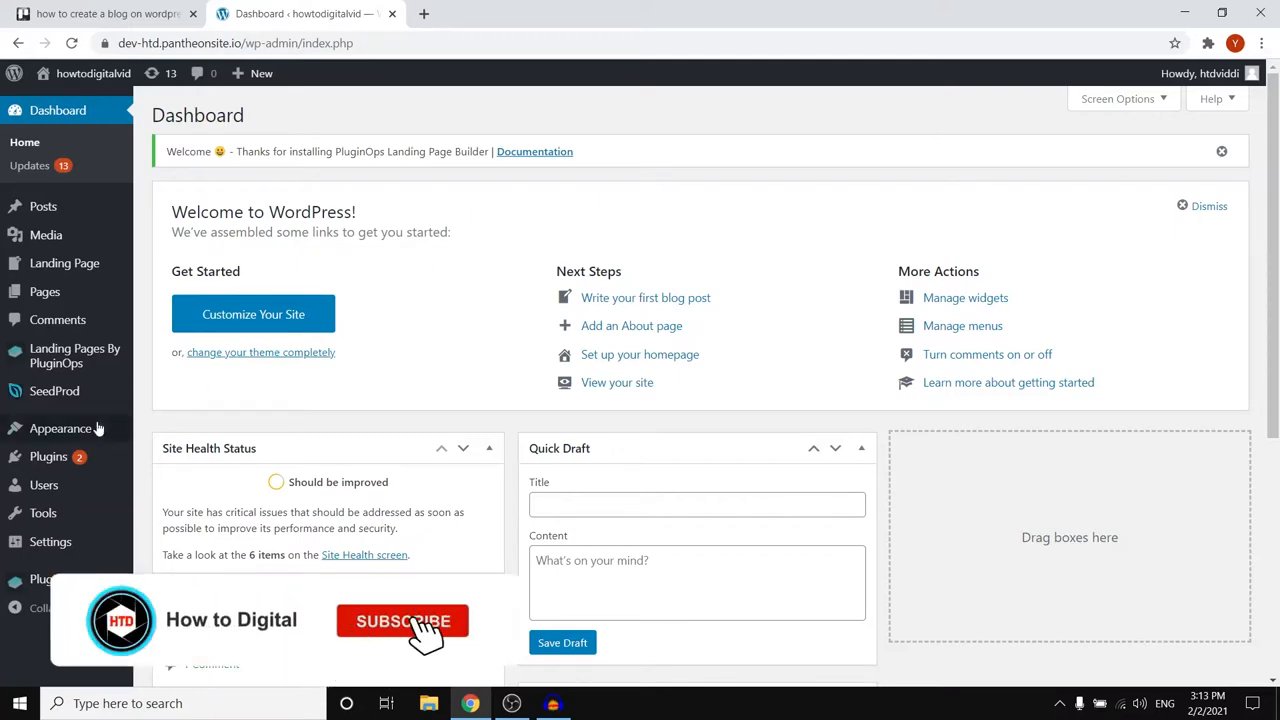
# From Plugins > Add New, search 'astra' and install and activate Starter Templates.
pyautogui.click(48, 456)
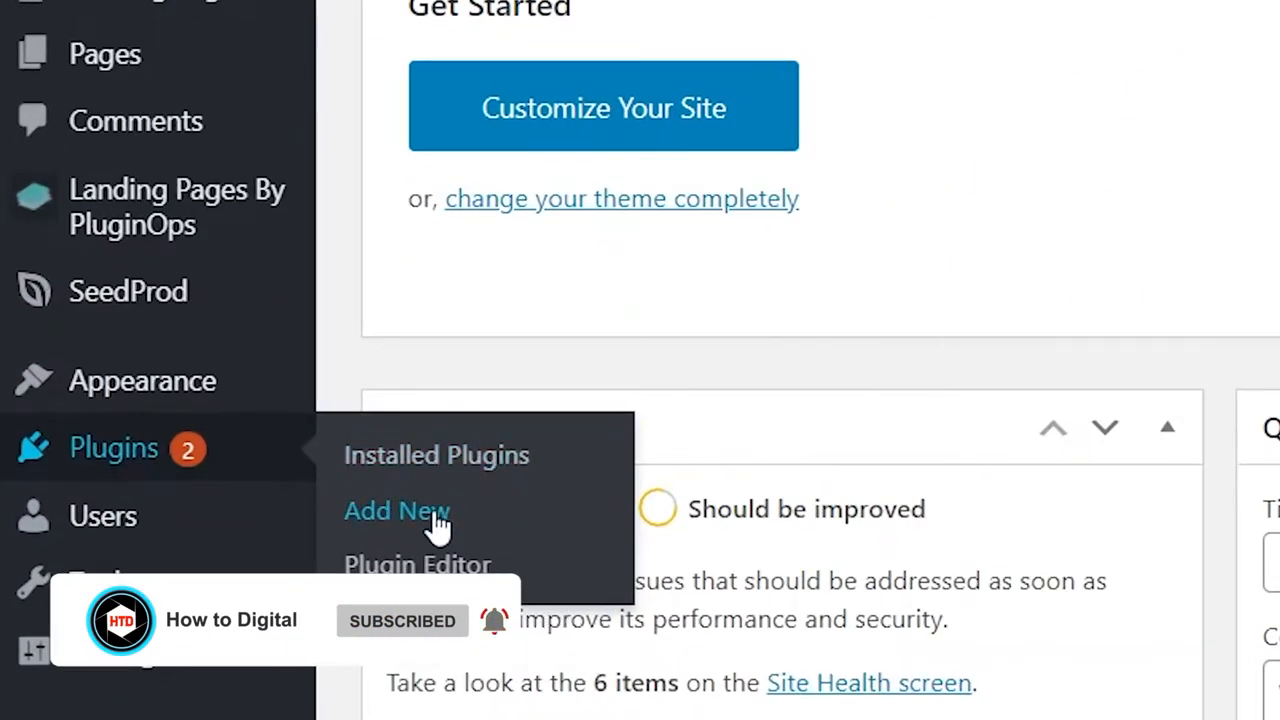
pyautogui.click(396, 512)
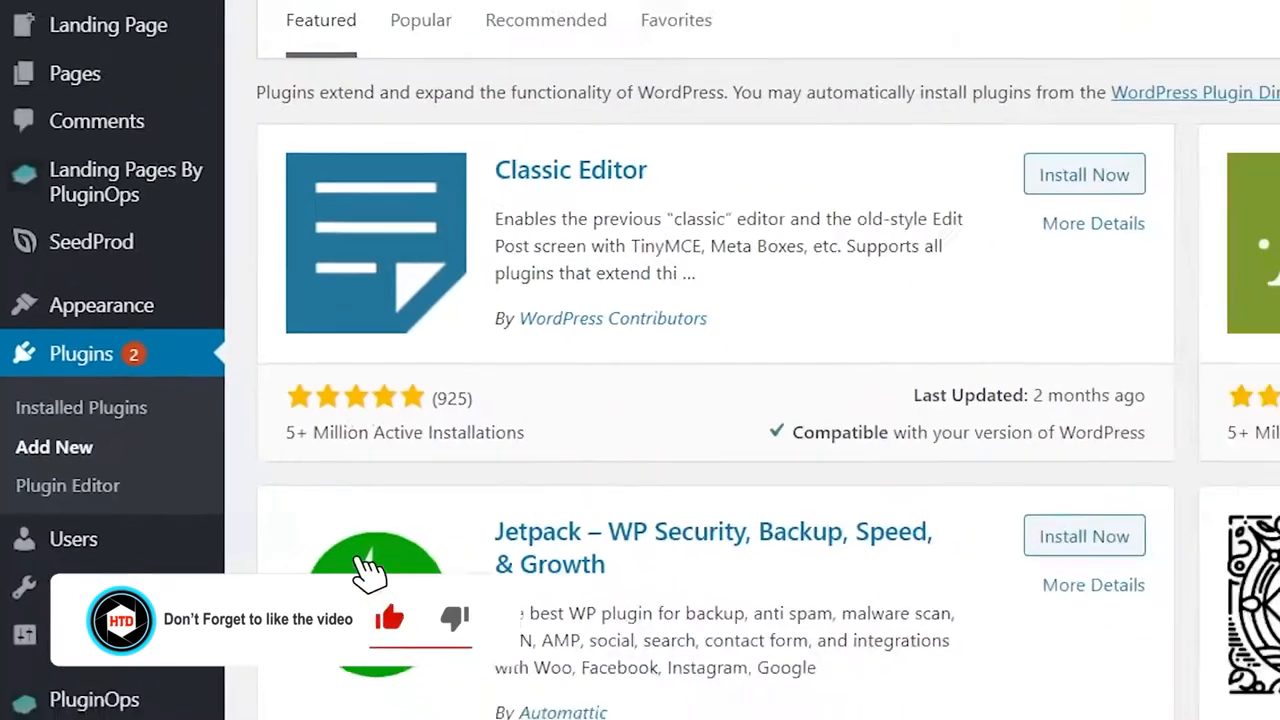
pyautogui.write('astra')
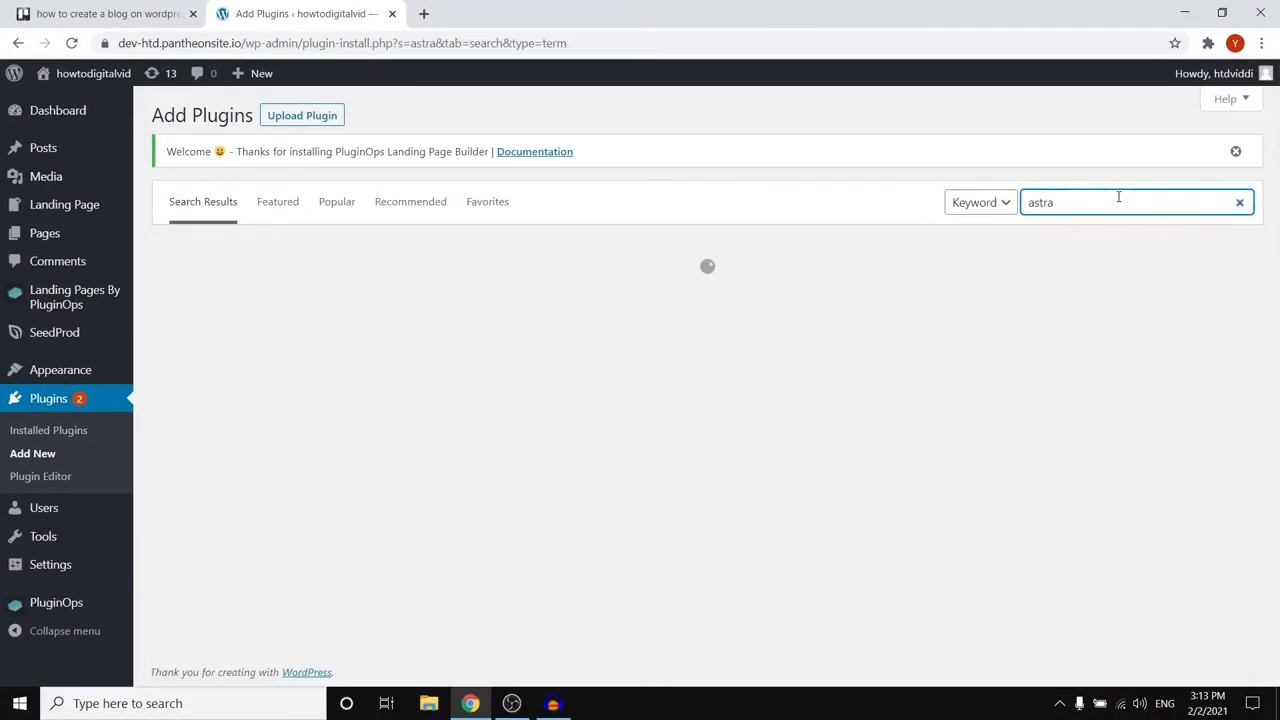
pyautogui.press('Return')
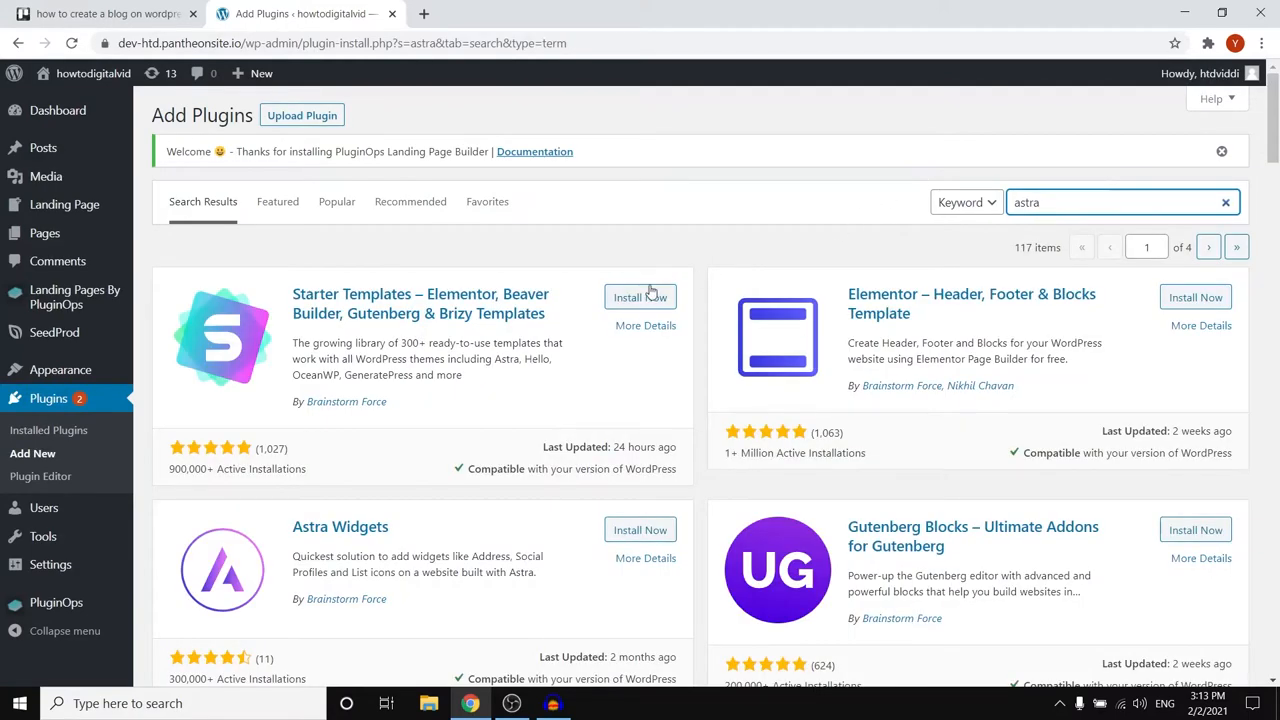
pyautogui.moveTo(564, 300)
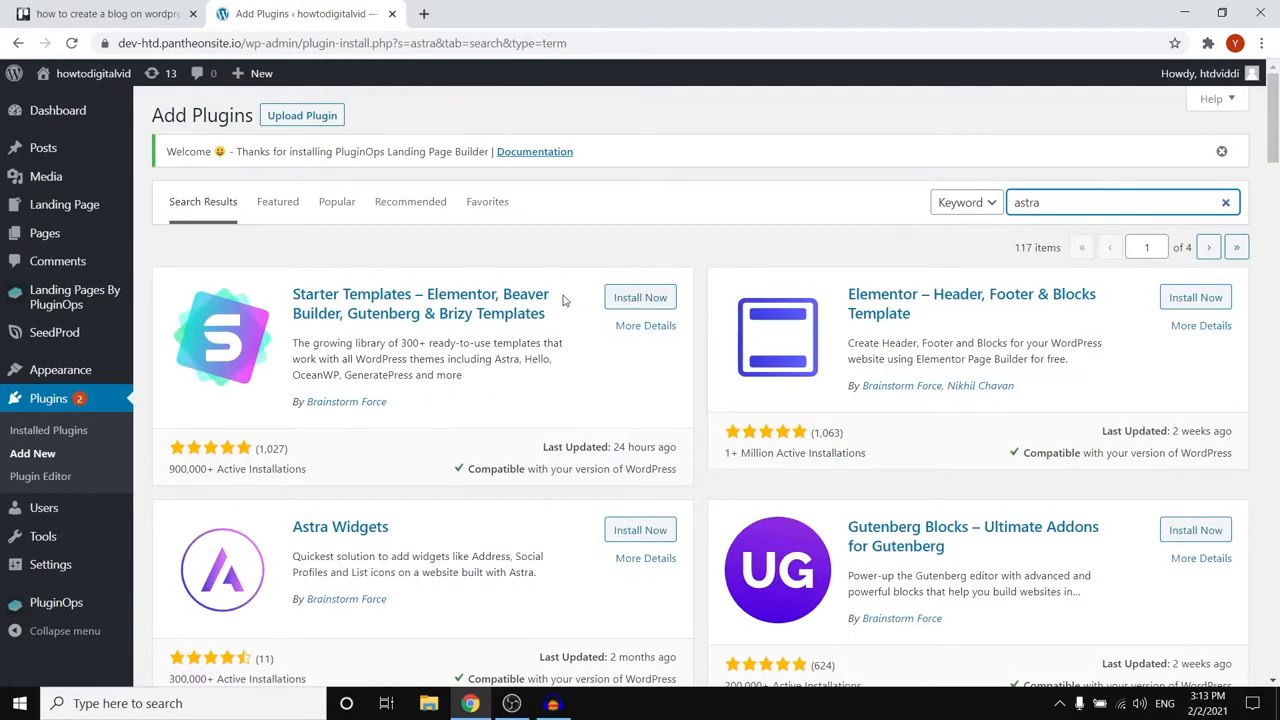
pyautogui.click(640, 296)
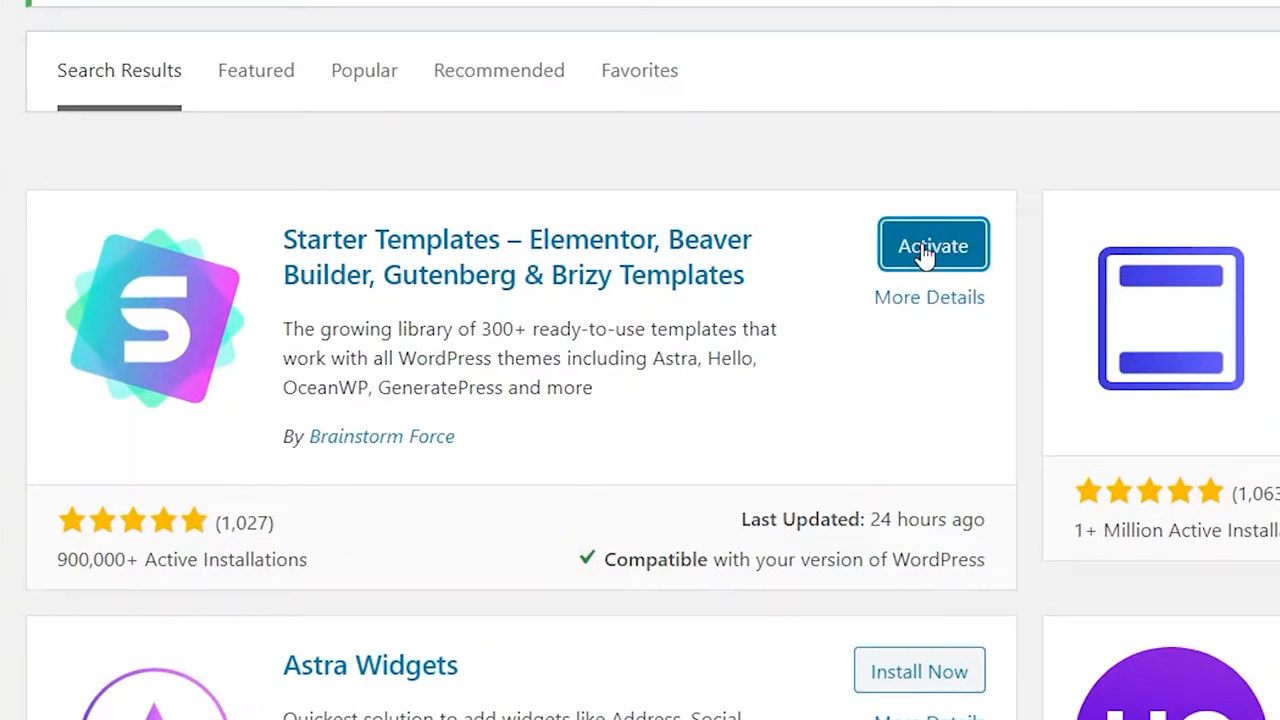
pyautogui.click(932, 244)
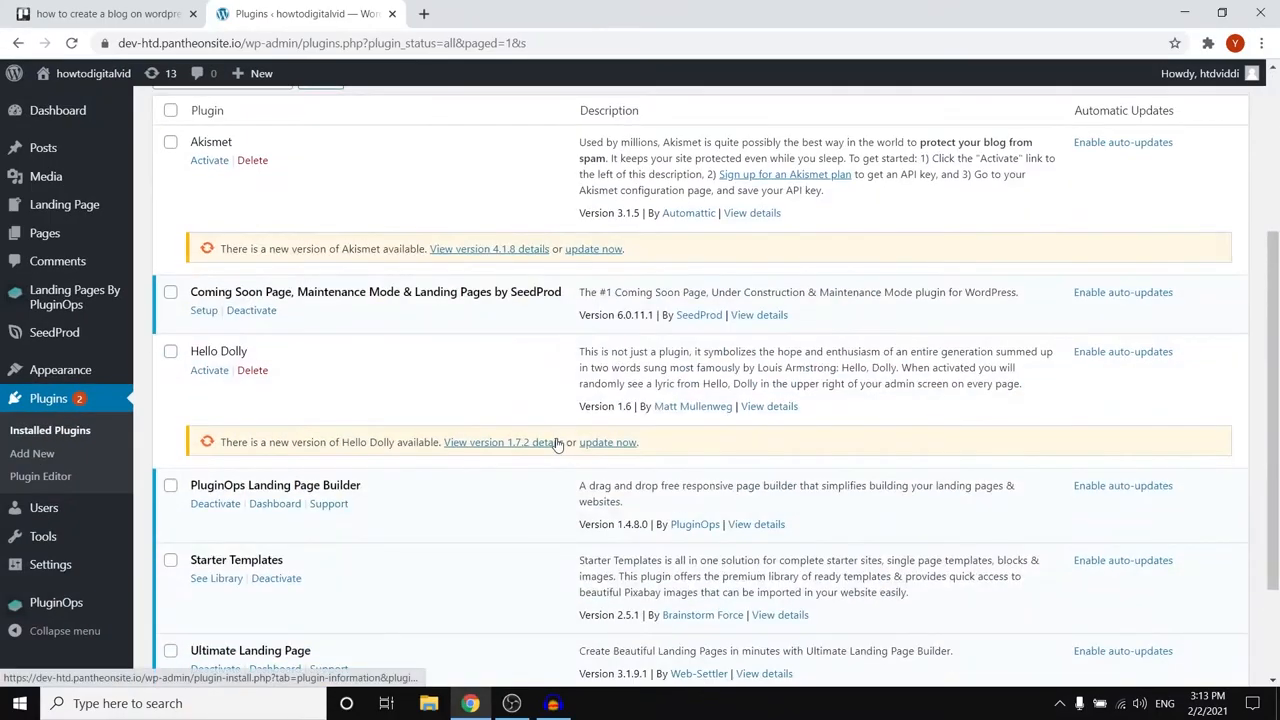
# Open the Starter Templates library via See Library and choose the Elementor page builder.
pyautogui.scroll(-3)
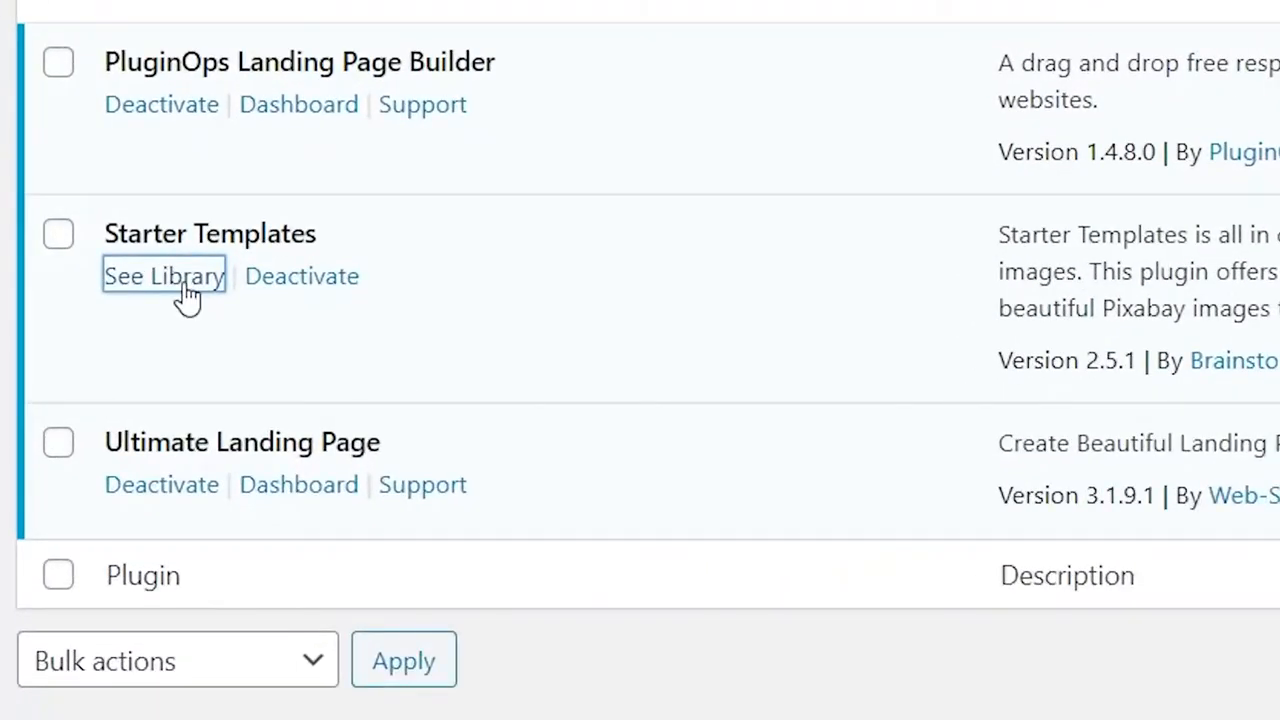
pyautogui.click(164, 276)
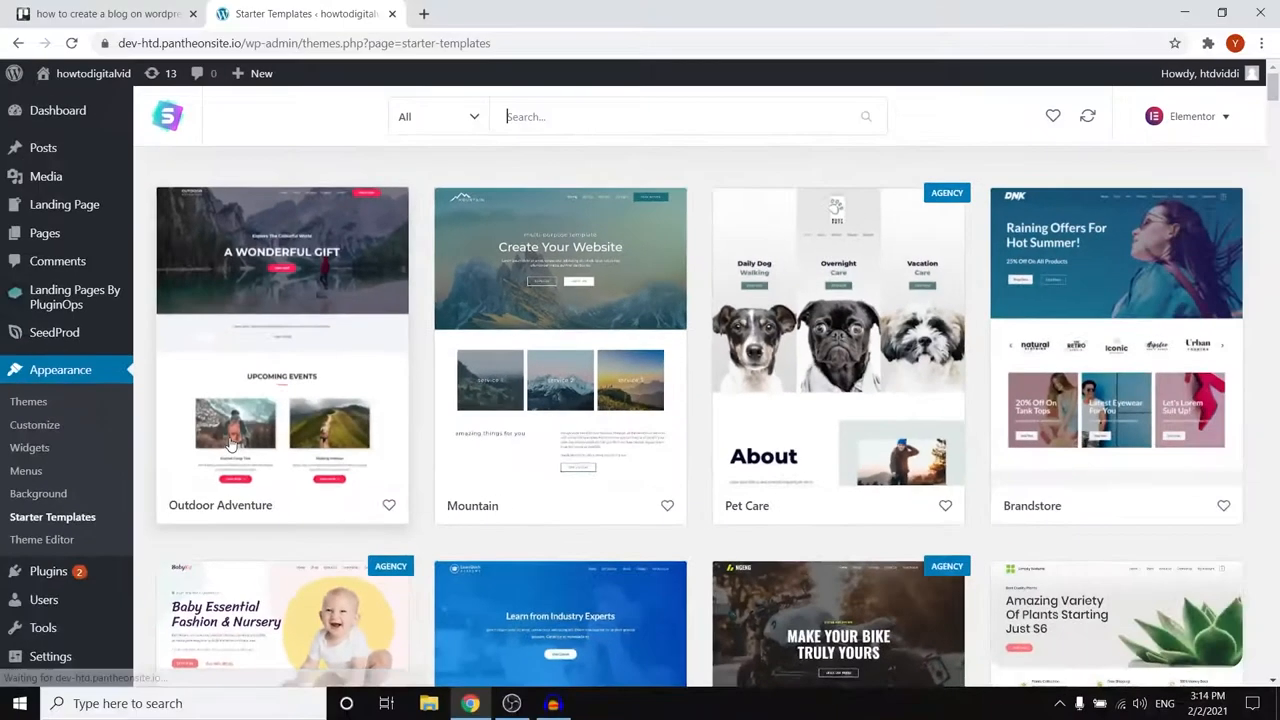
pyautogui.scroll(-3)
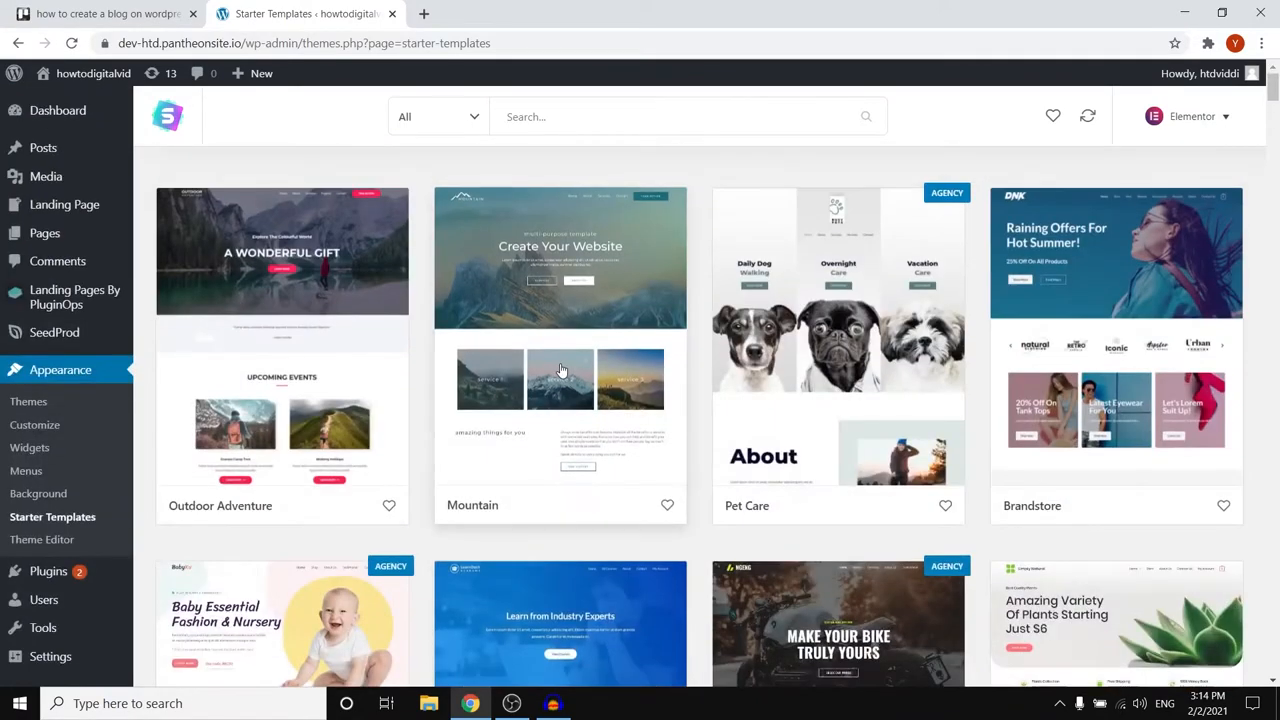
pyautogui.click(1198, 116)
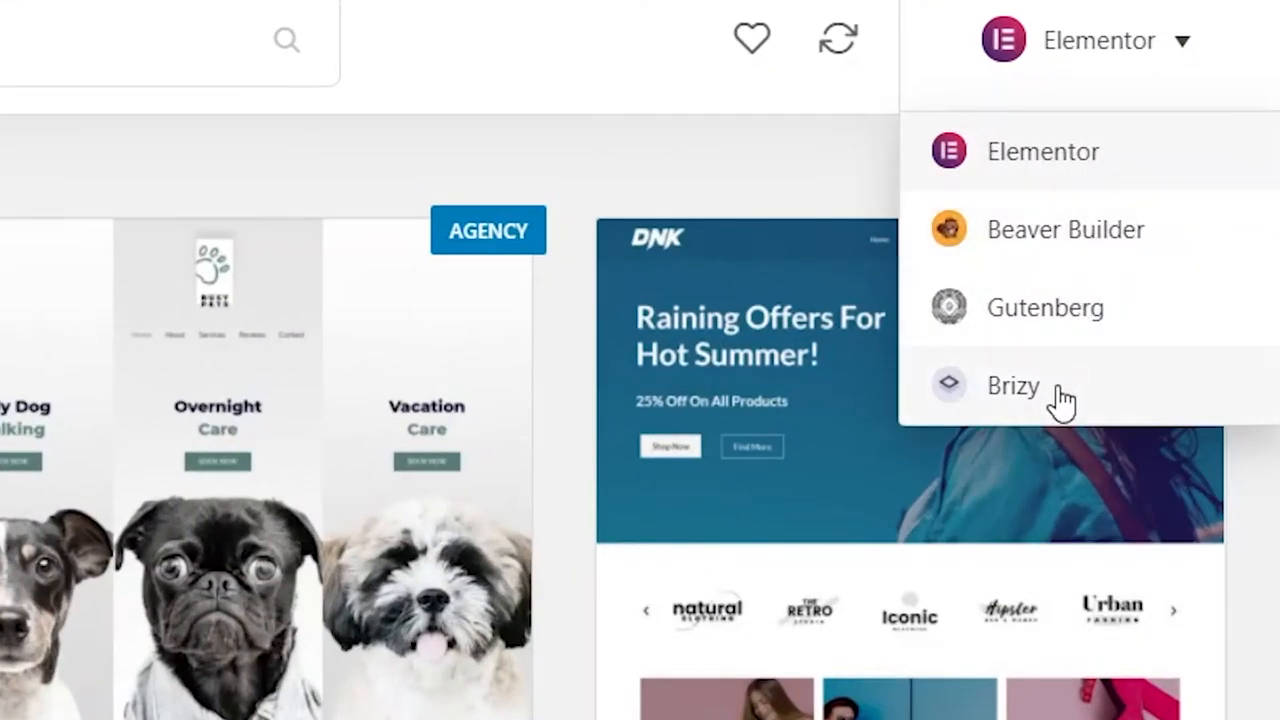
pyautogui.moveTo(1016, 200)
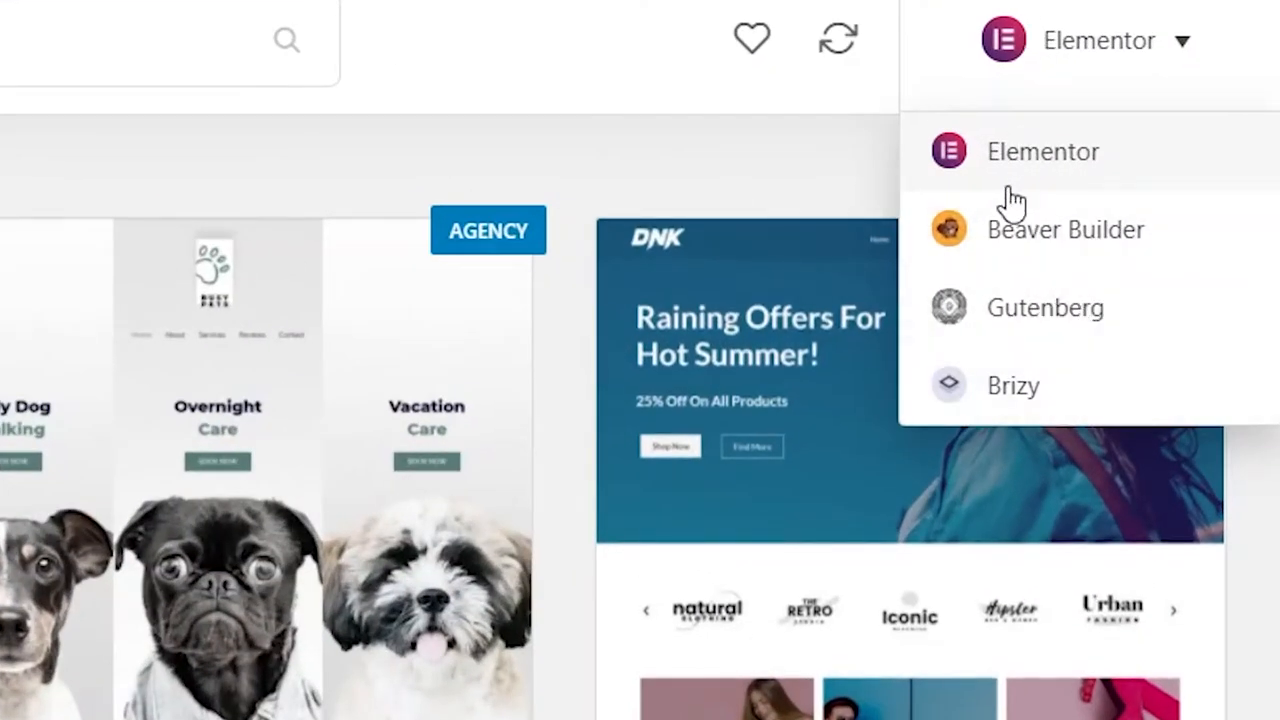
pyautogui.moveTo(496, 50)
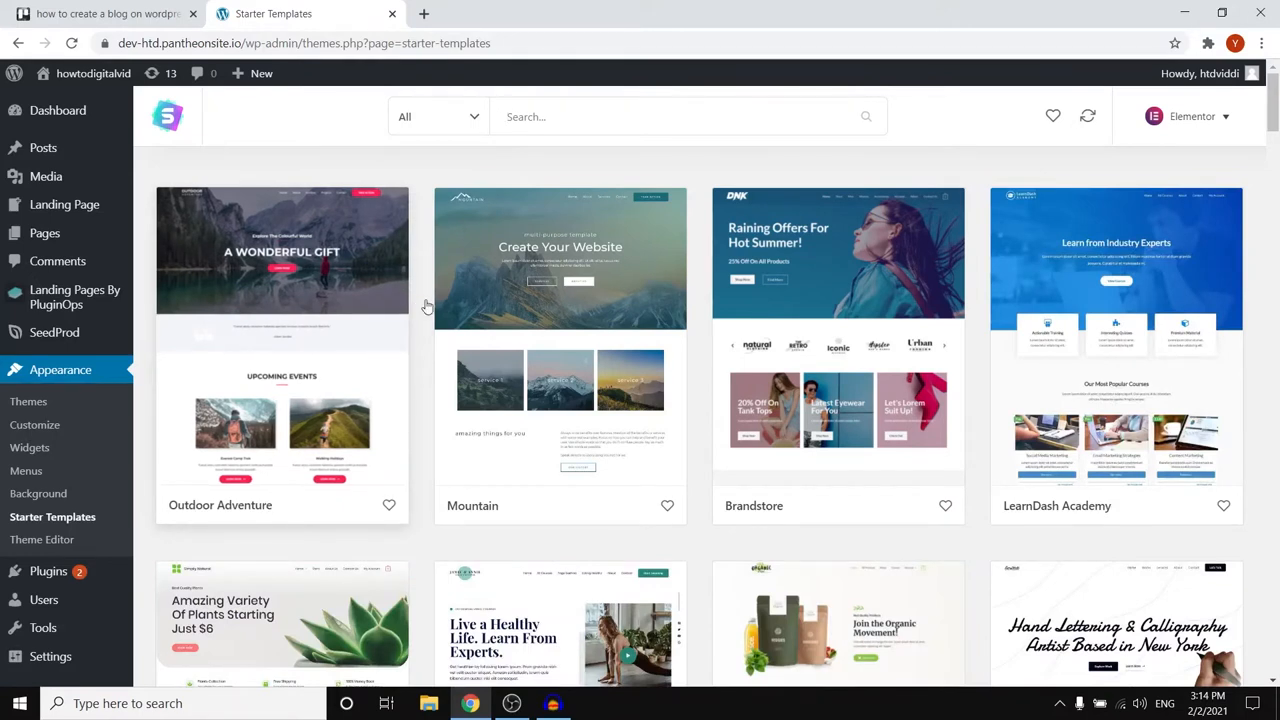
# Switch the template library's page builder to Beaver Builder.
pyautogui.click(436, 116)
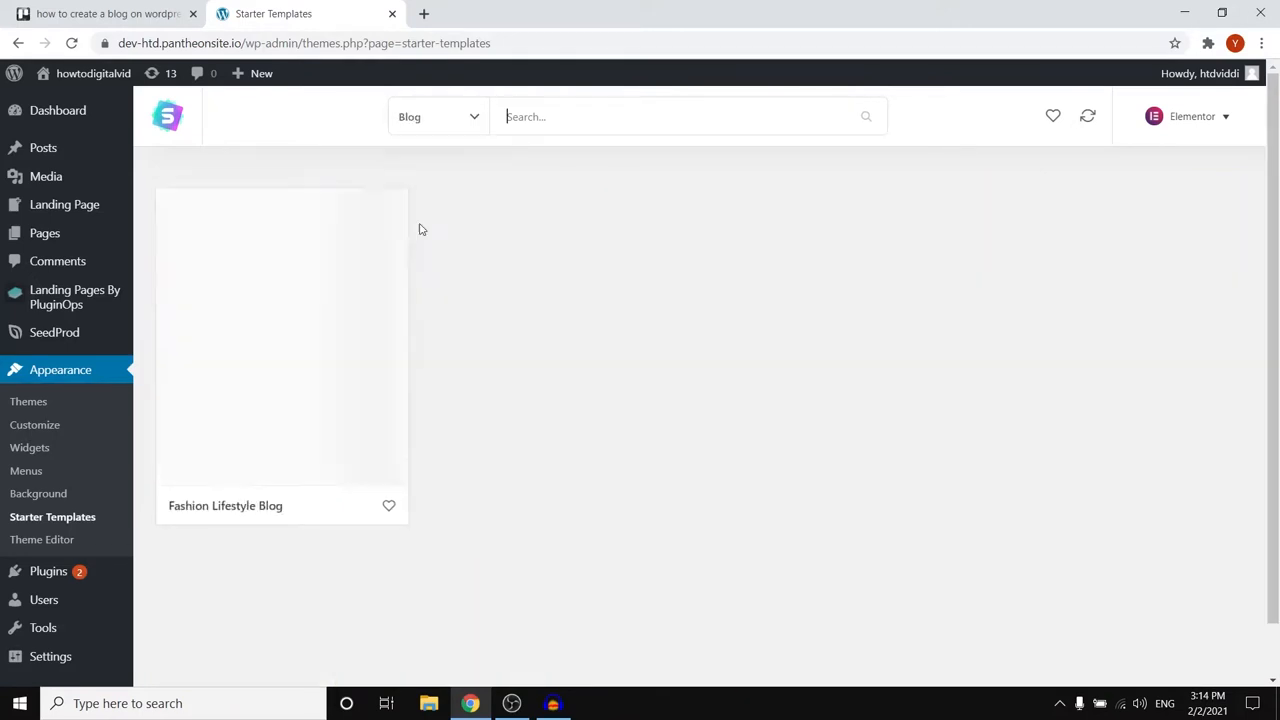
pyautogui.click(436, 116)
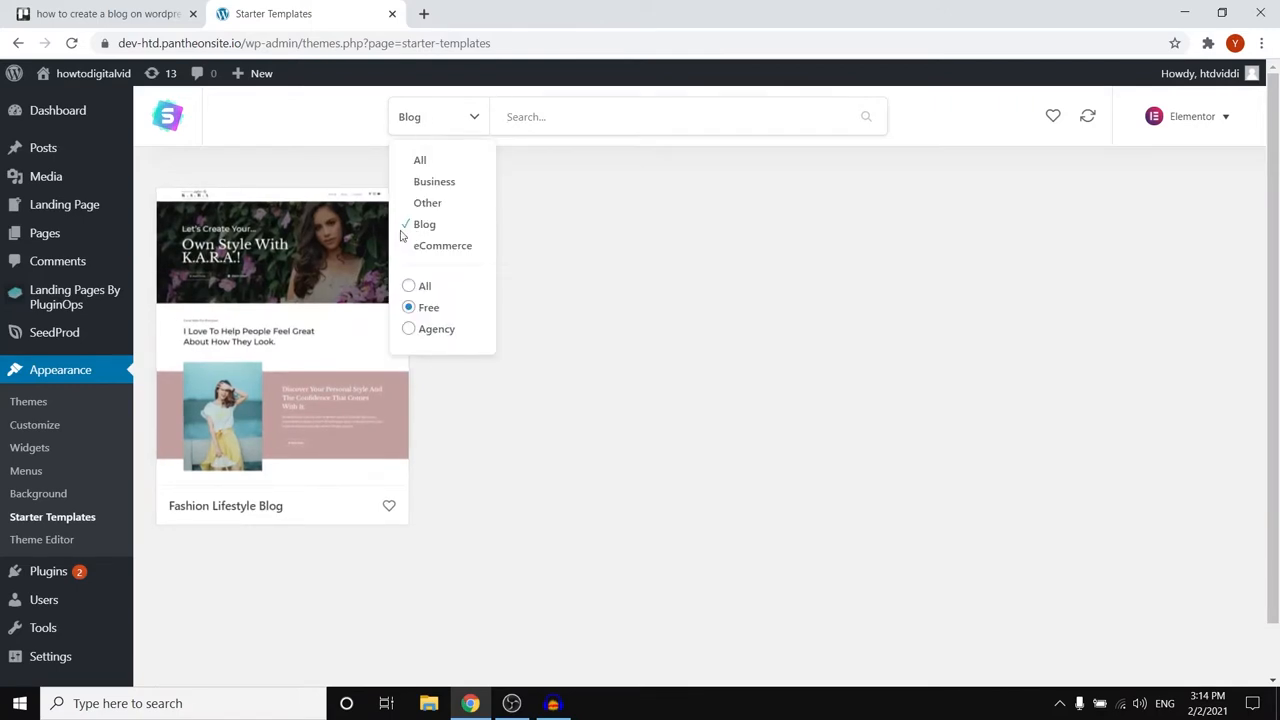
pyautogui.moveTo(328, 378)
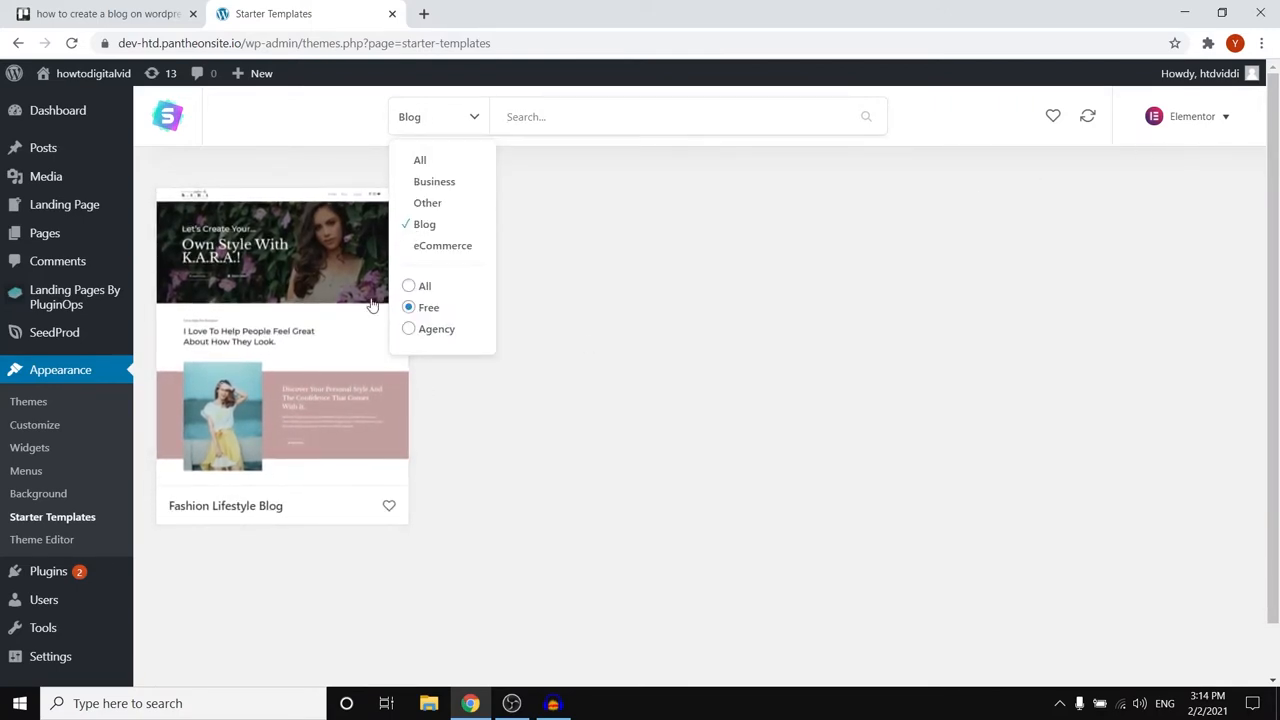
pyautogui.moveTo(268, 296)
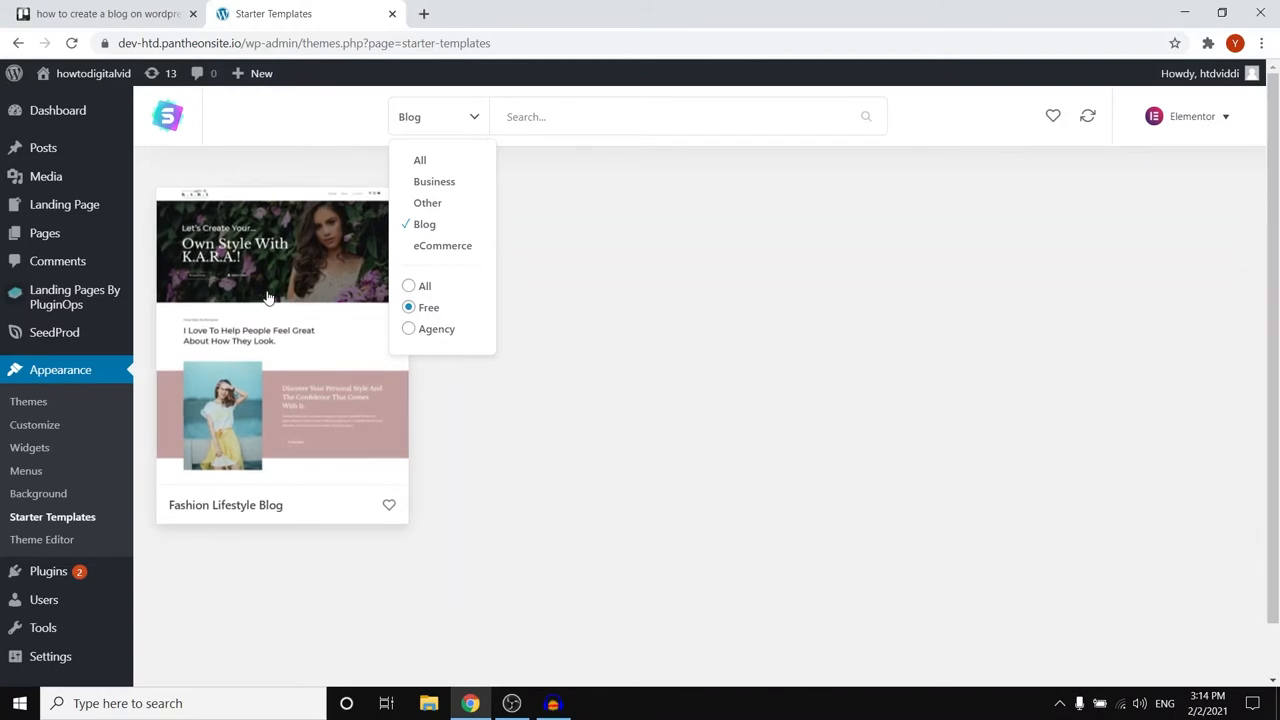
pyautogui.click(1192, 116)
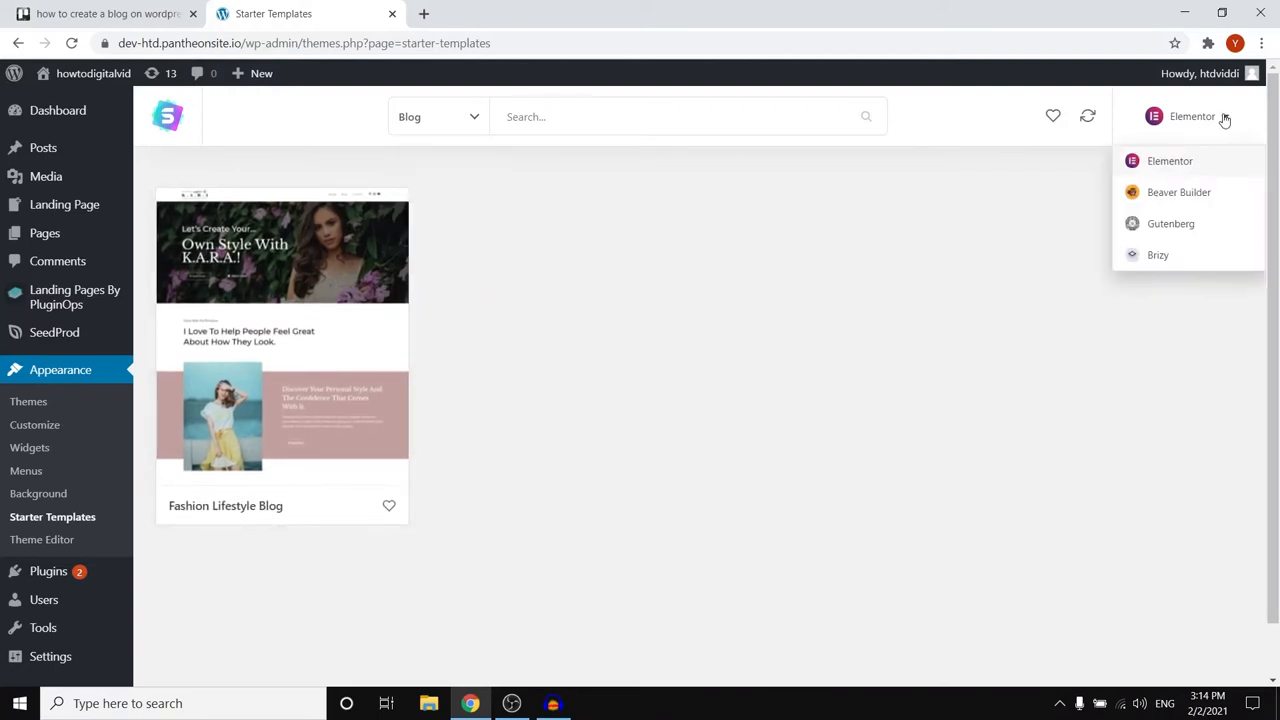
pyautogui.click(1178, 192)
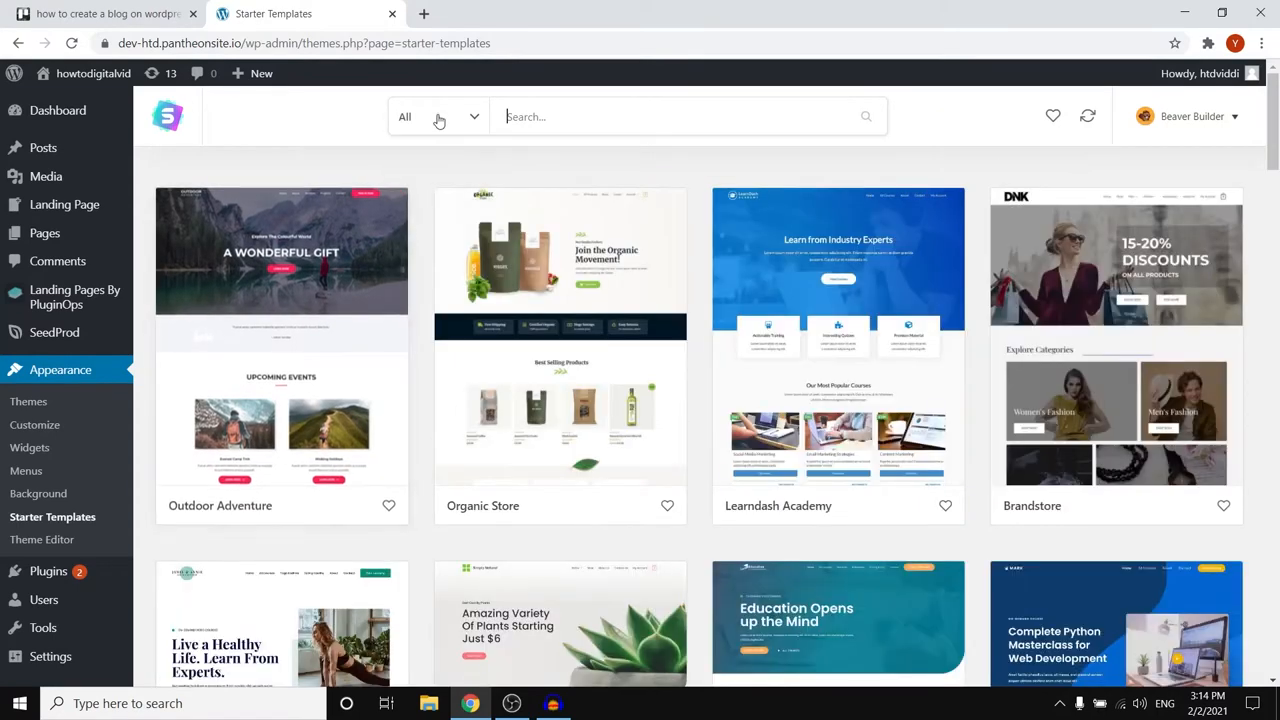
# Filter the template gallery to the Blog category and browse the results.
pyautogui.click(436, 116)
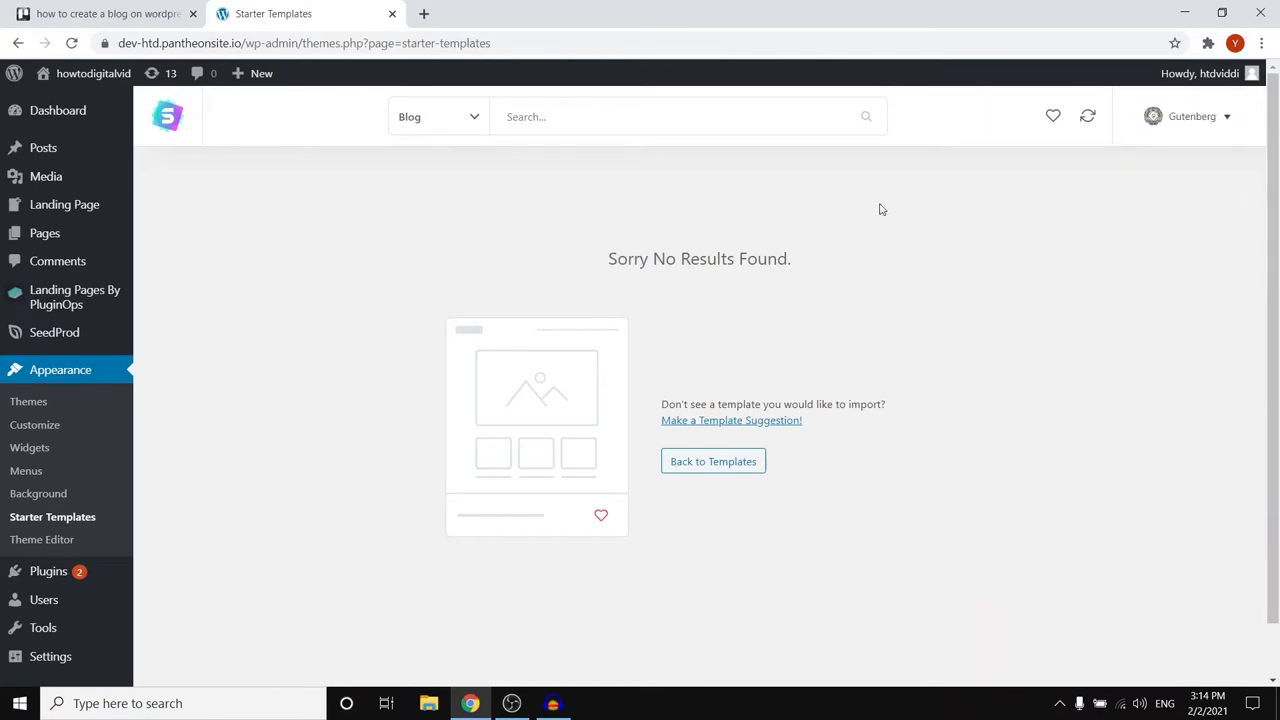
pyautogui.click(436, 116)
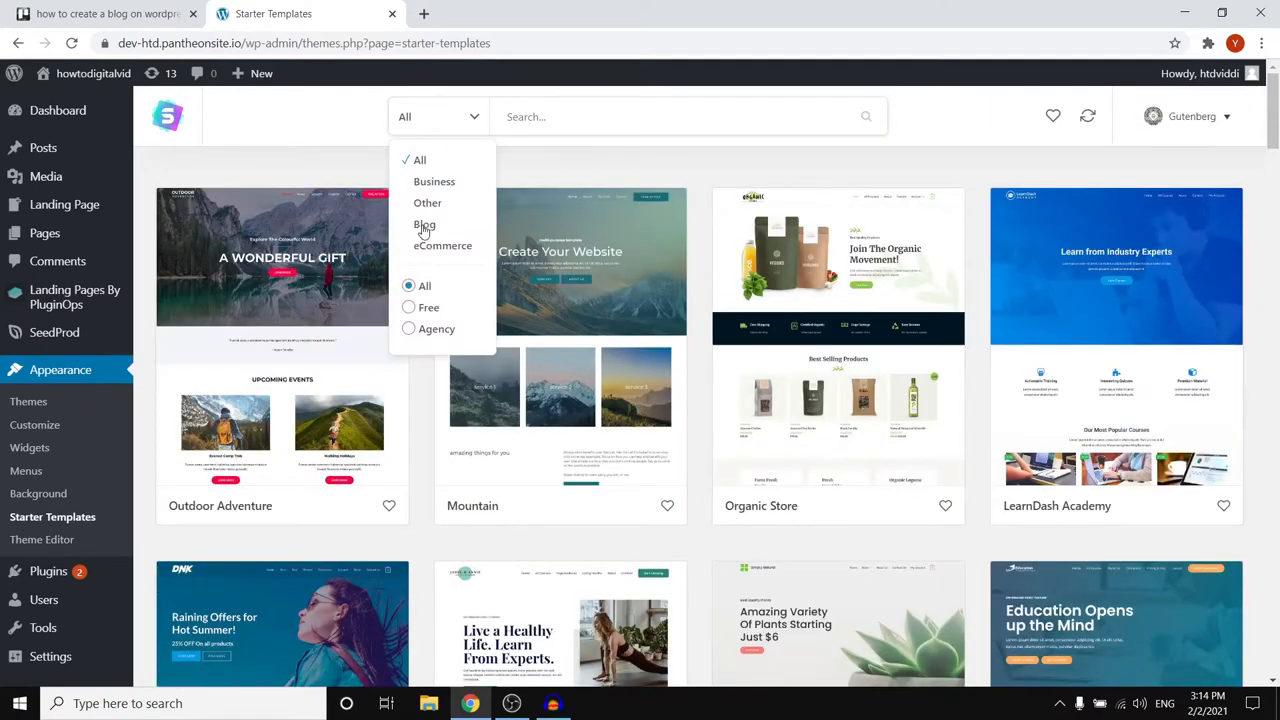
pyautogui.click(424, 224)
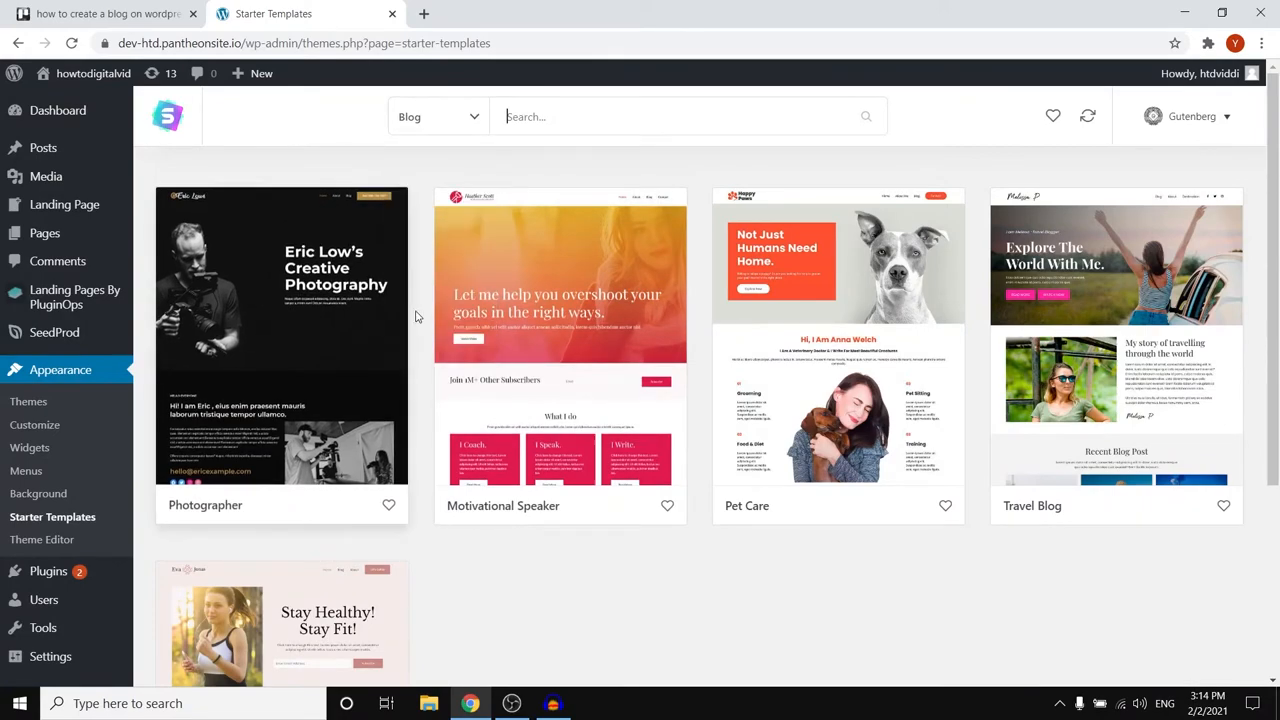
pyautogui.scroll(-3)
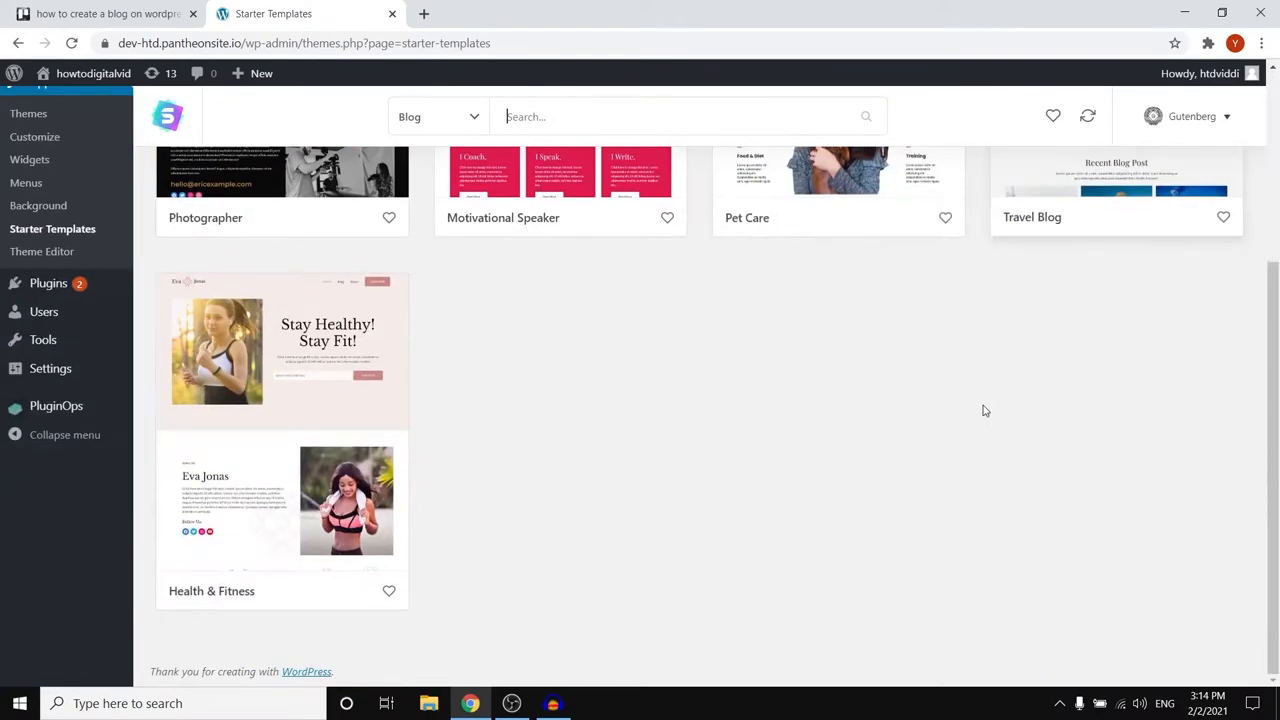
pyautogui.scroll(3)
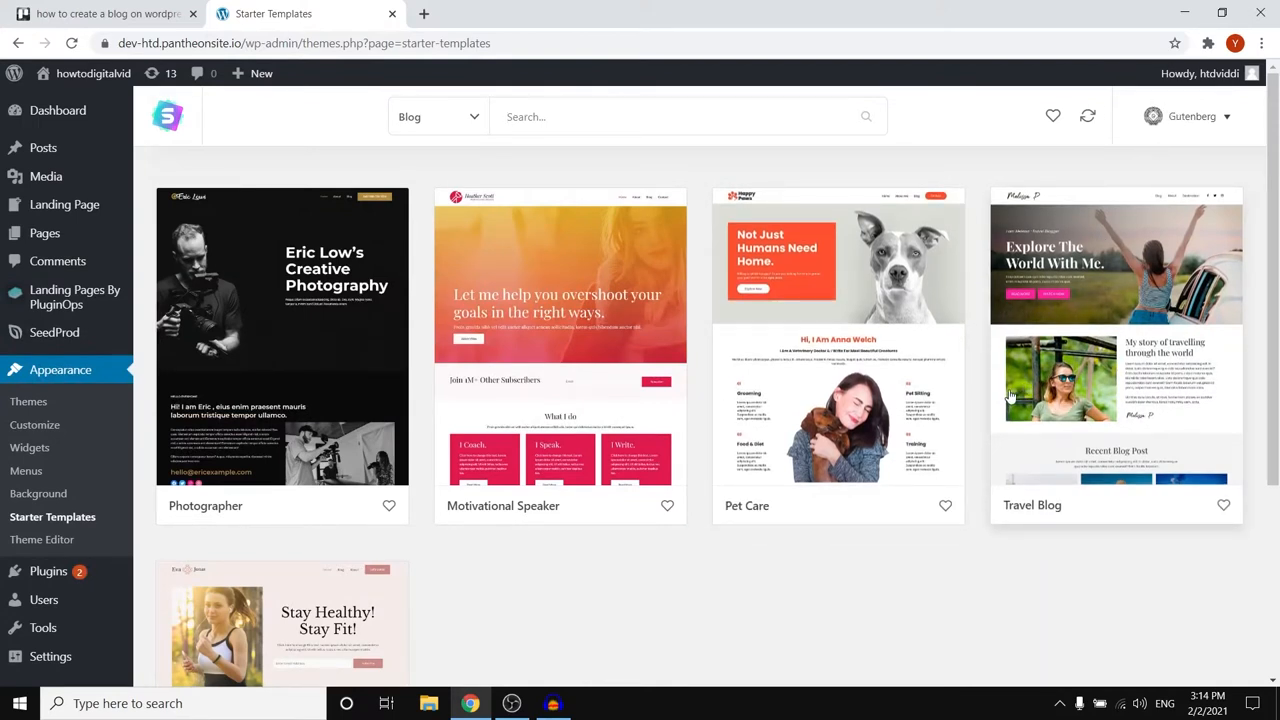
pyautogui.scroll(-3)
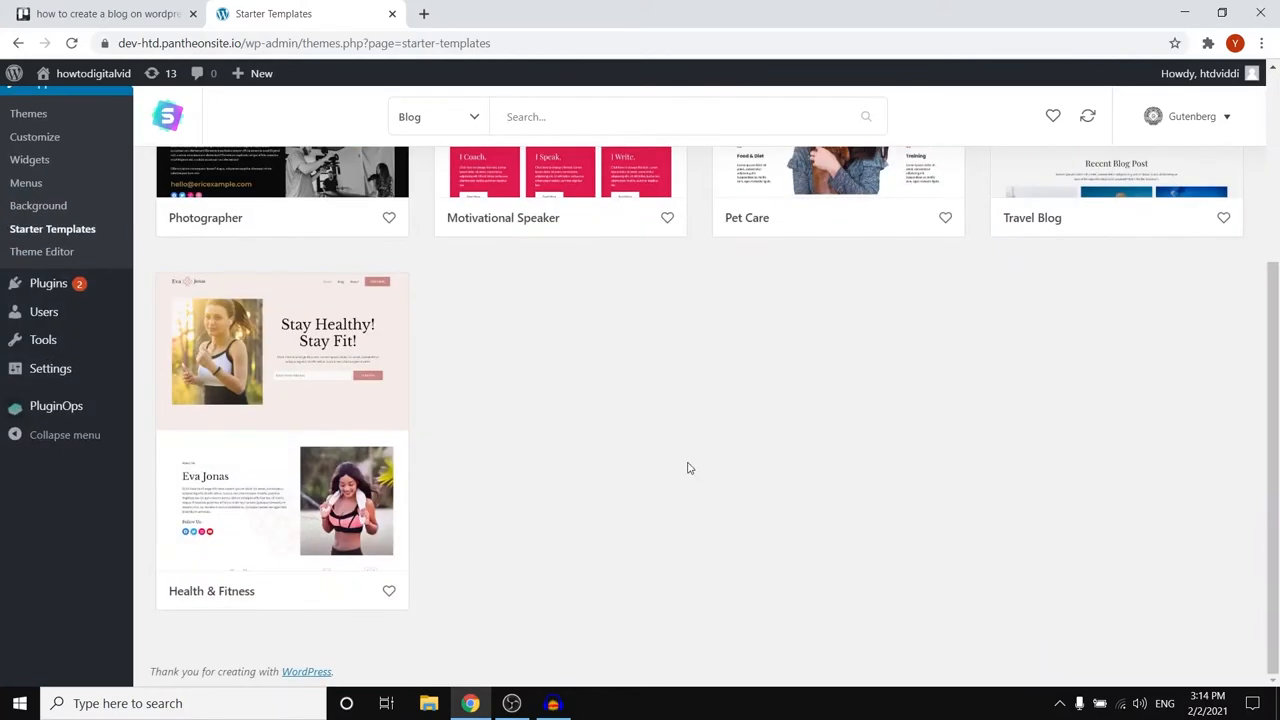
pyautogui.scroll(3)
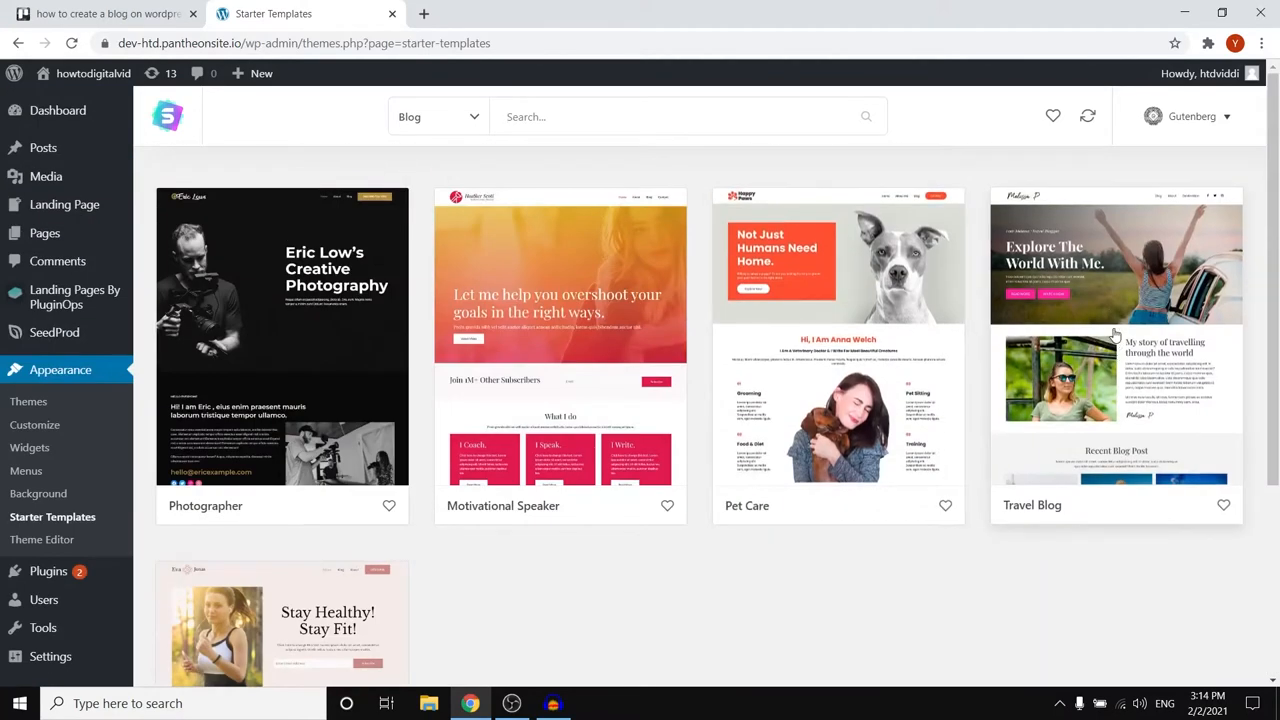
pyautogui.moveTo(760, 336)
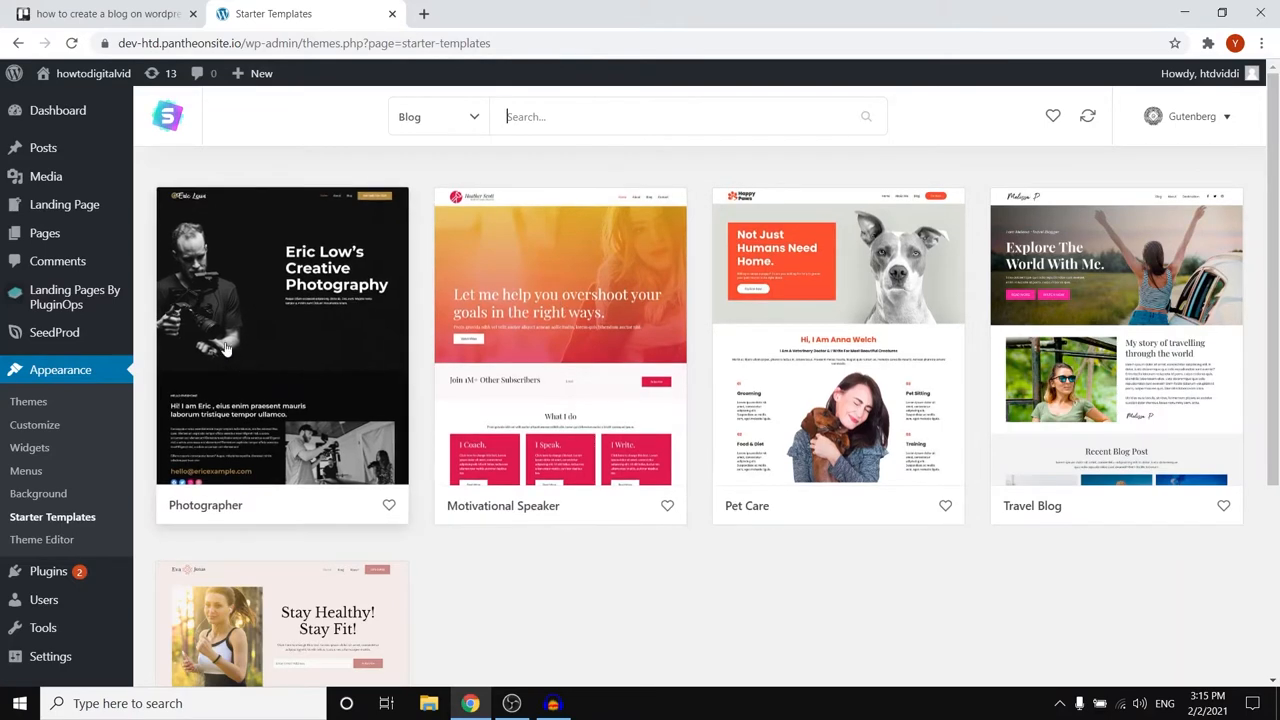
pyautogui.moveTo(996, 316)
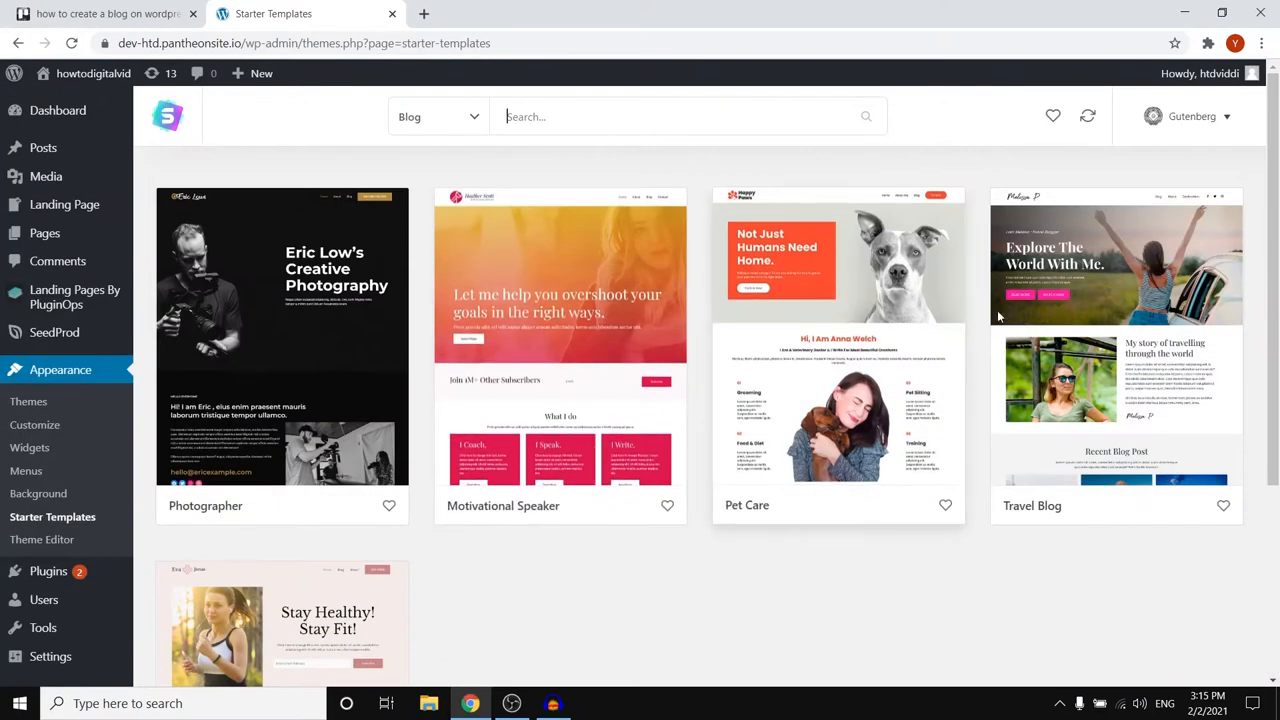
# Open the Travel Blog template, browse its demo site, and close the preview tab.
pyautogui.click(1116, 356)
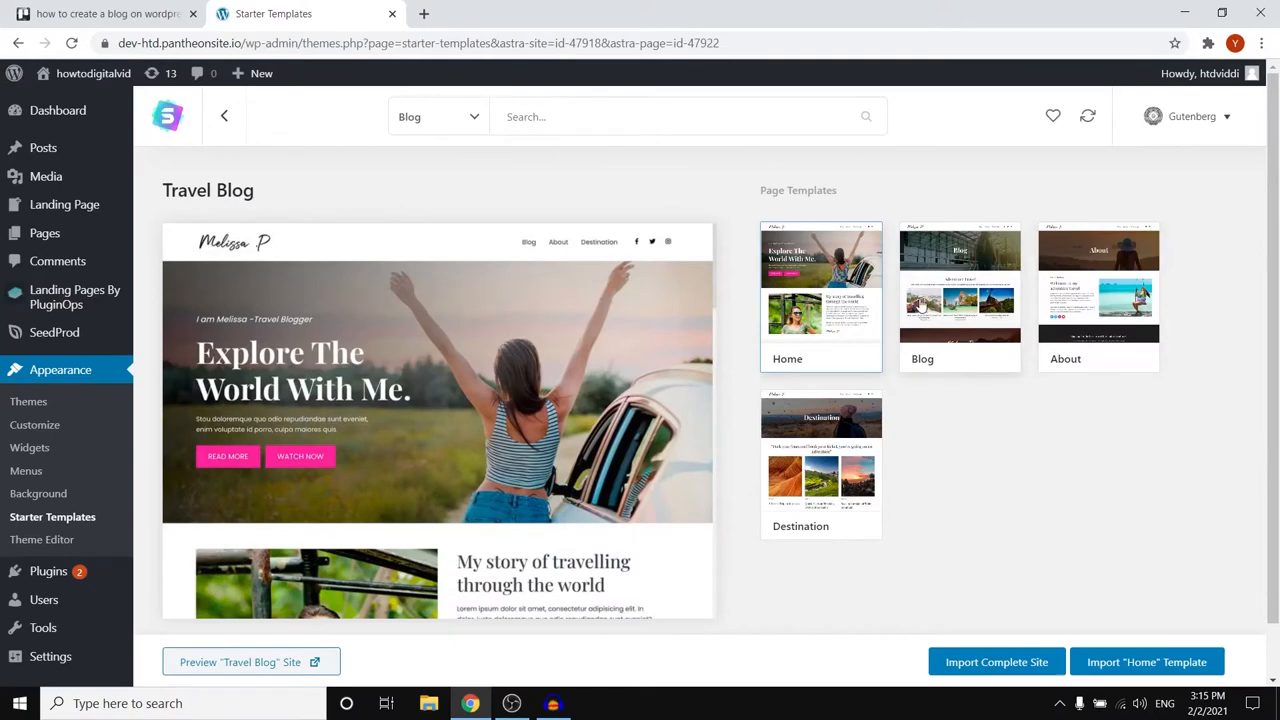
pyautogui.moveTo(270, 690)
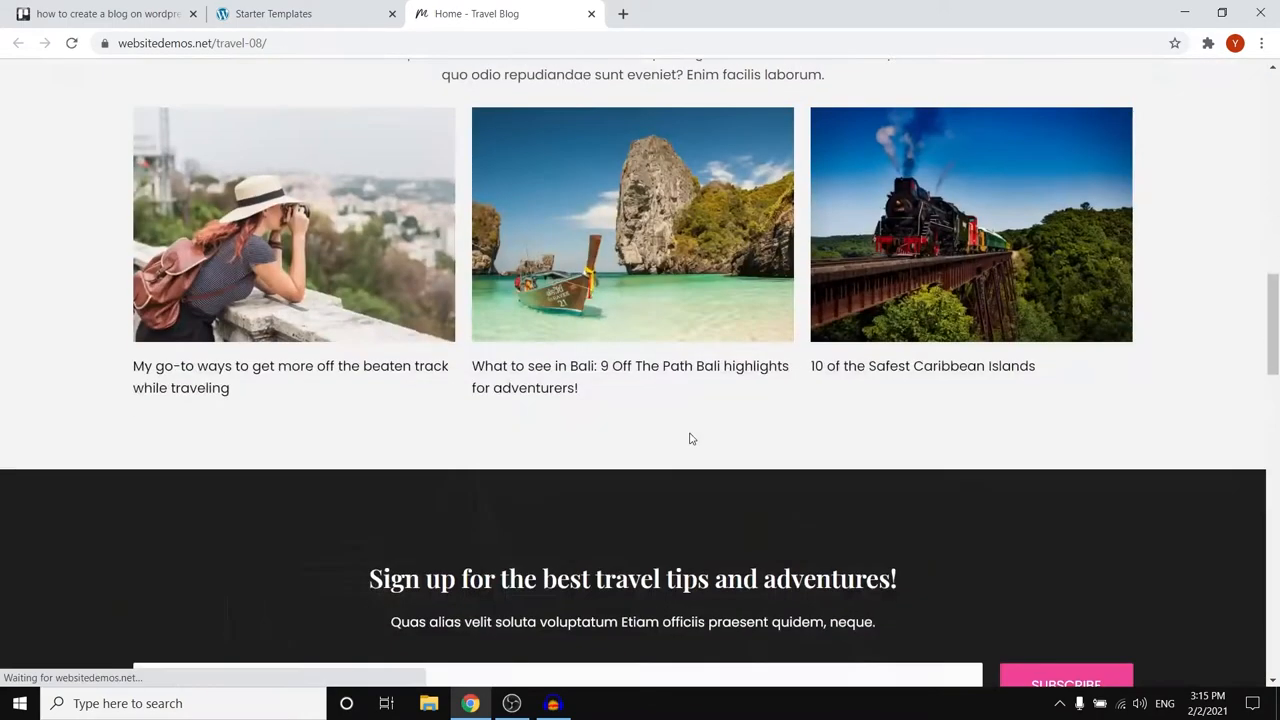
pyautogui.scroll(3)
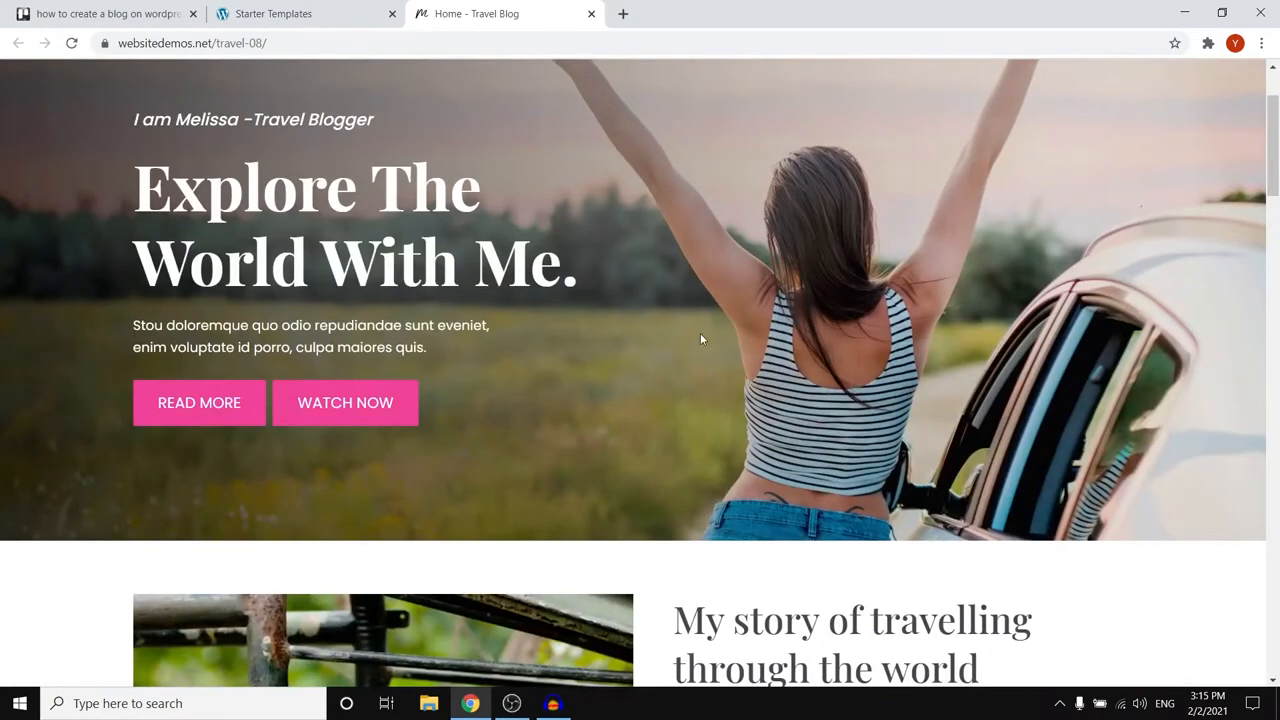
pyautogui.moveTo(484, 230)
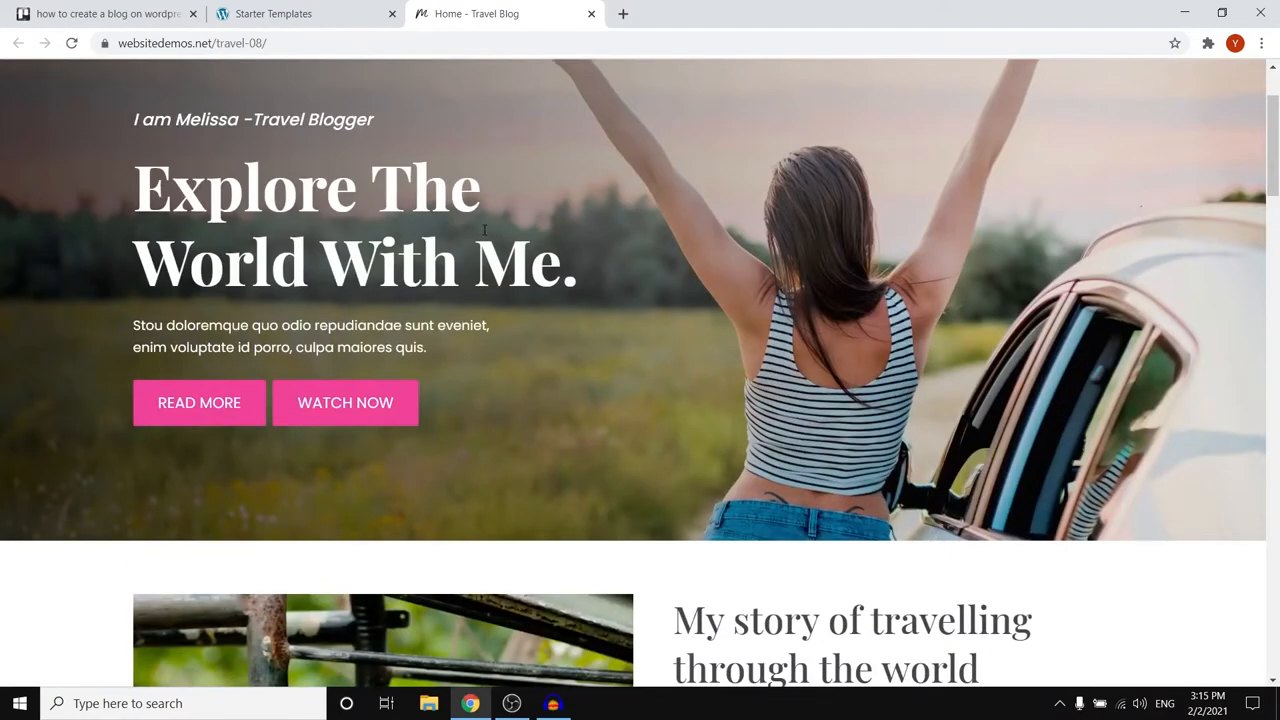
pyautogui.scroll(-3)
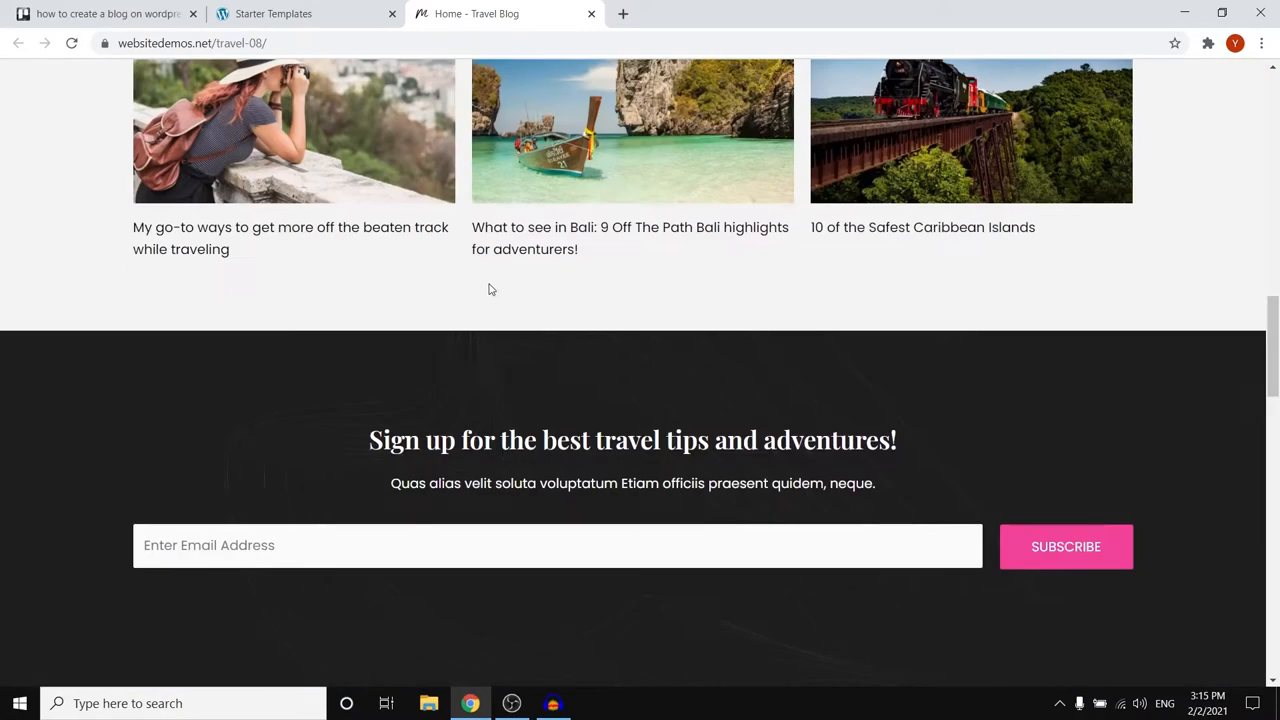
pyautogui.scroll(3)
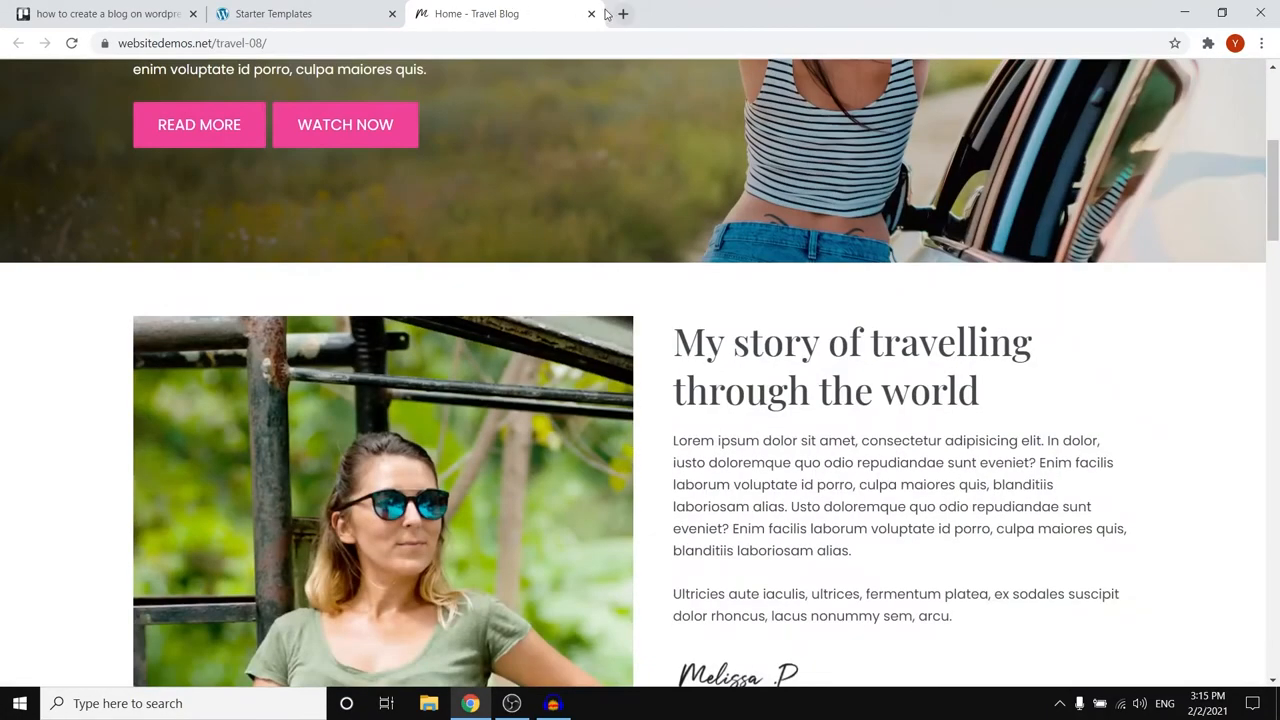
pyautogui.click(592, 12)
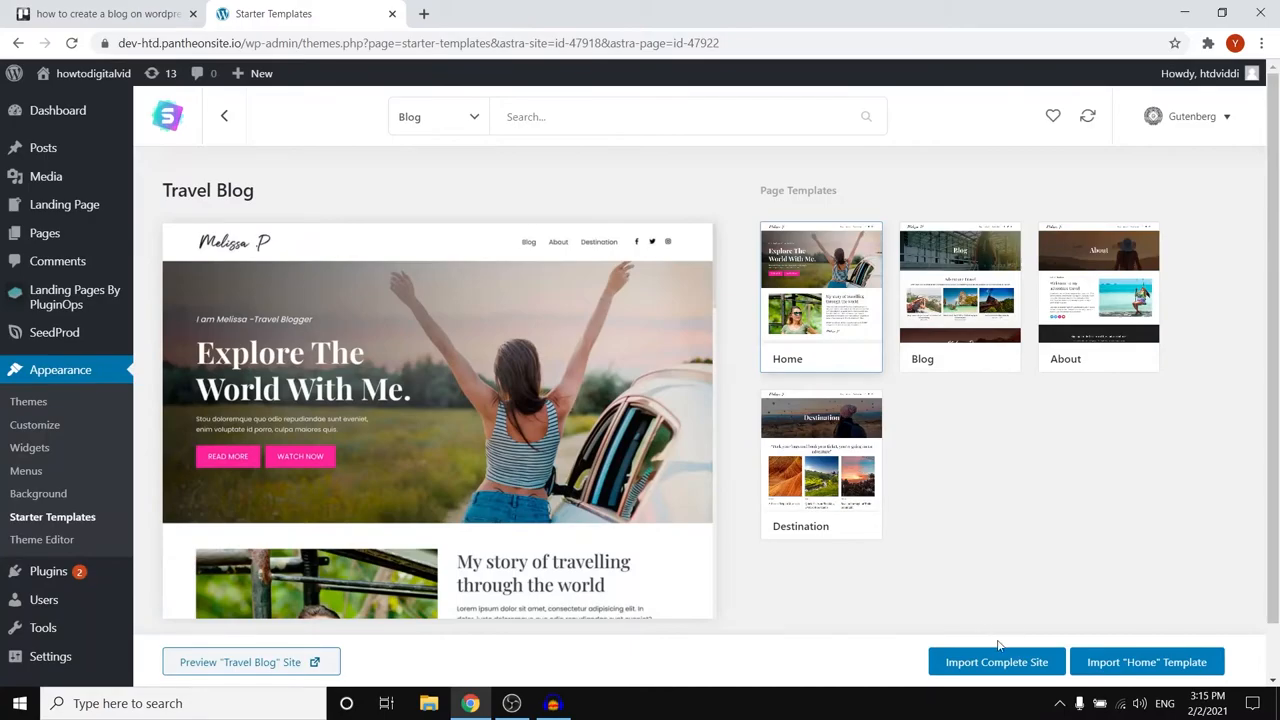
# Start importing the complete Travel Blog site with the chosen options.
pyautogui.click(996, 660)
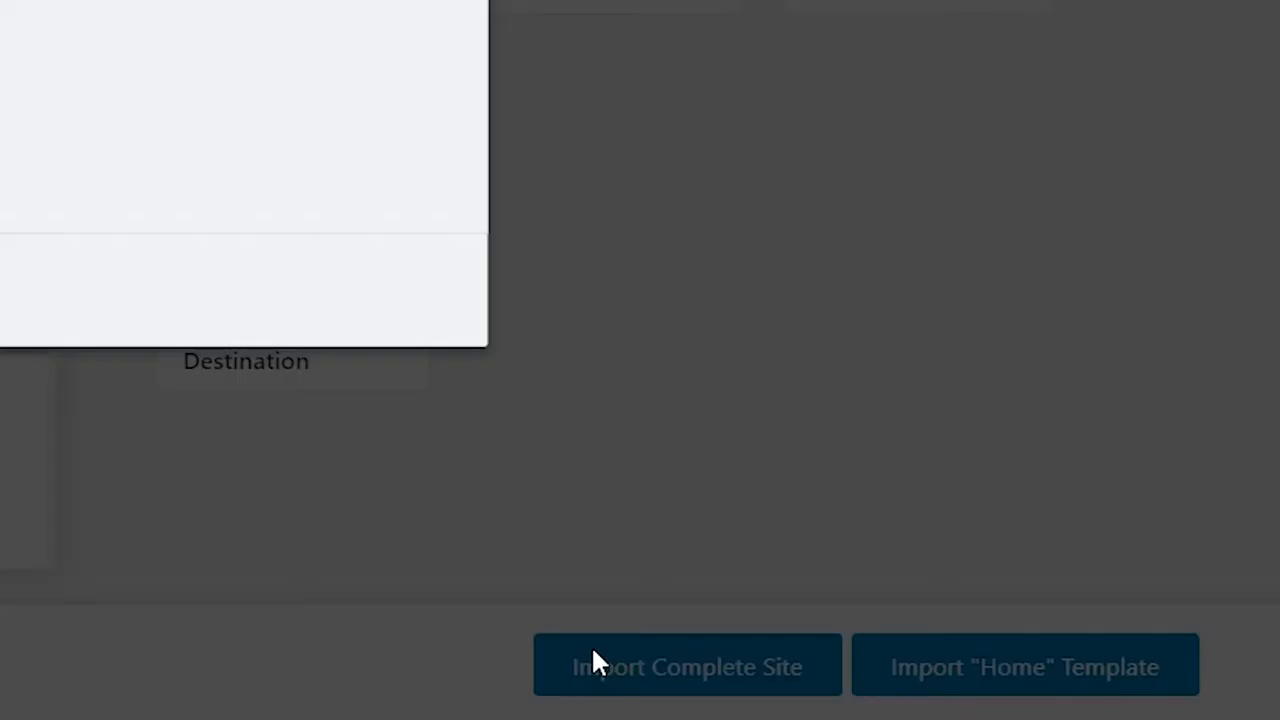
pyautogui.click(688, 666)
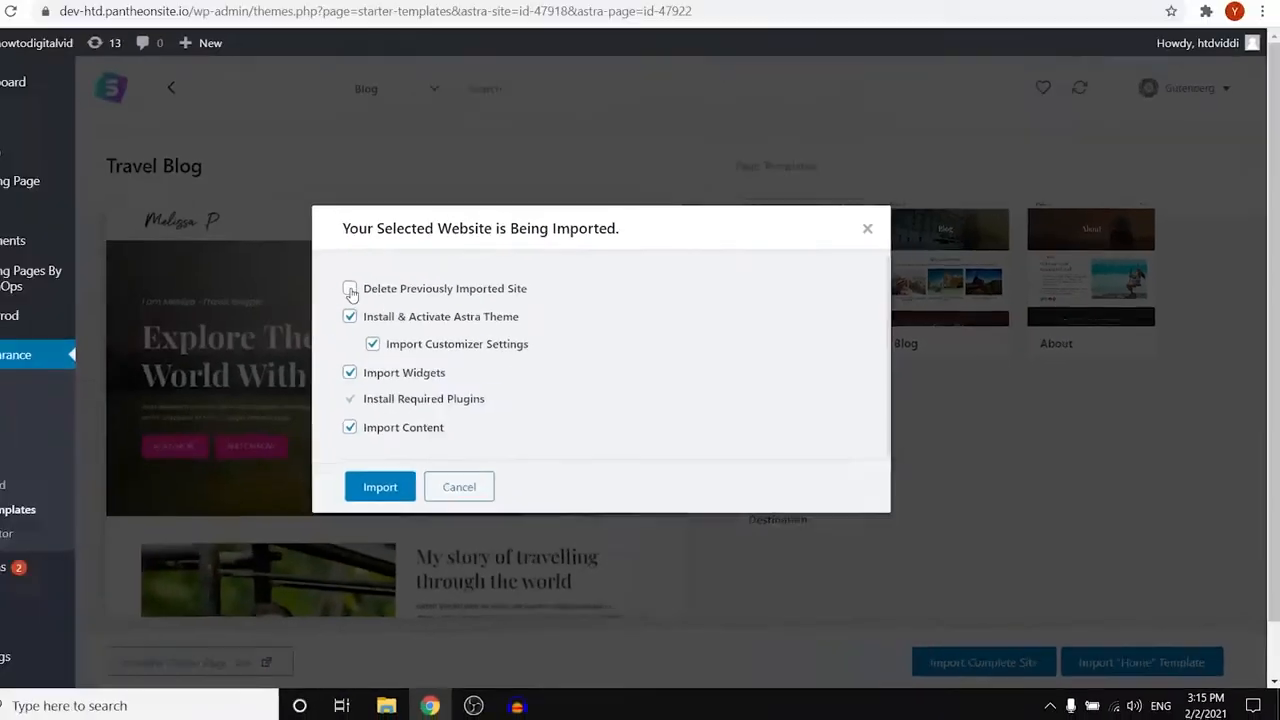
pyautogui.click(380, 486)
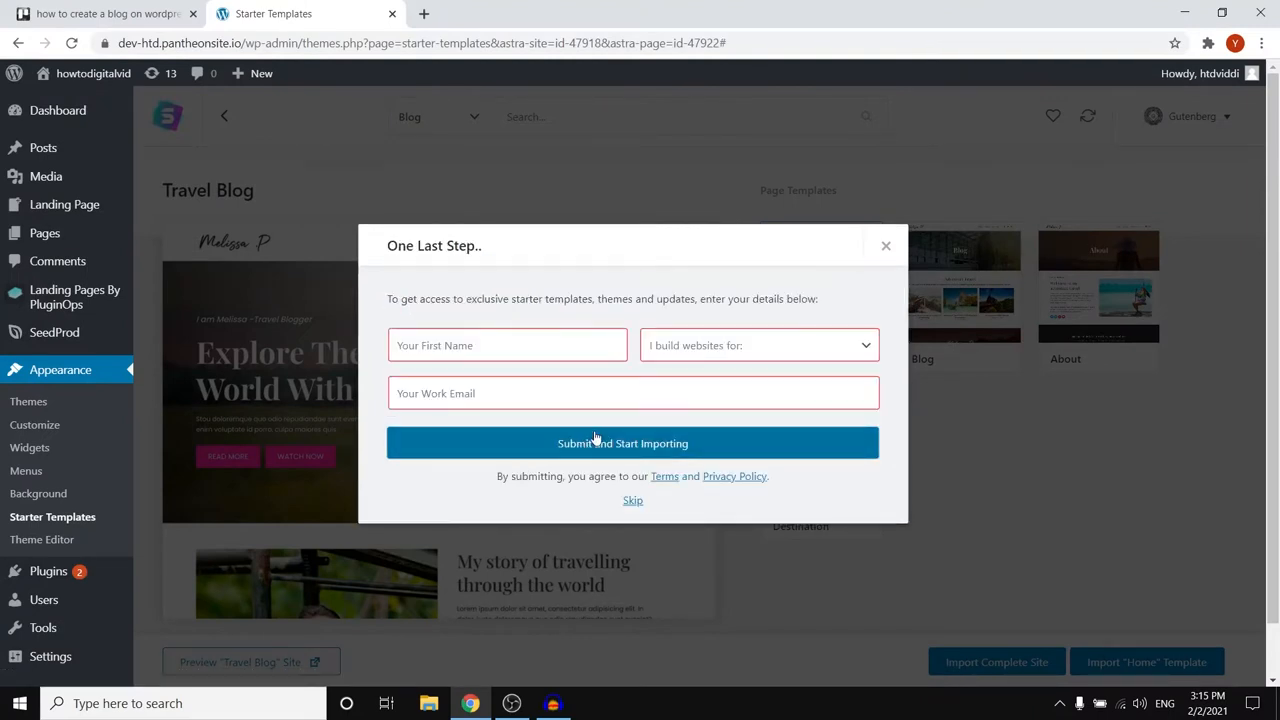
pyautogui.write('g')
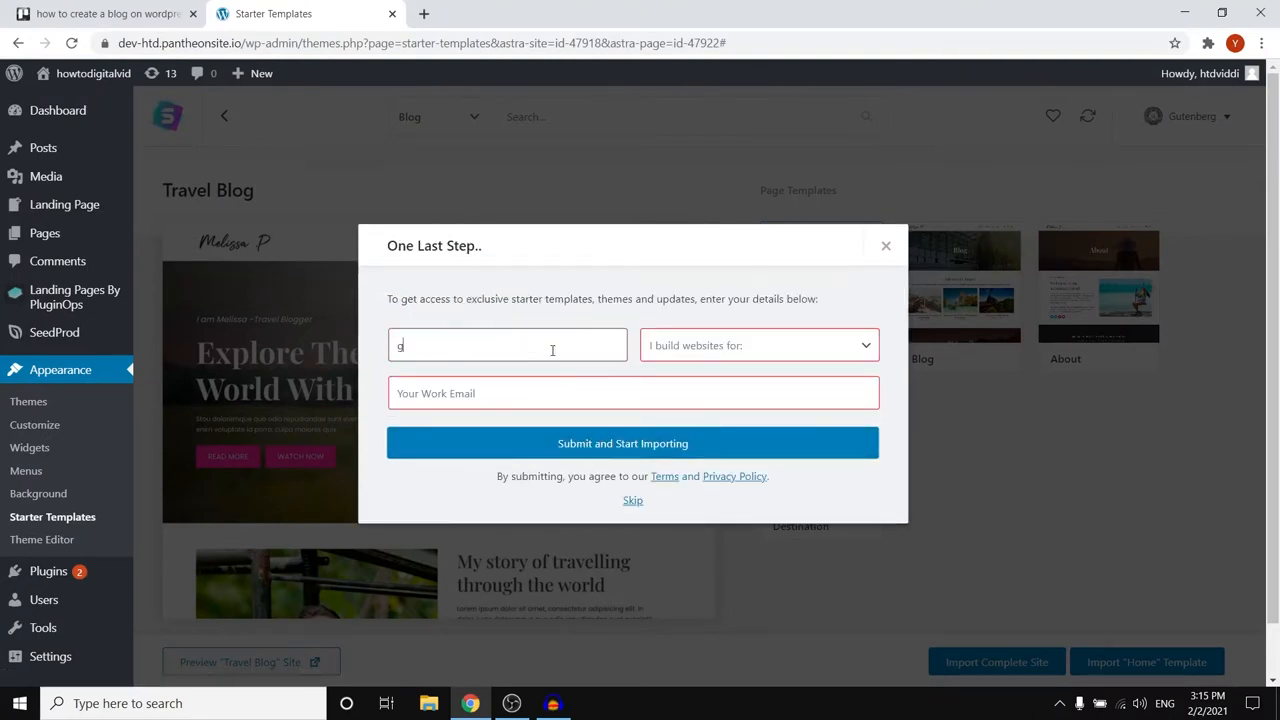
pyautogui.write('ary')
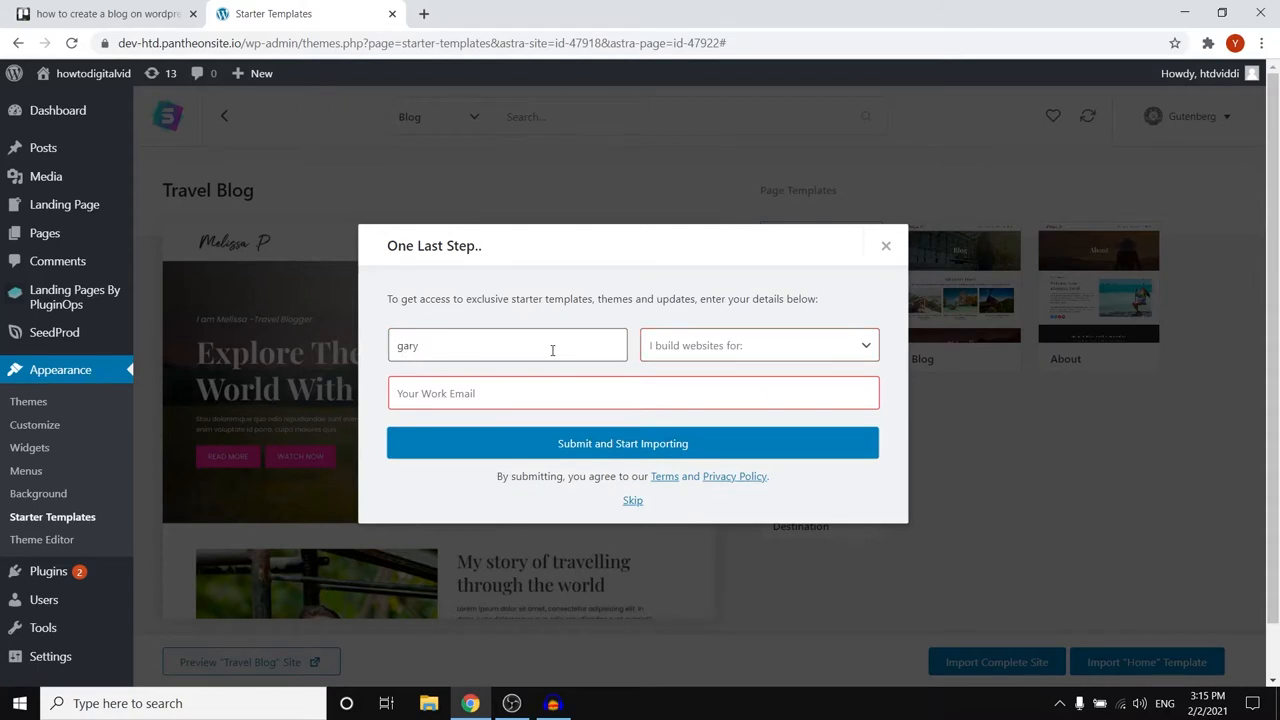
pyautogui.click(758, 344)
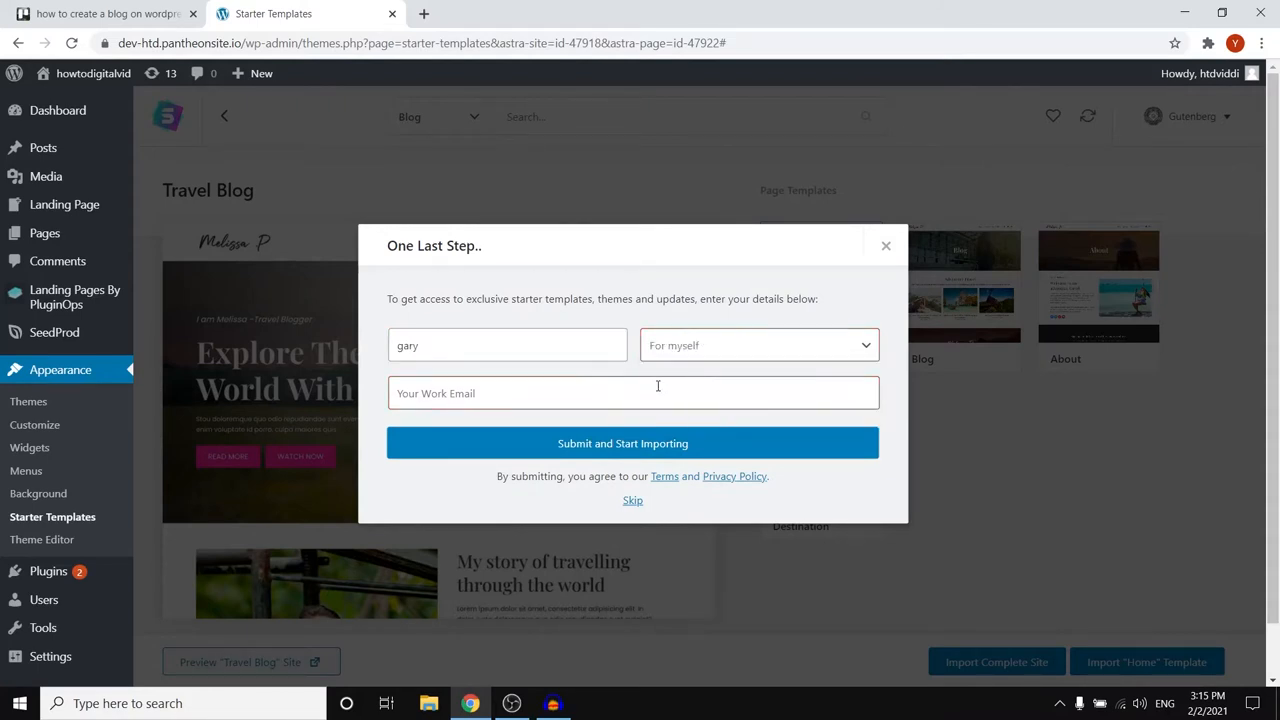
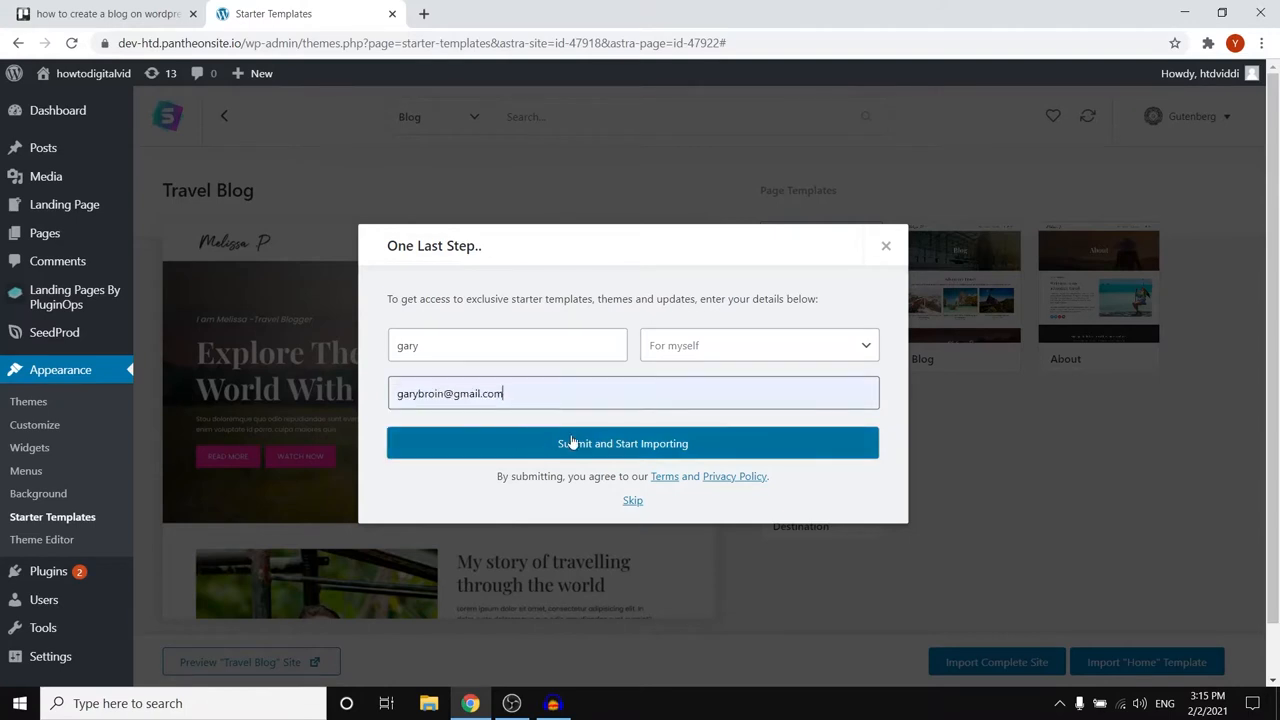
pyautogui.click(622, 444)
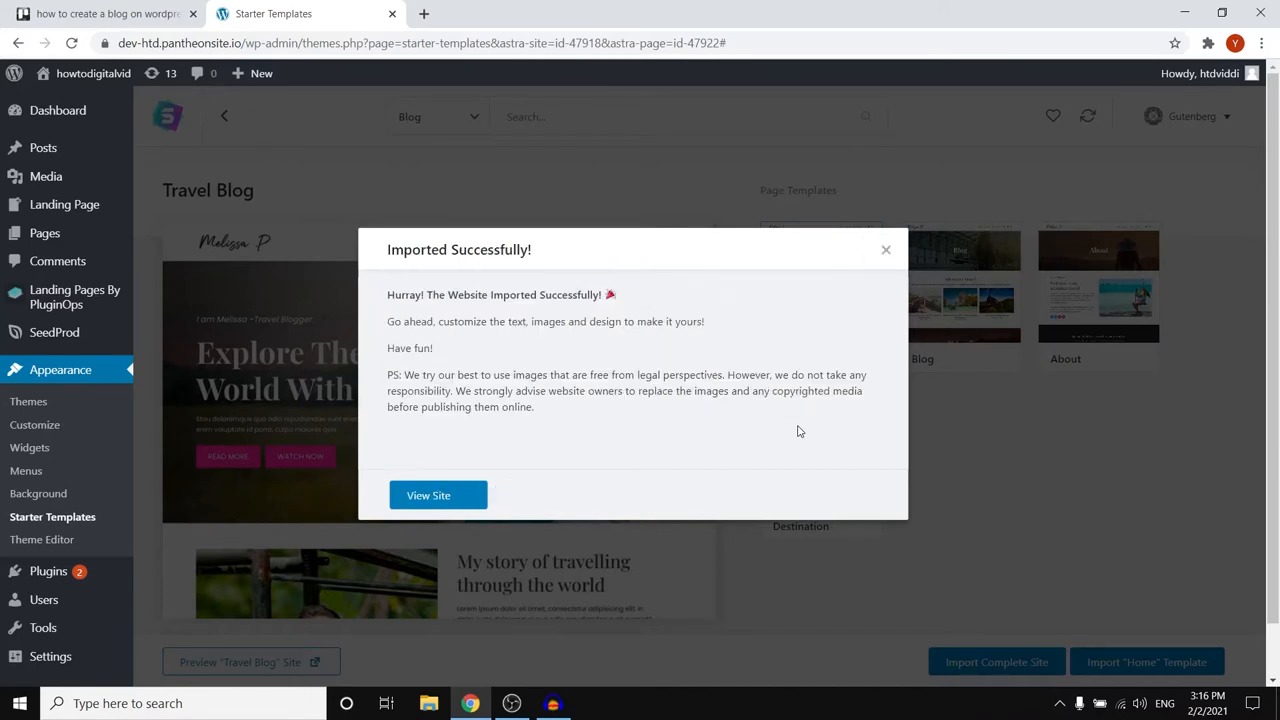
pyautogui.moveTo(428, 496)
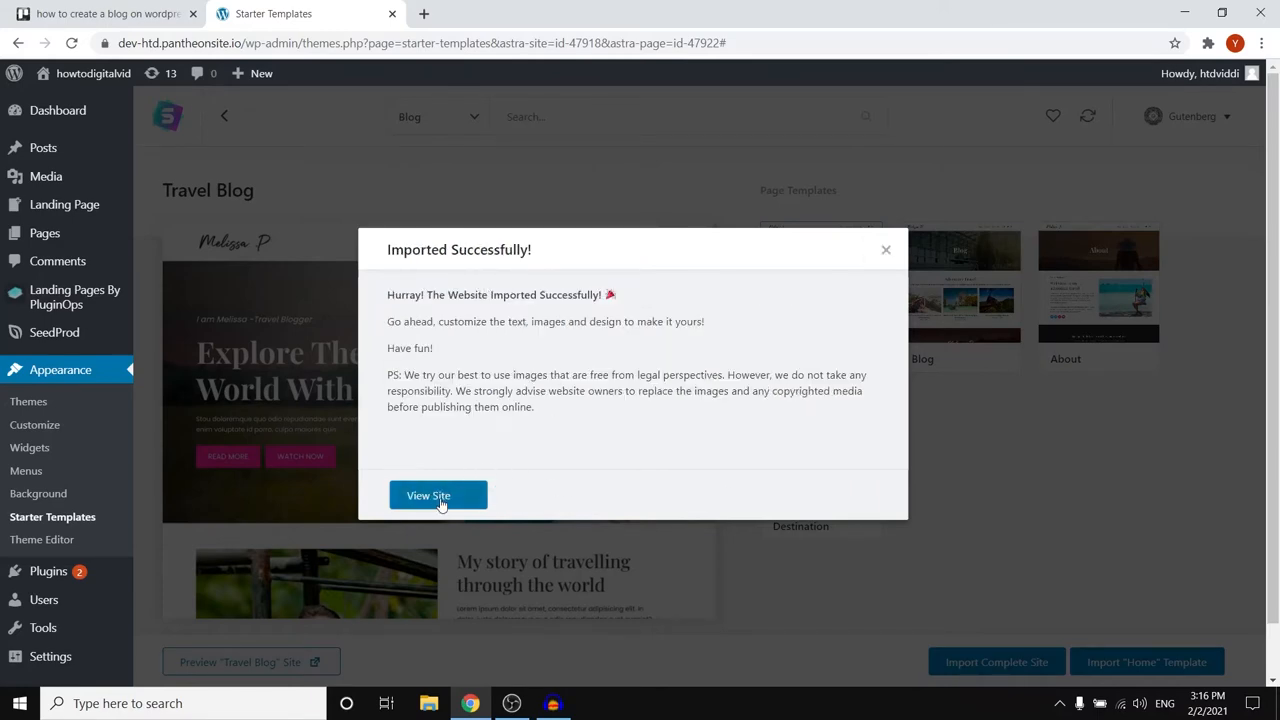
pyautogui.click(428, 496)
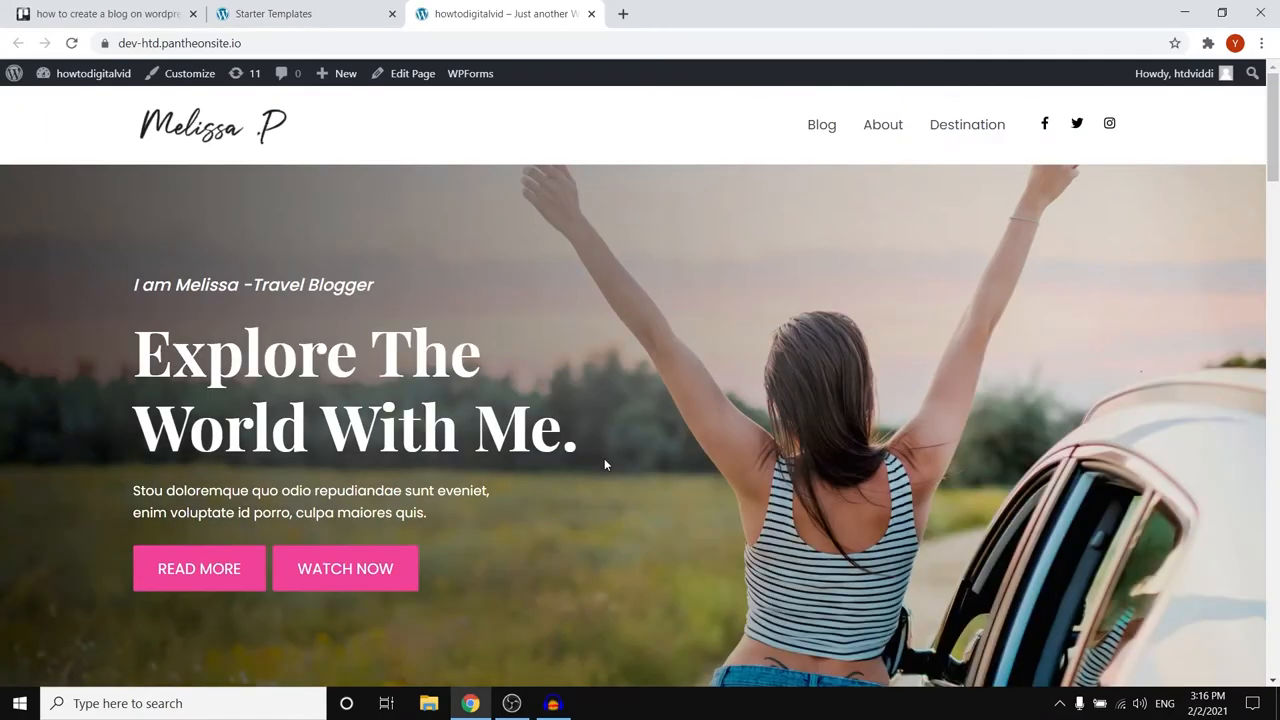
pyautogui.scroll(-3)
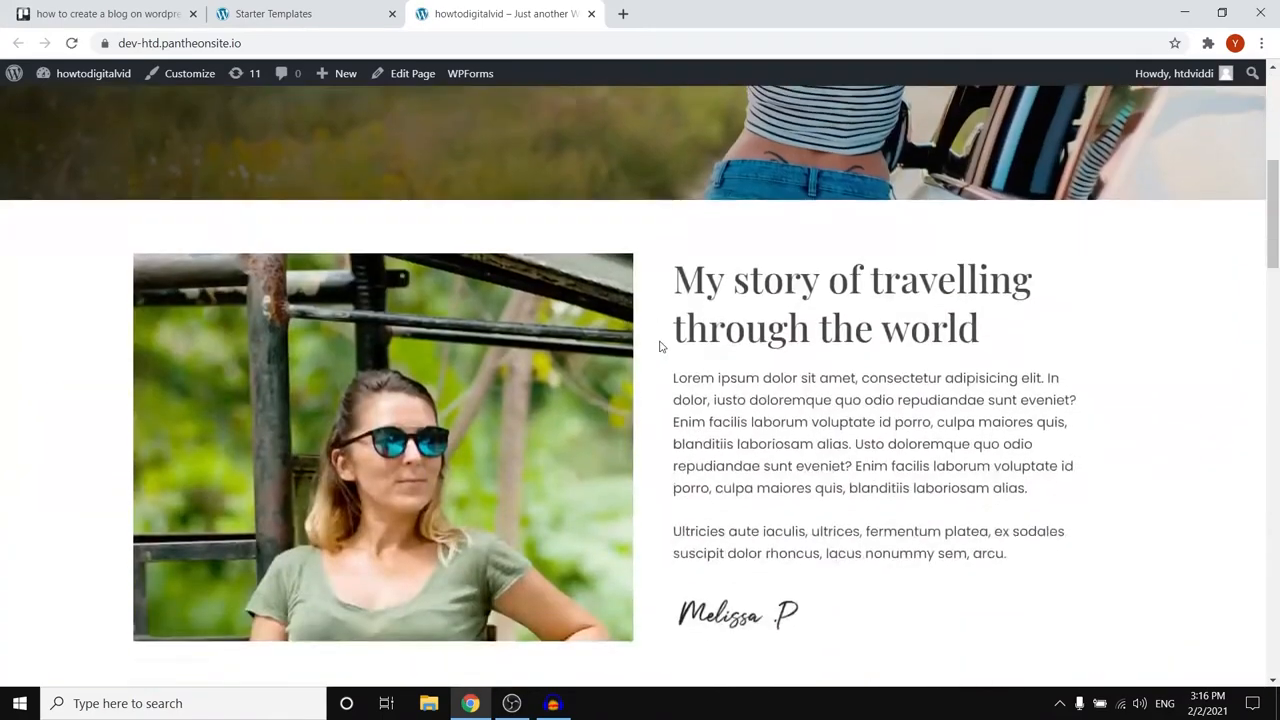
pyautogui.scroll(-3)
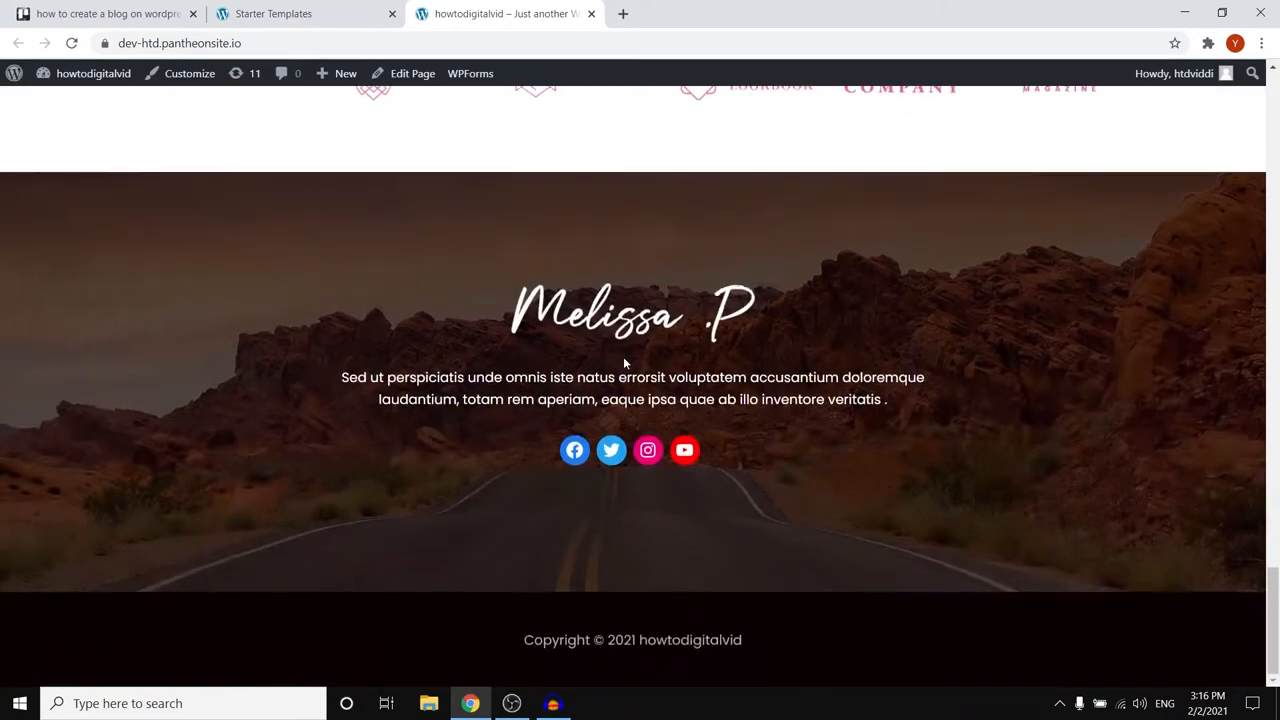
pyautogui.scroll(3)
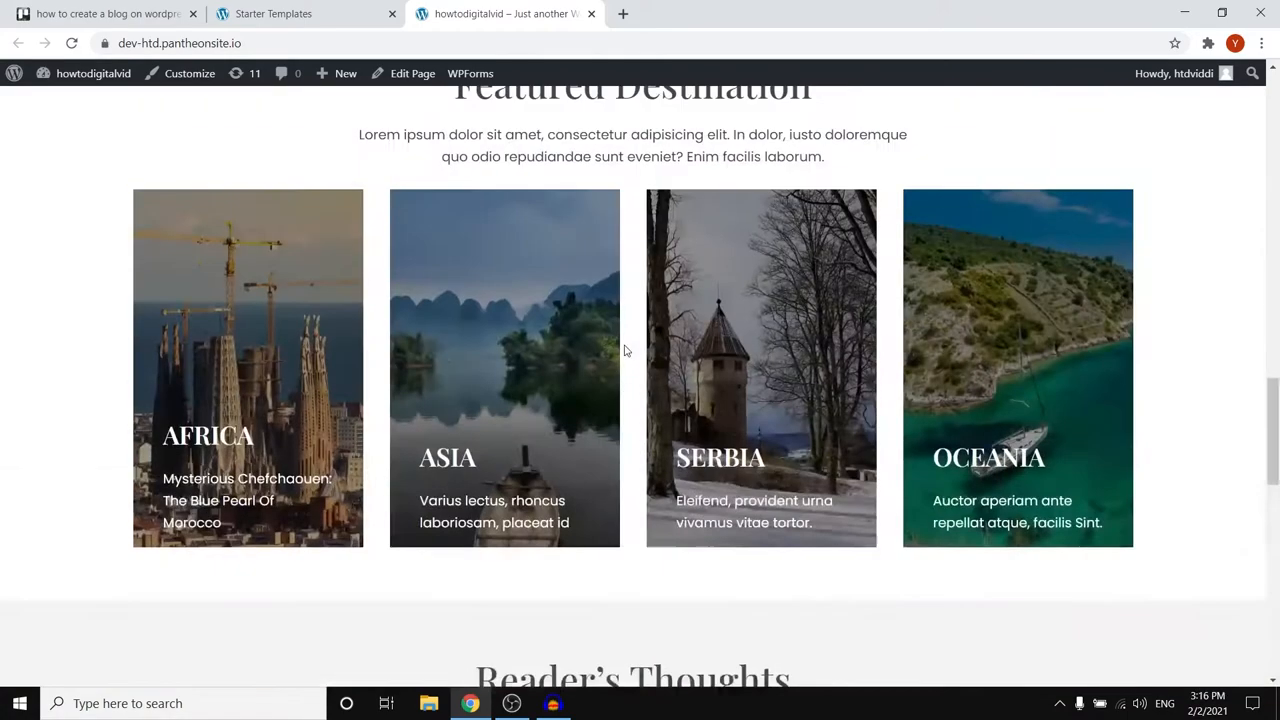
pyautogui.scroll(3)
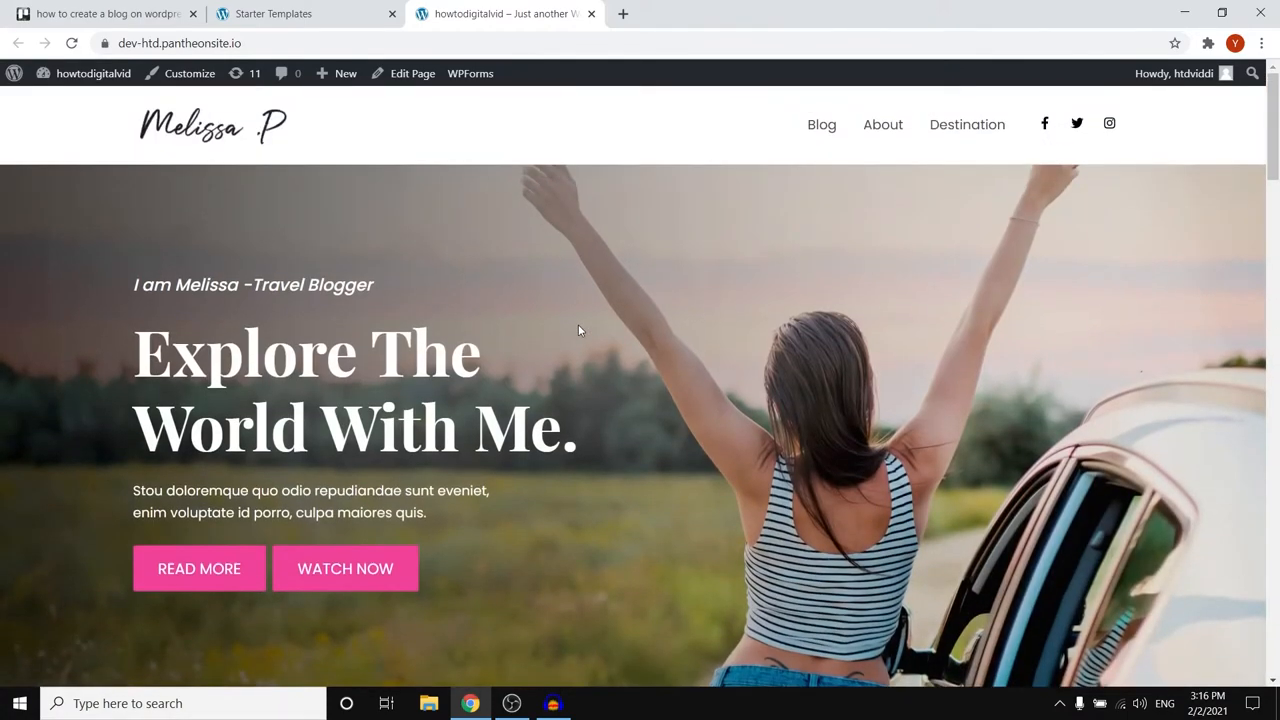
pyautogui.moveTo(324, 278)
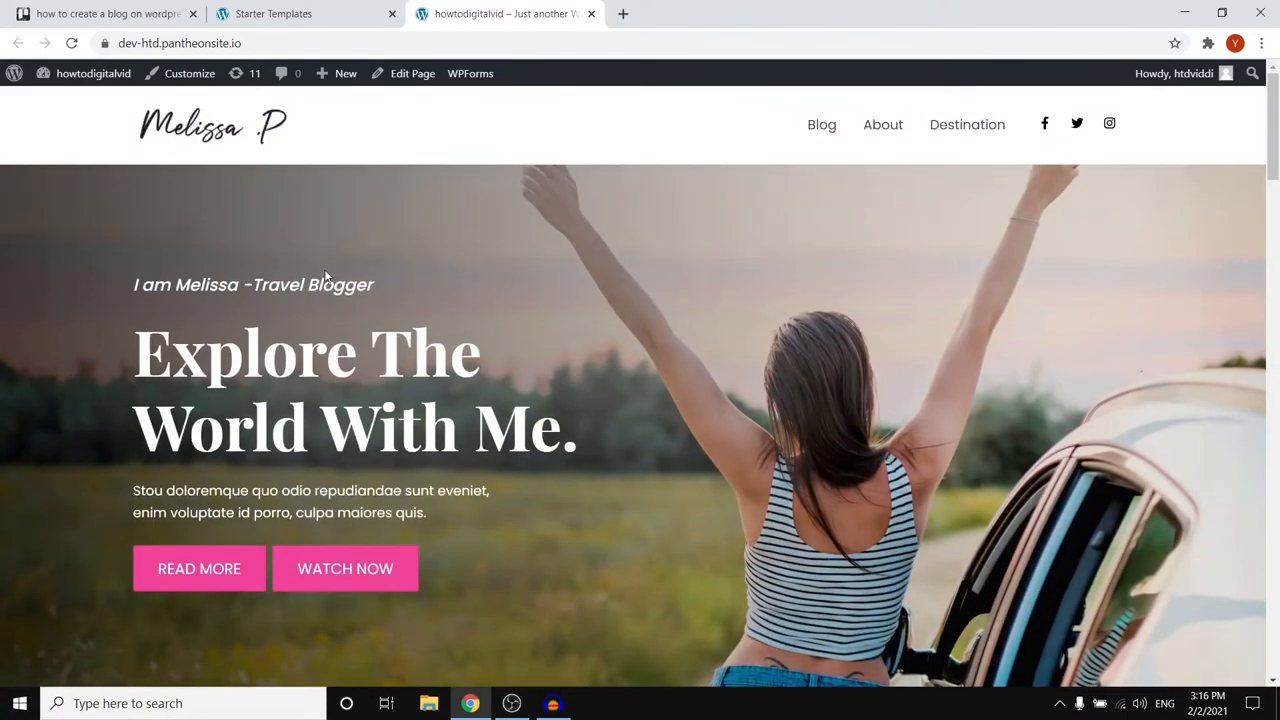
pyautogui.moveTo(150, 160)
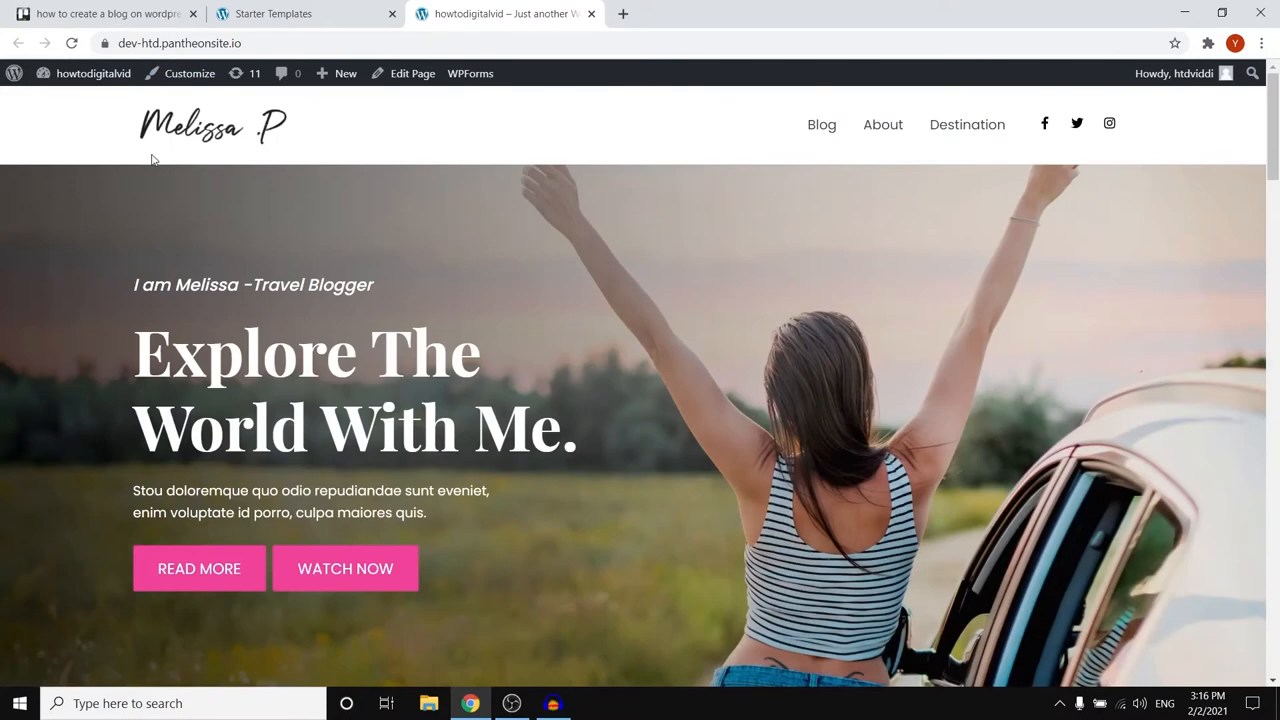
pyautogui.scroll(-3)
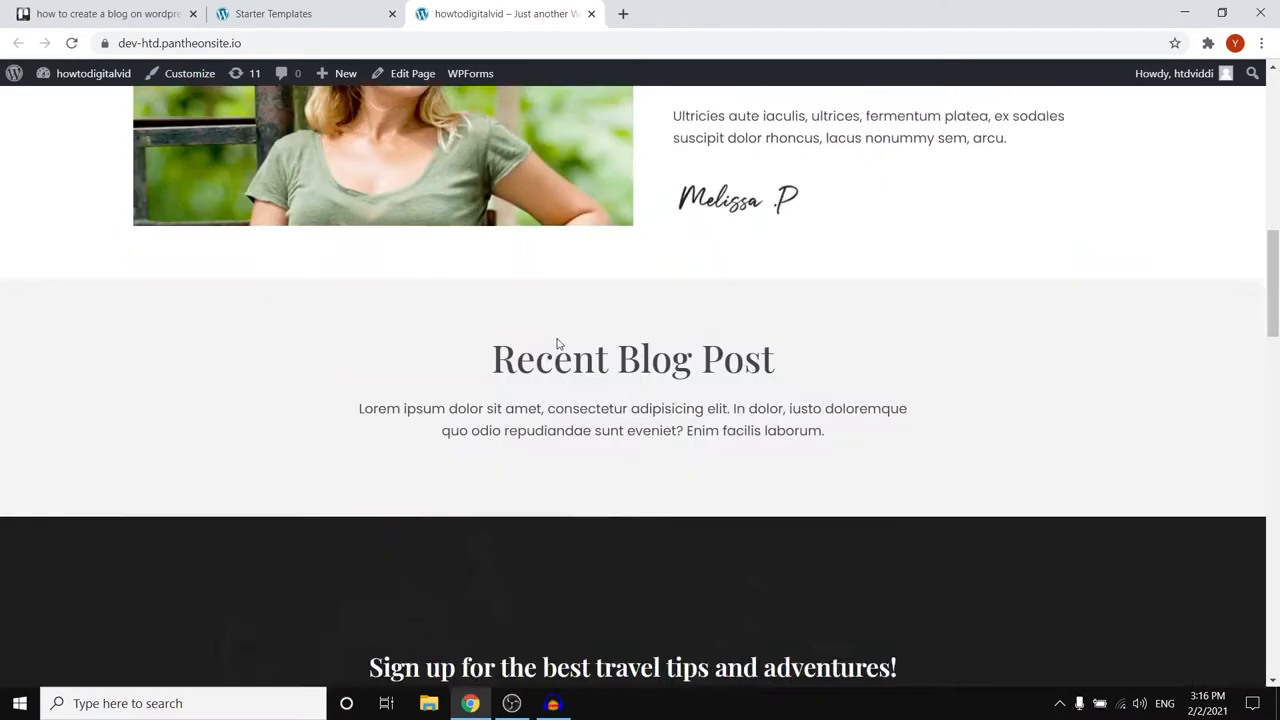
pyautogui.scroll(3)
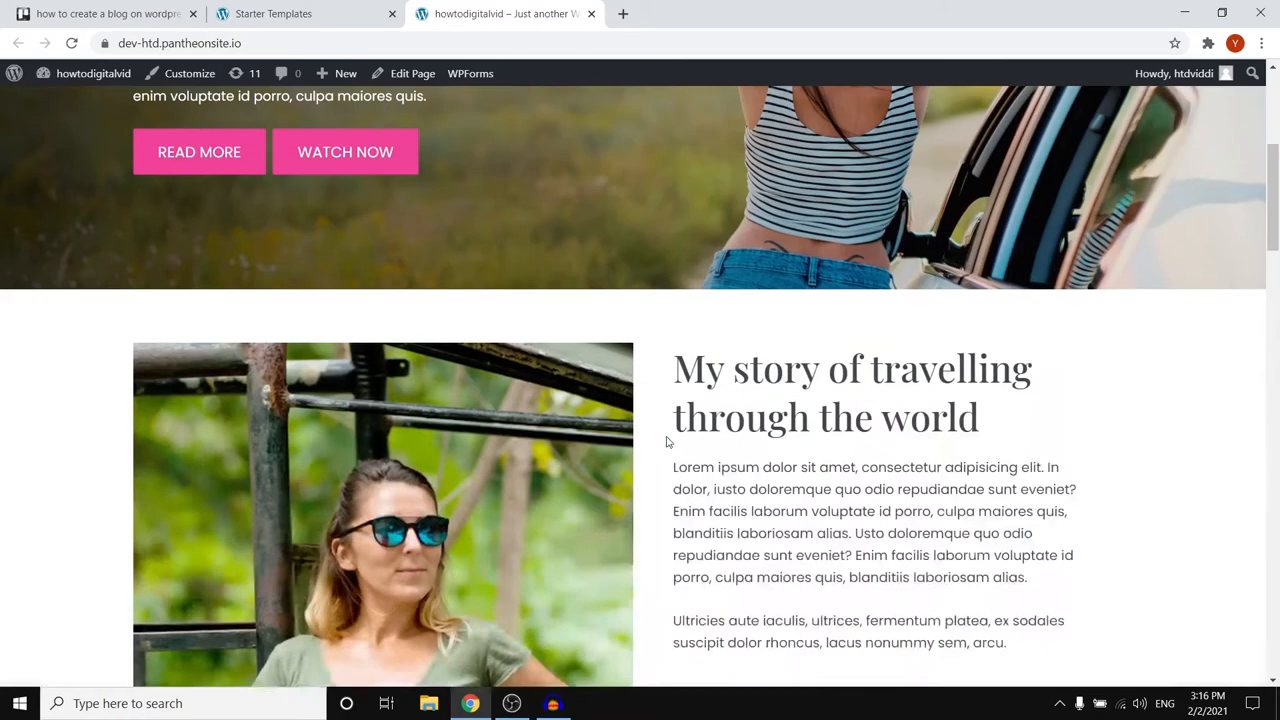
pyautogui.scroll(3)
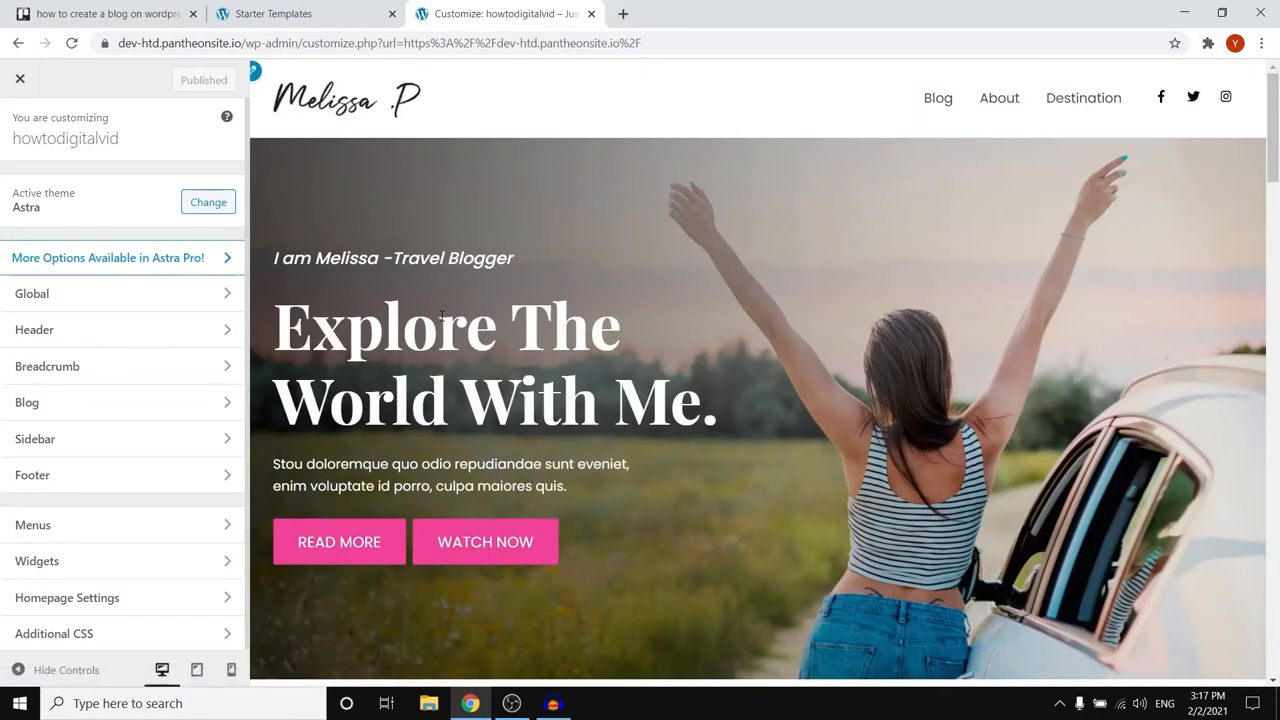
# Return to the Starter Templates tab and dismiss the Imported Successfully message.
pyautogui.scroll(-3)
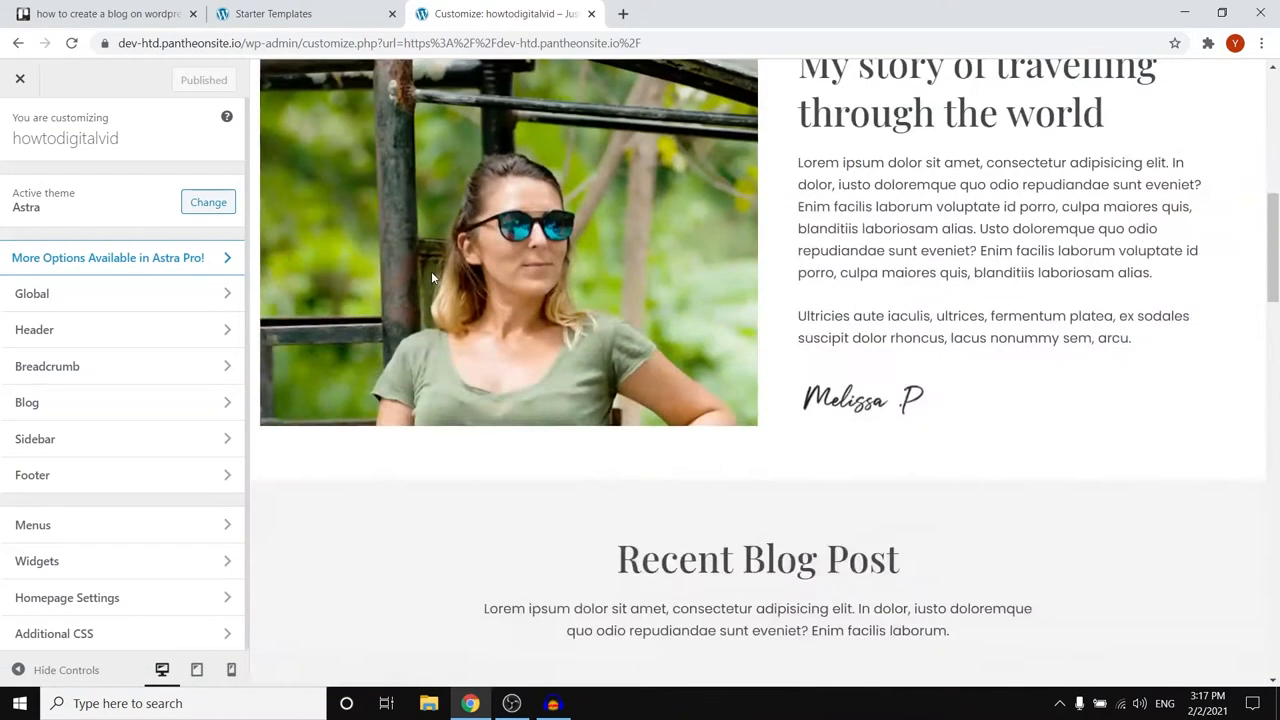
pyautogui.click(304, 12)
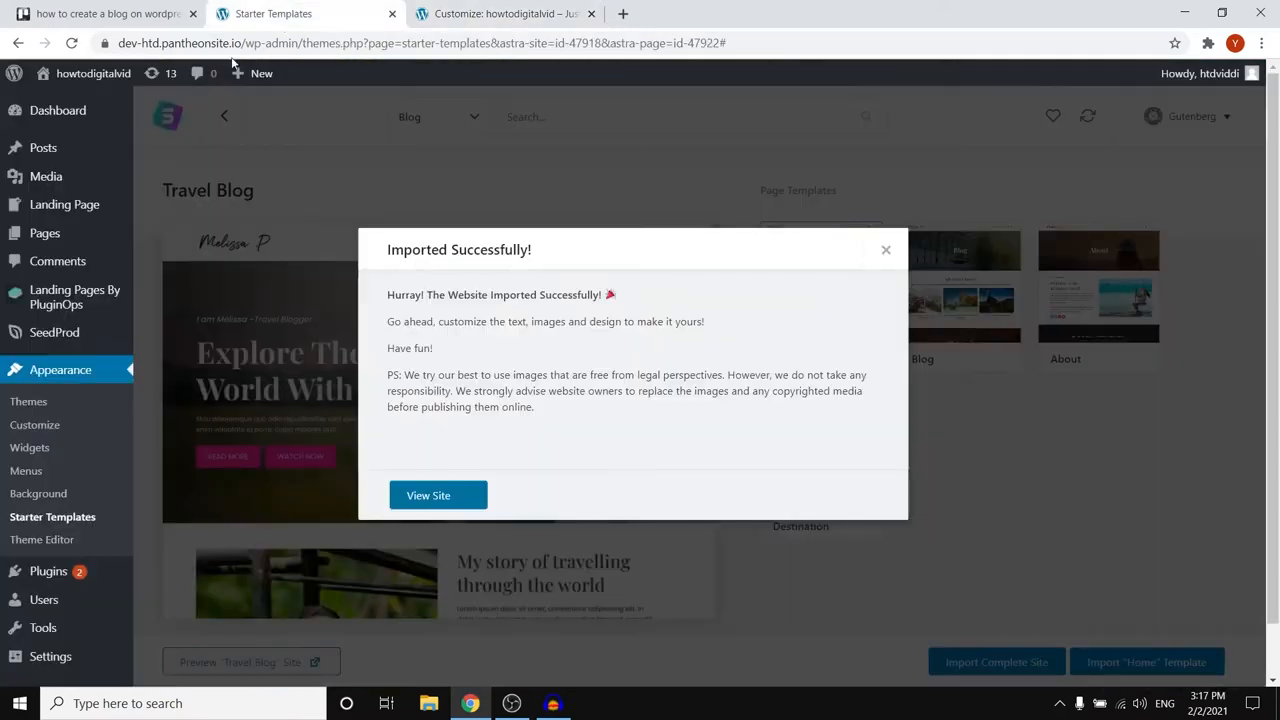
pyautogui.click(884, 248)
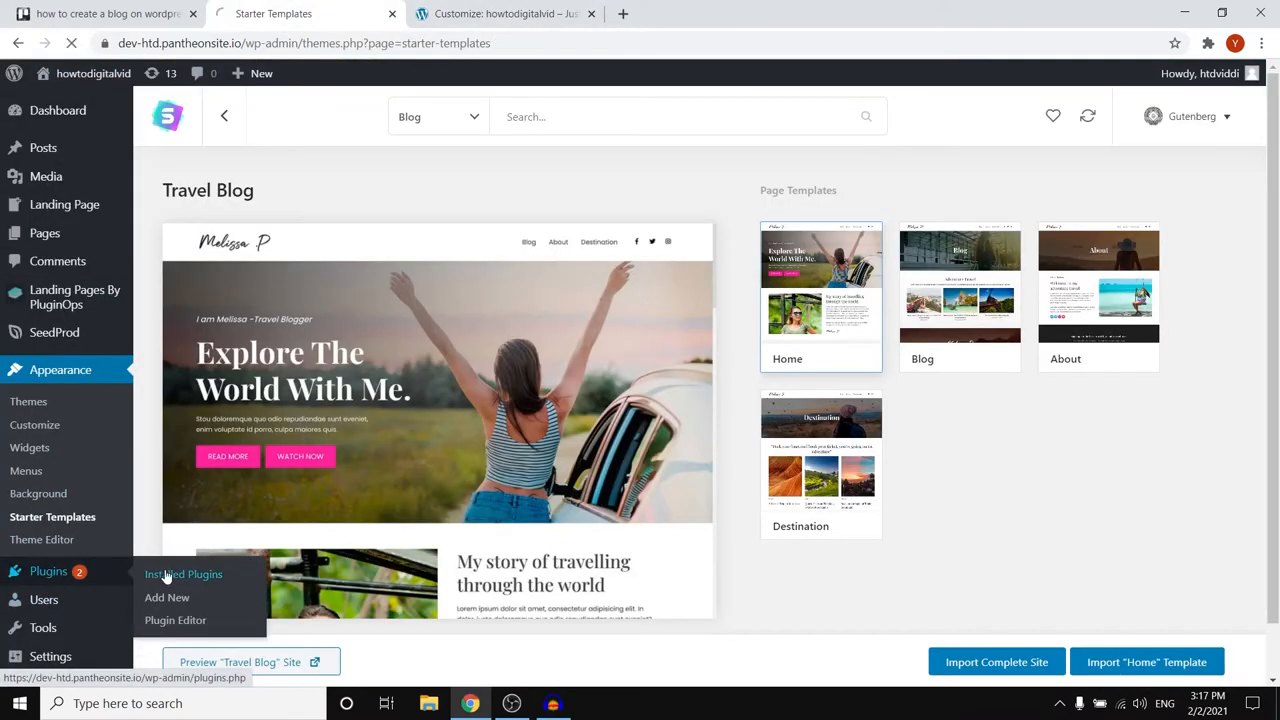
# From Plugins > Add New, search 'elementor' and install Elementor.
pyautogui.click(184, 574)
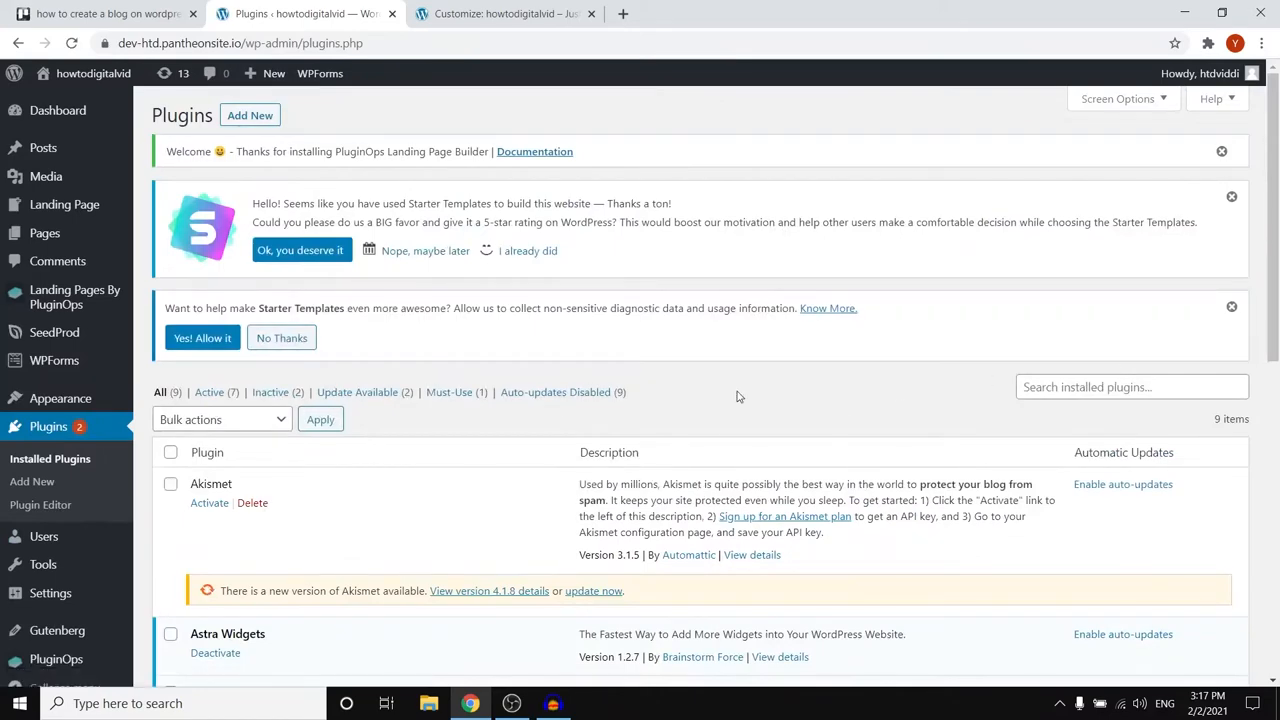
pyautogui.click(32, 480)
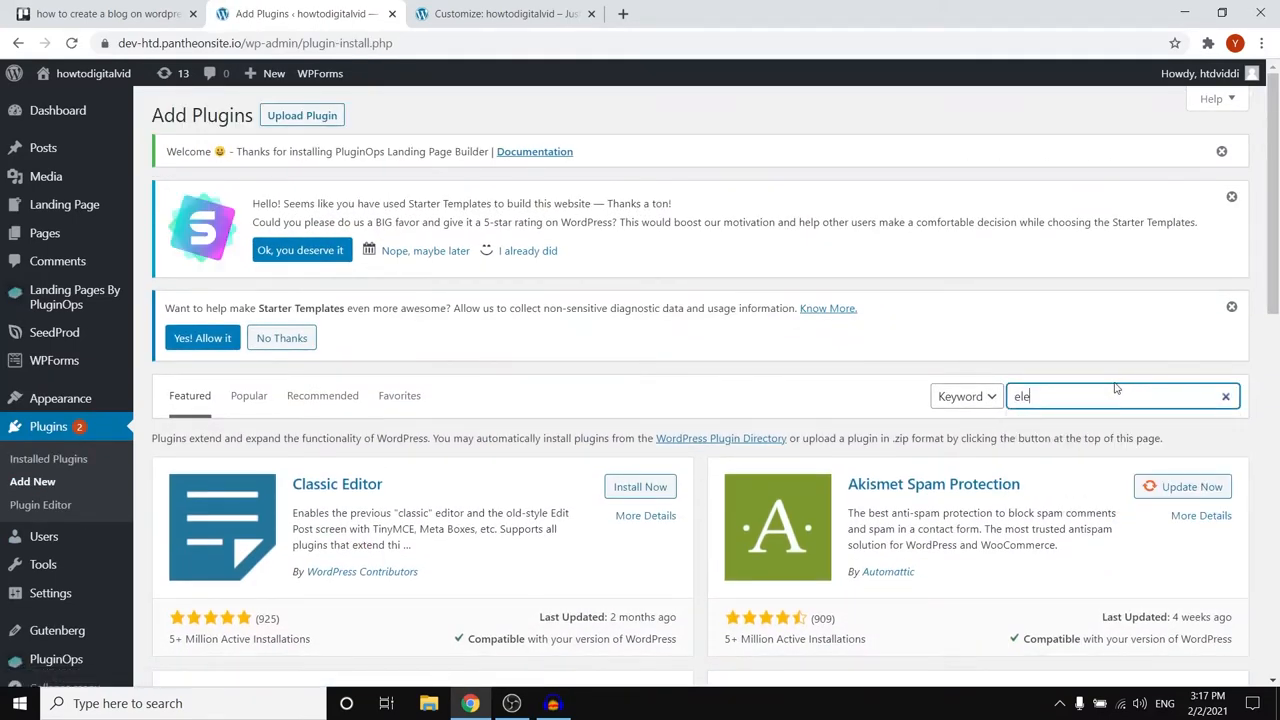
pyautogui.write('mentor')
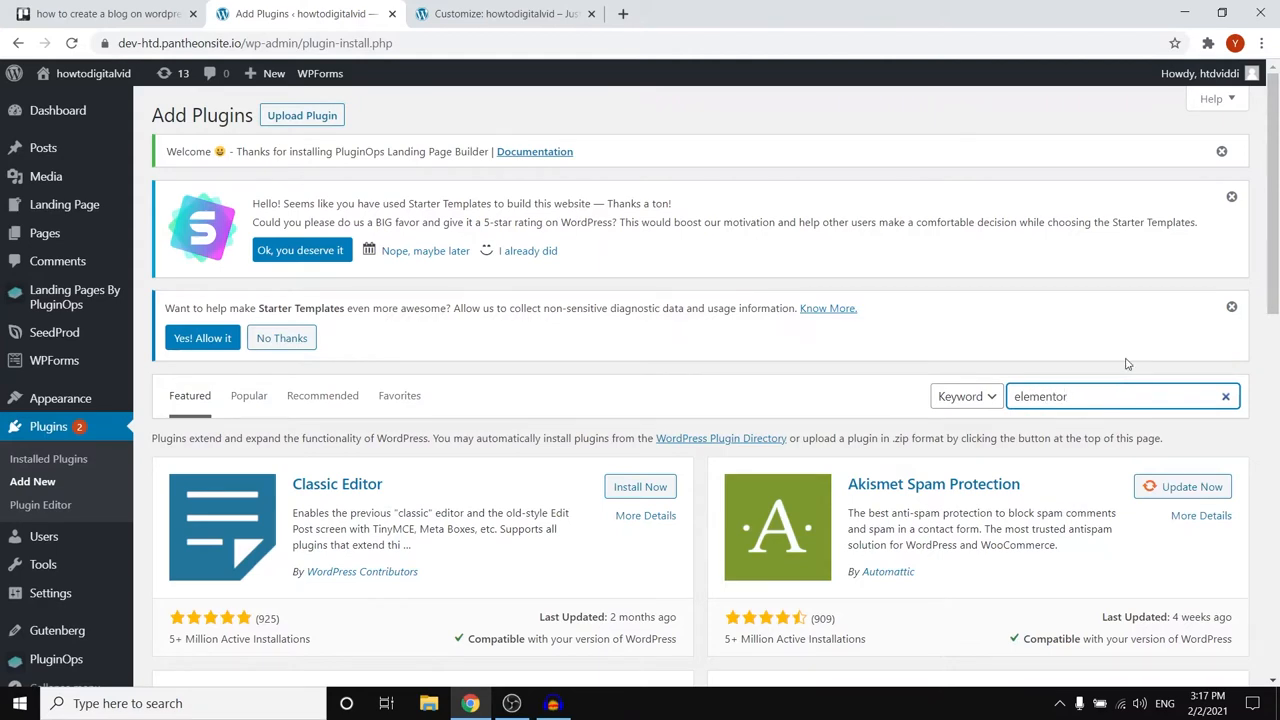
pyautogui.click(640, 492)
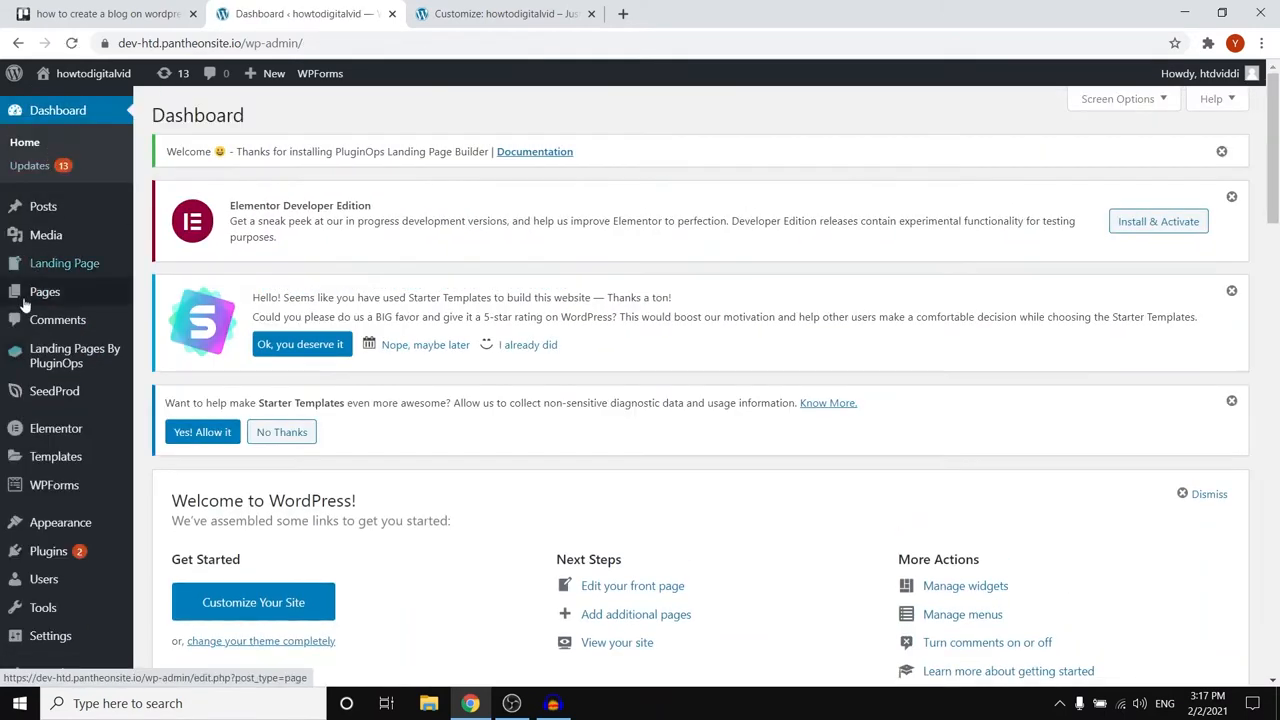
# From Pages > All Pages, open the Home front page for editing.
pyautogui.click(44, 292)
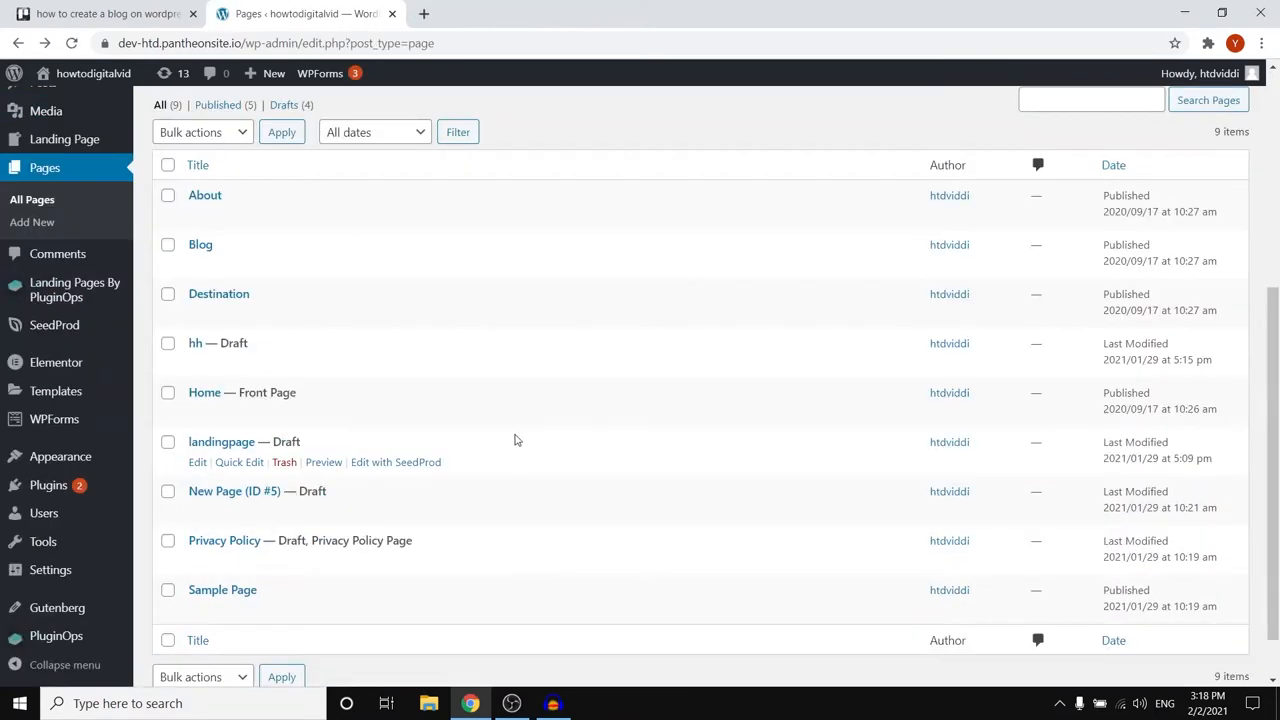
pyautogui.click(316, 412)
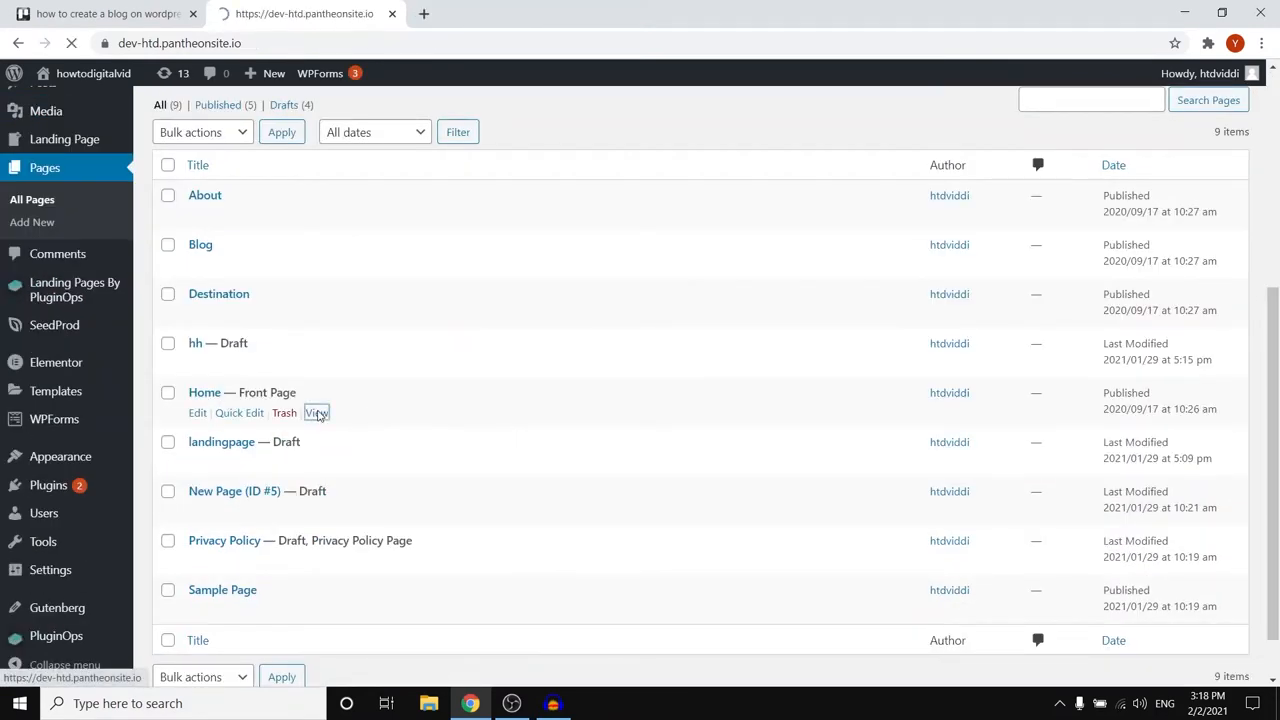
pyautogui.click(316, 412)
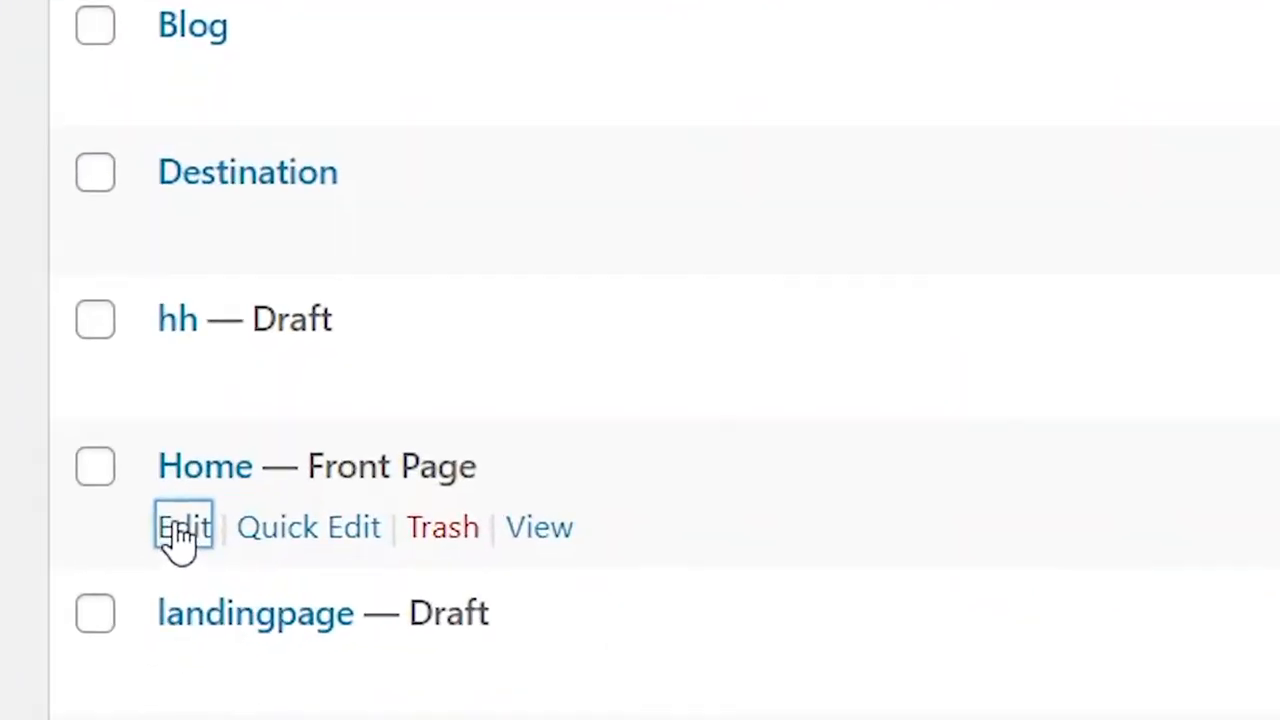
pyautogui.click(184, 528)
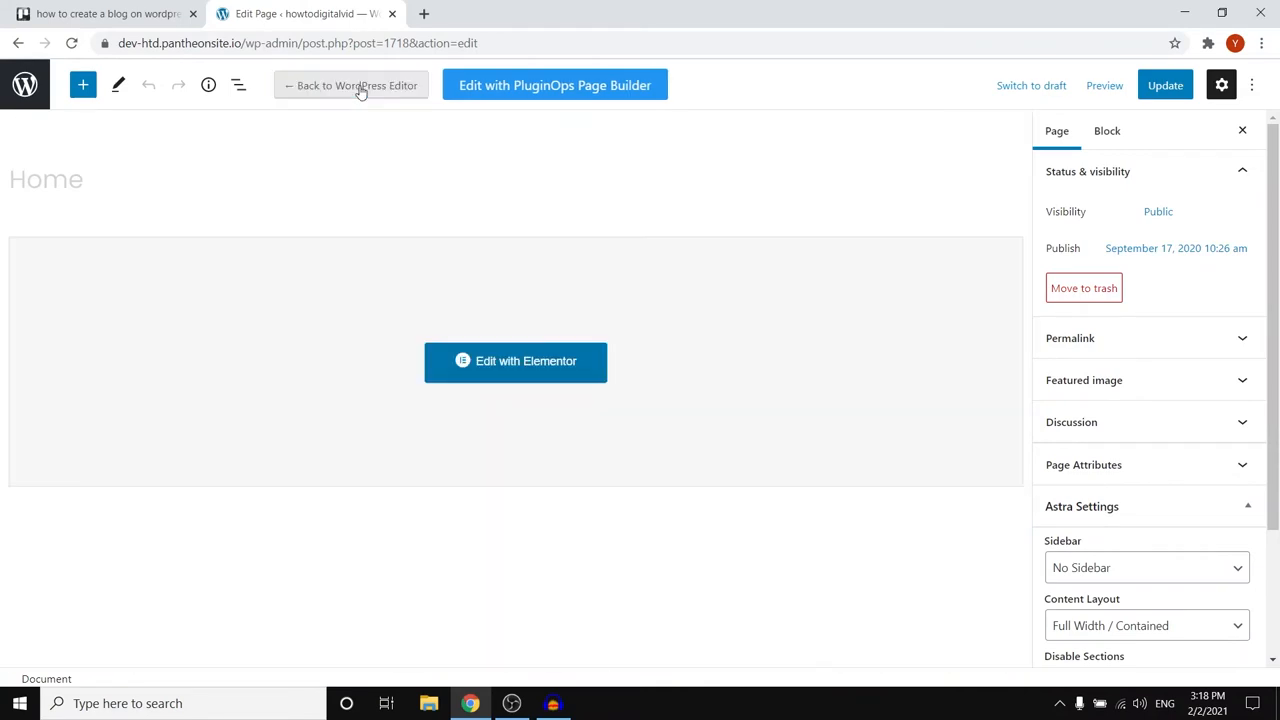
# Edit the Home page with Elementor and browse its hero, Recent Blog Post and Reader's Thoughts sections.
pyautogui.click(516, 360)
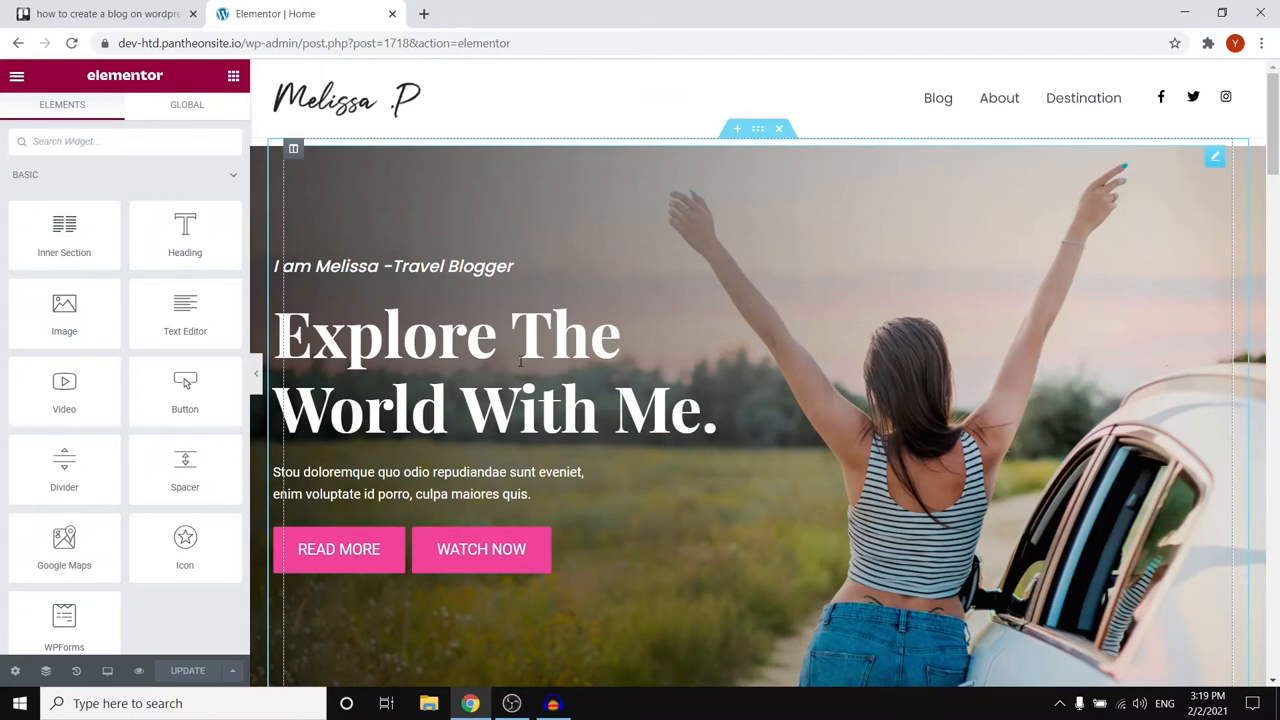
pyautogui.scroll(-3)
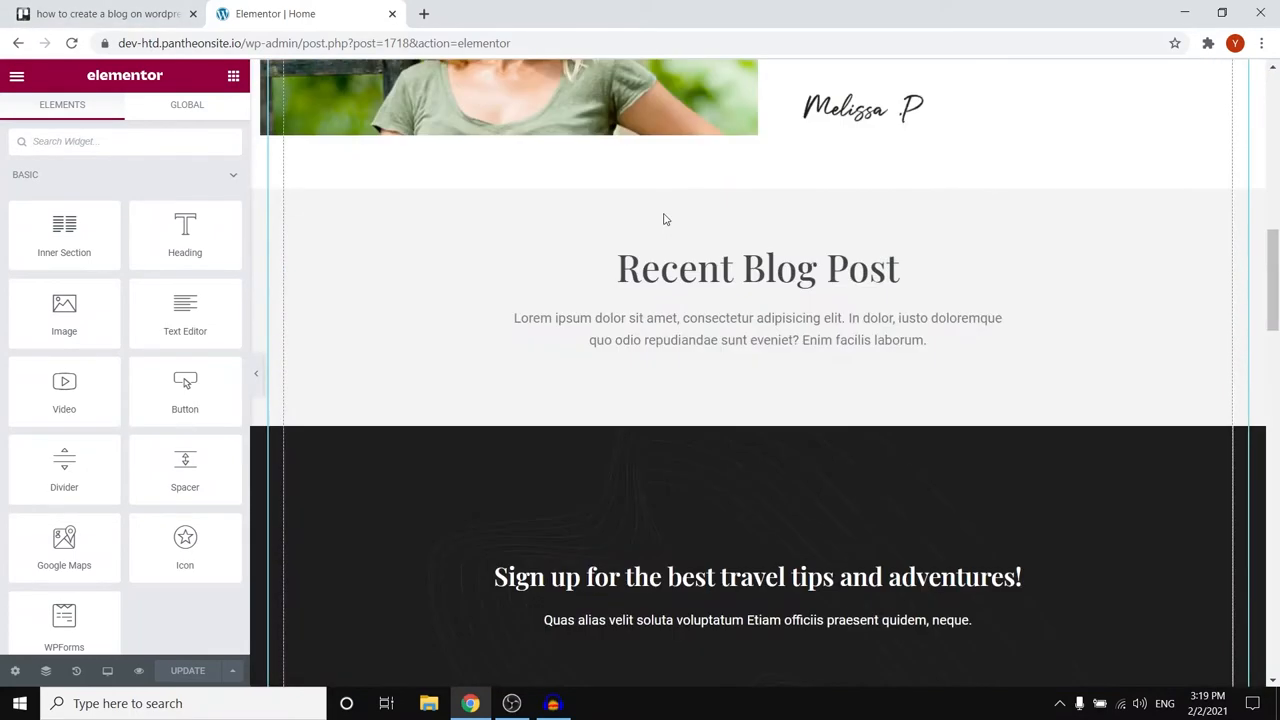
pyautogui.scroll(-3)
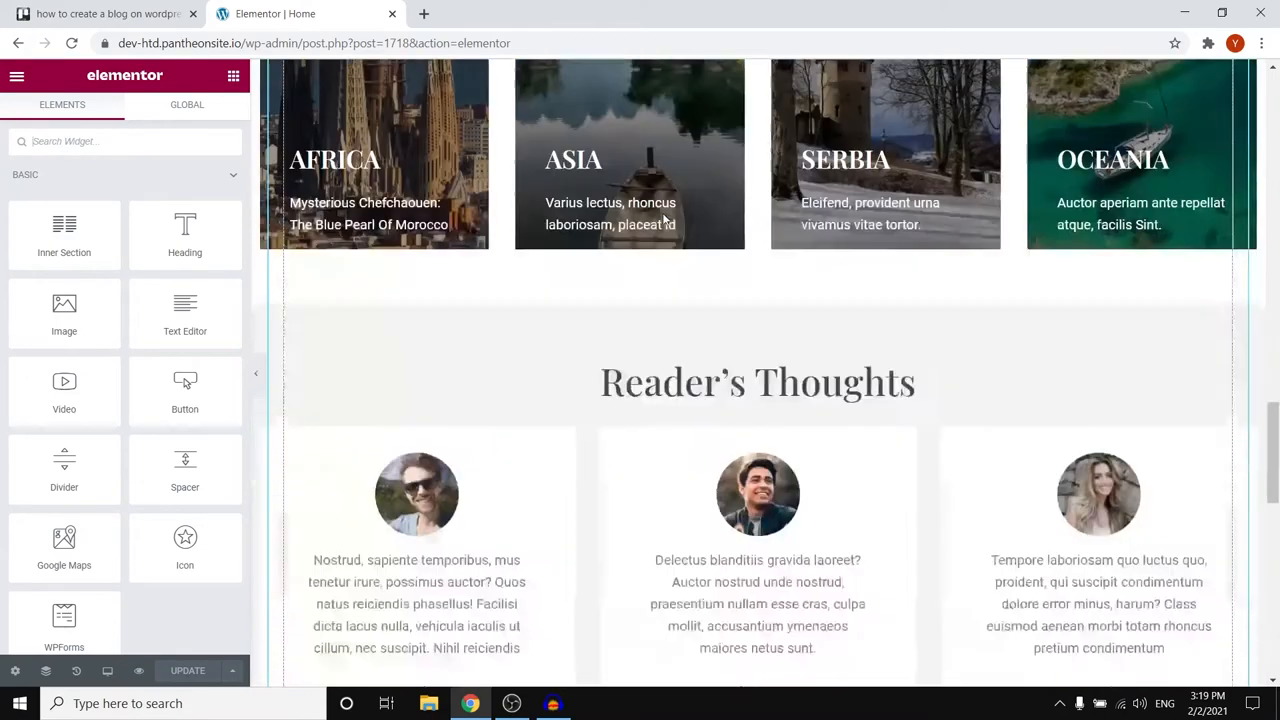
pyautogui.scroll(-3)
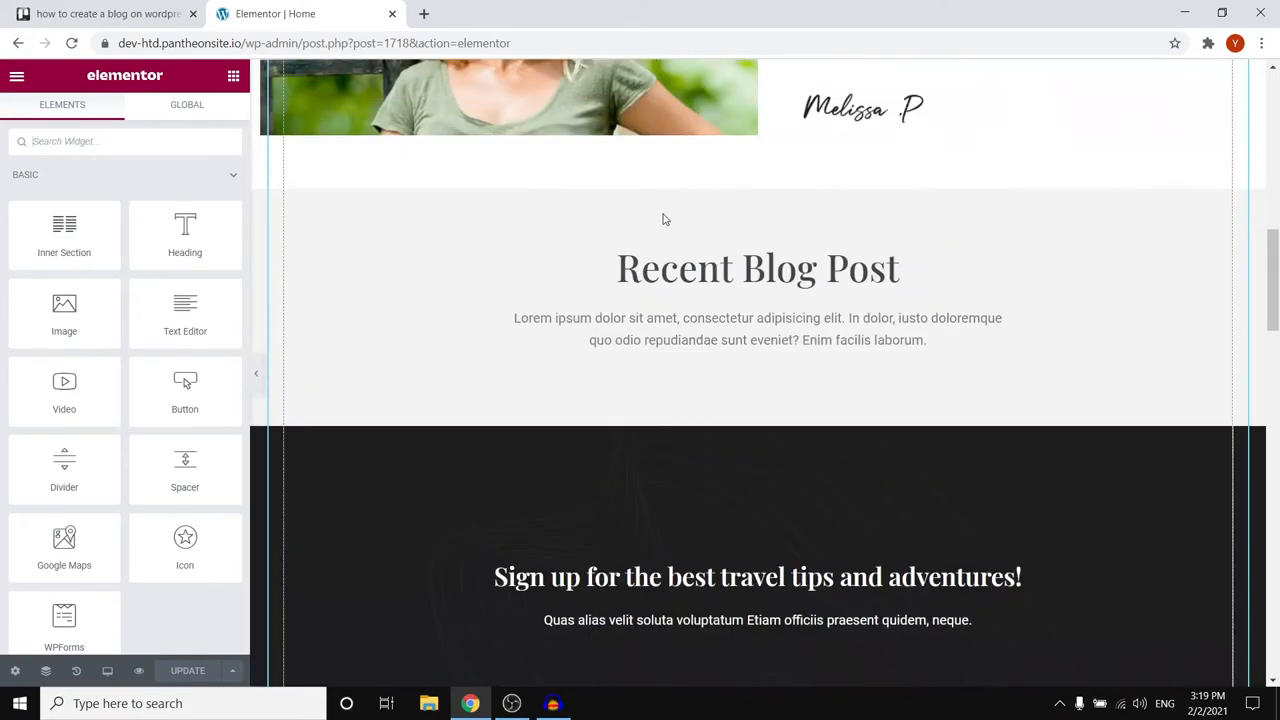
pyautogui.scroll(3)
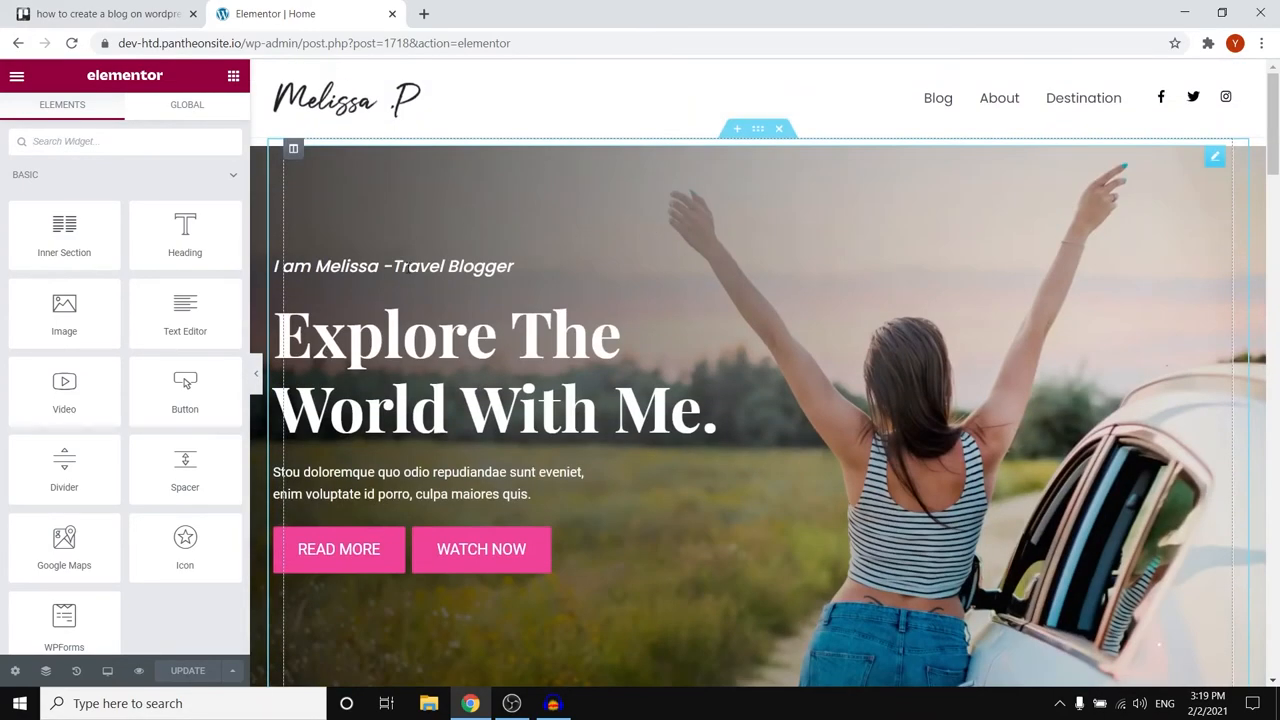
# Rewrite the hero tagline to "I am How to Digital - Video Creator".
pyautogui.click(394, 282)
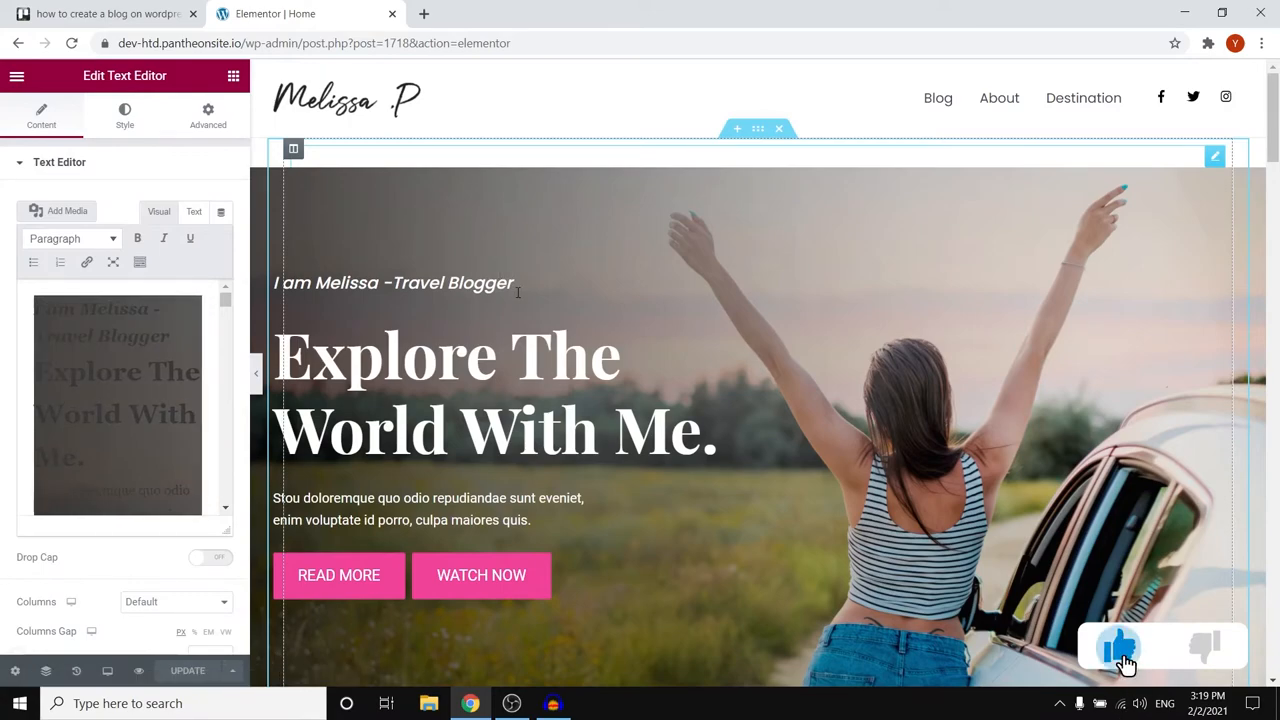
pyautogui.scroll(-3)
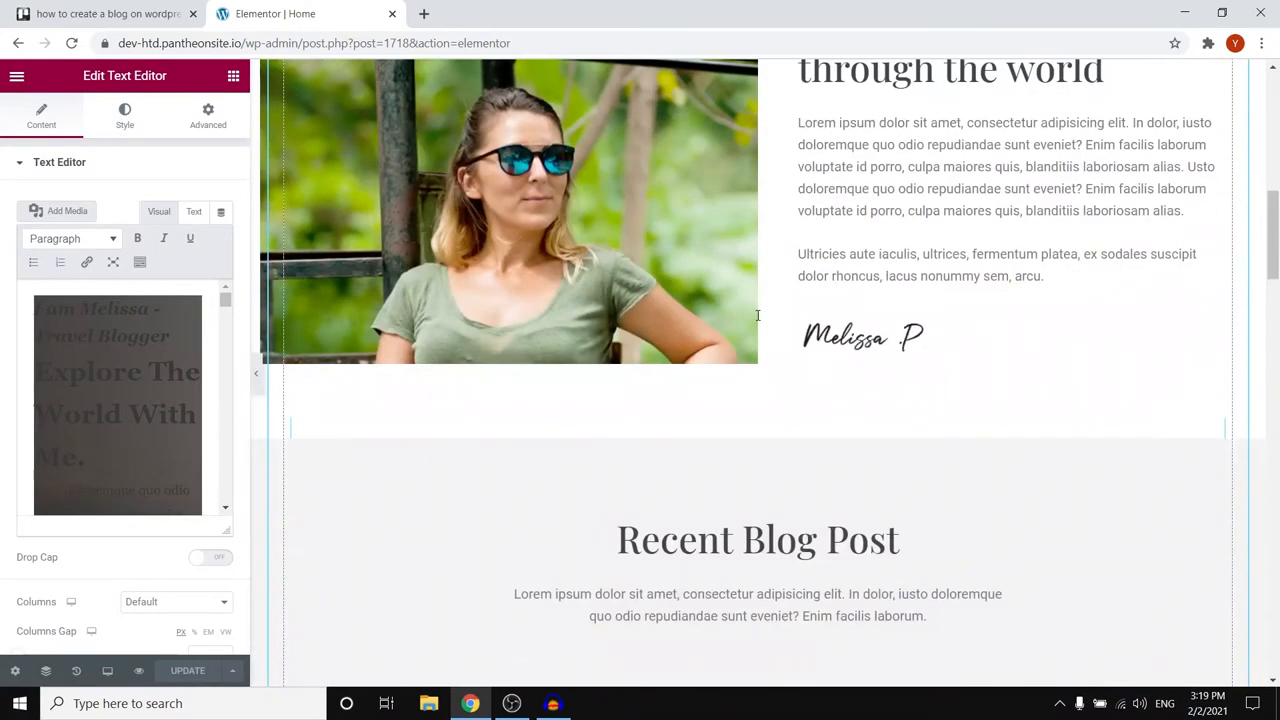
pyautogui.scroll(3)
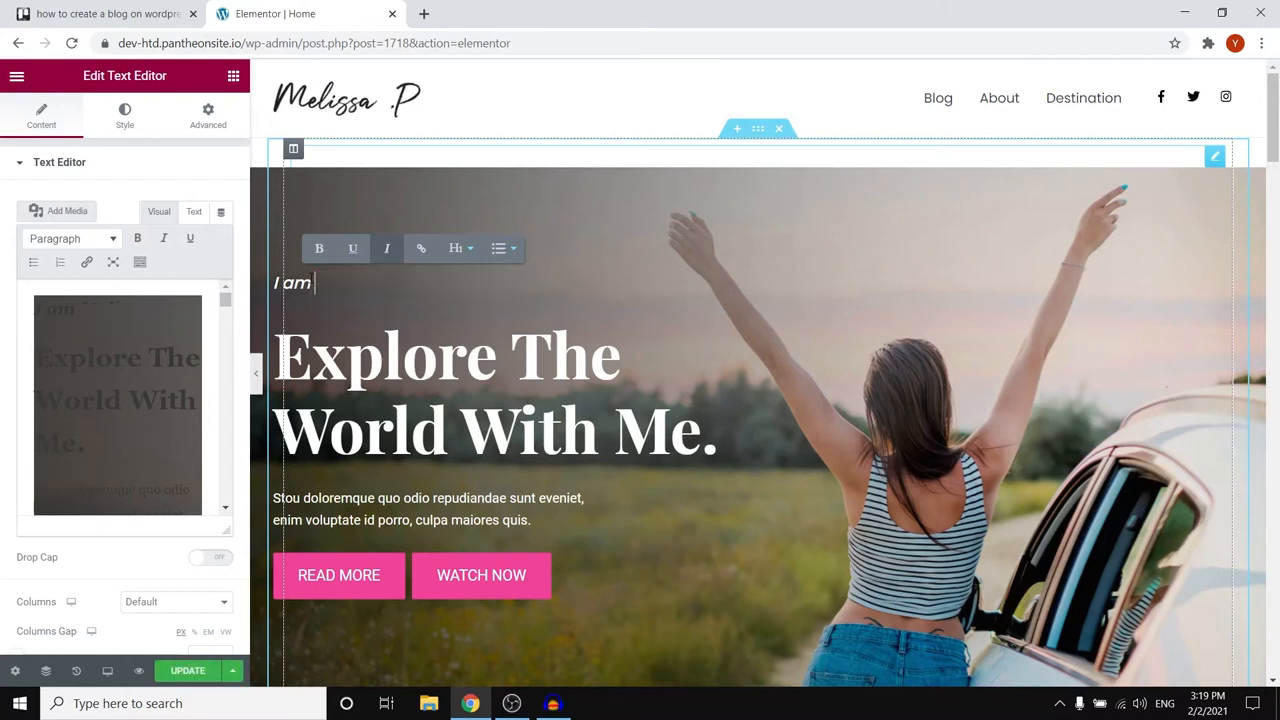
pyautogui.write('How to')
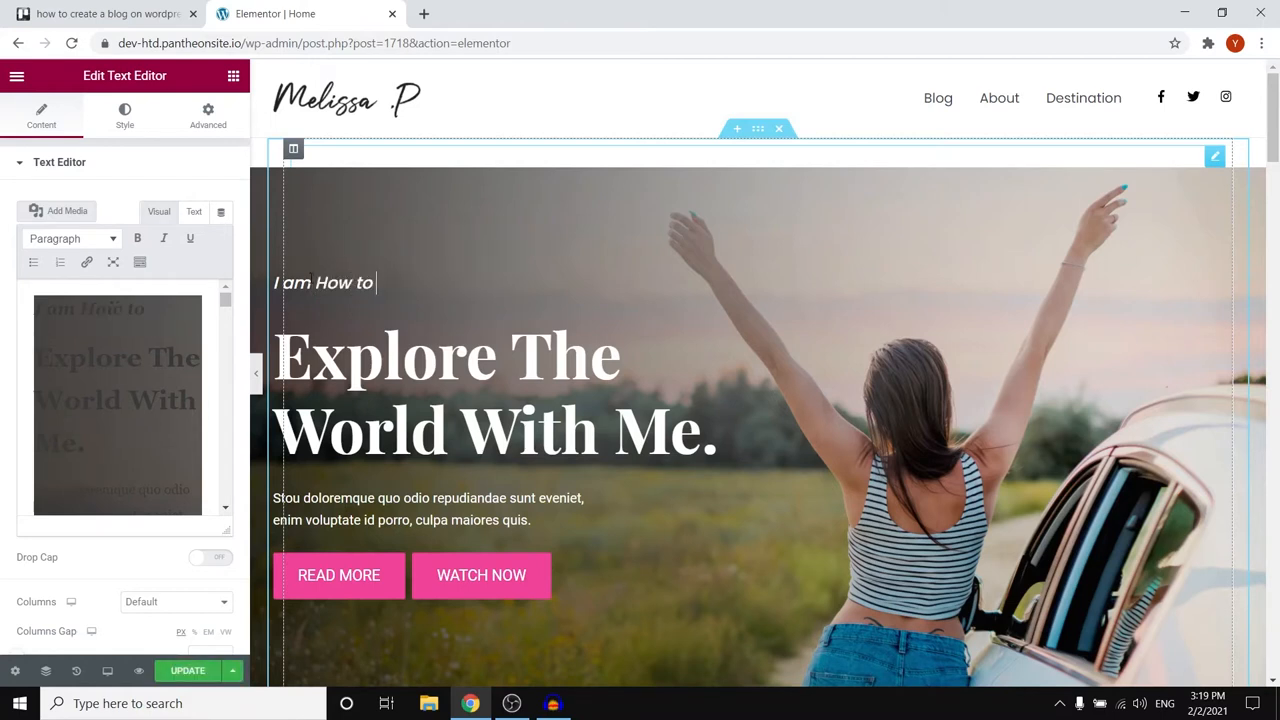
pyautogui.write('Digital -')
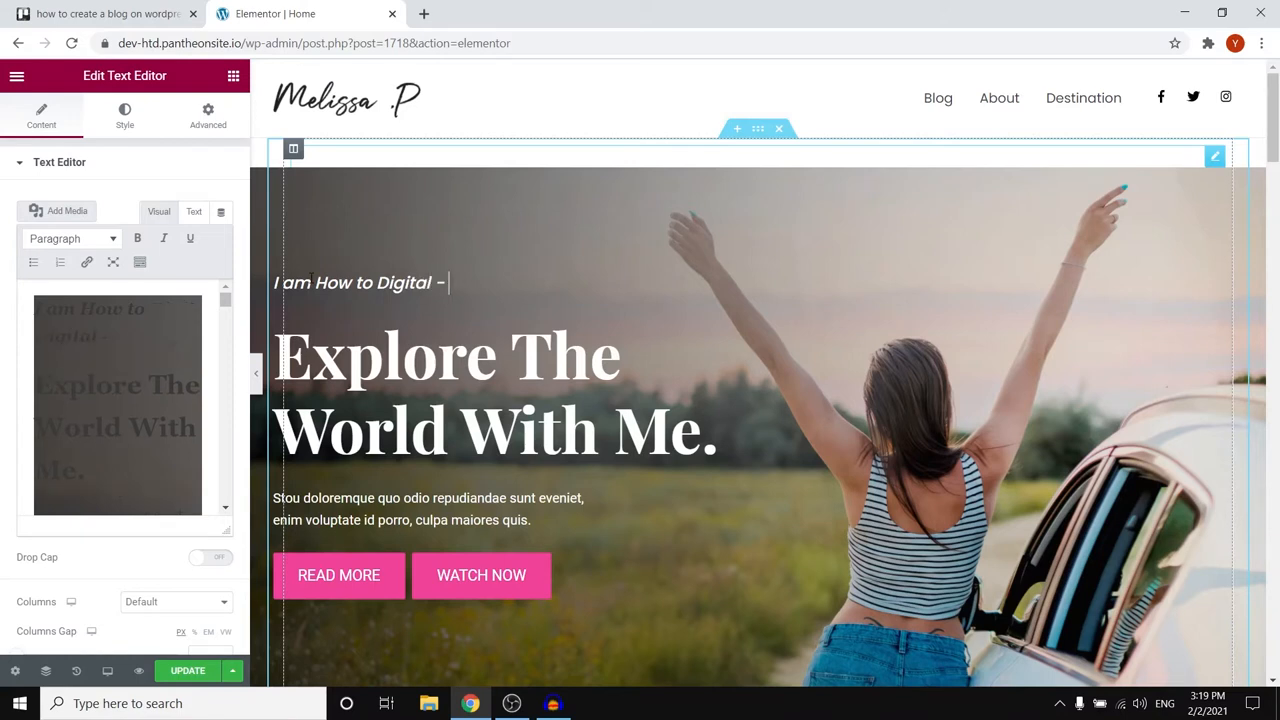
pyautogui.write('Video Creat')
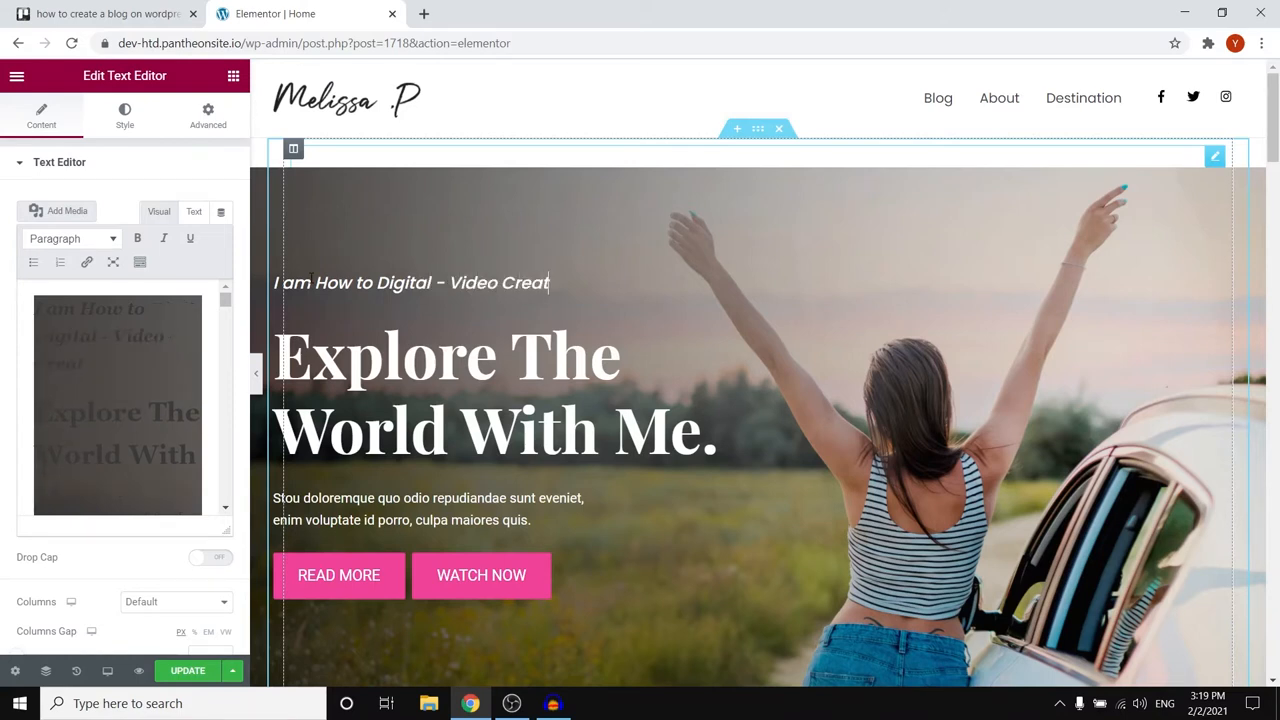
pyautogui.write('or')
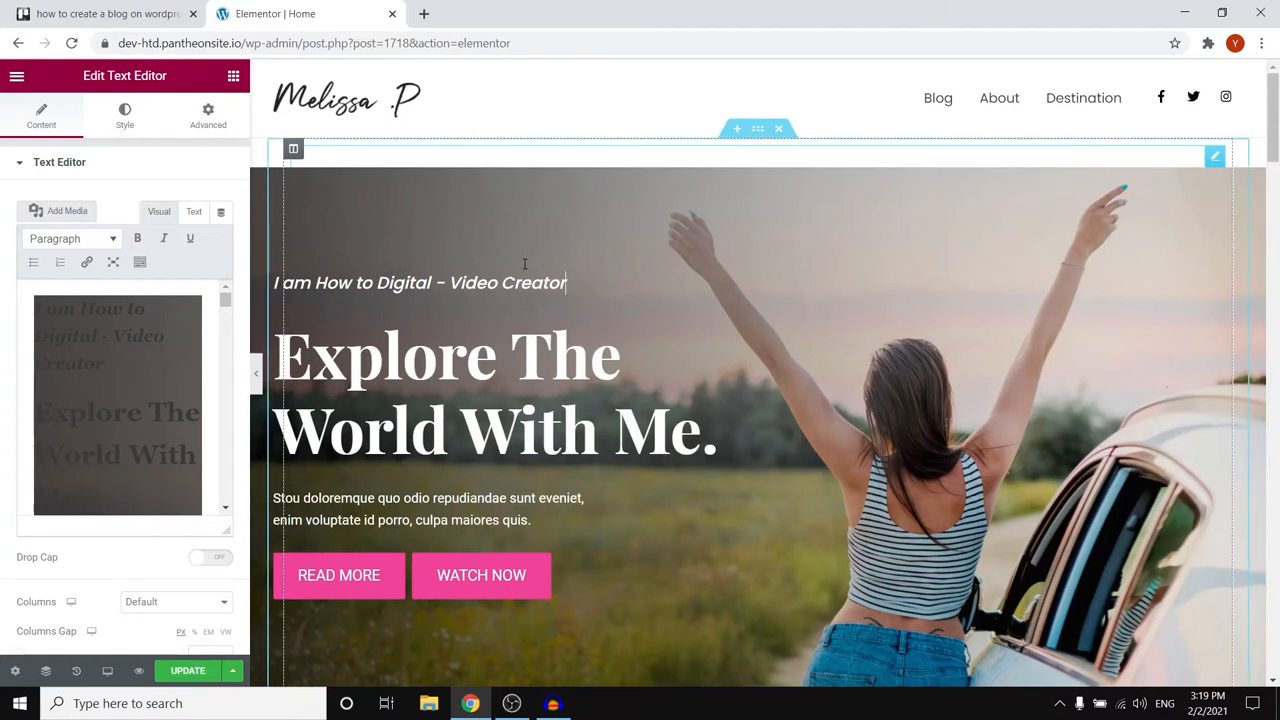
# Change the hero heading's second line to "World of Tech." so it reads "Explore The World of Tech.".
pyautogui.scroll(-3)
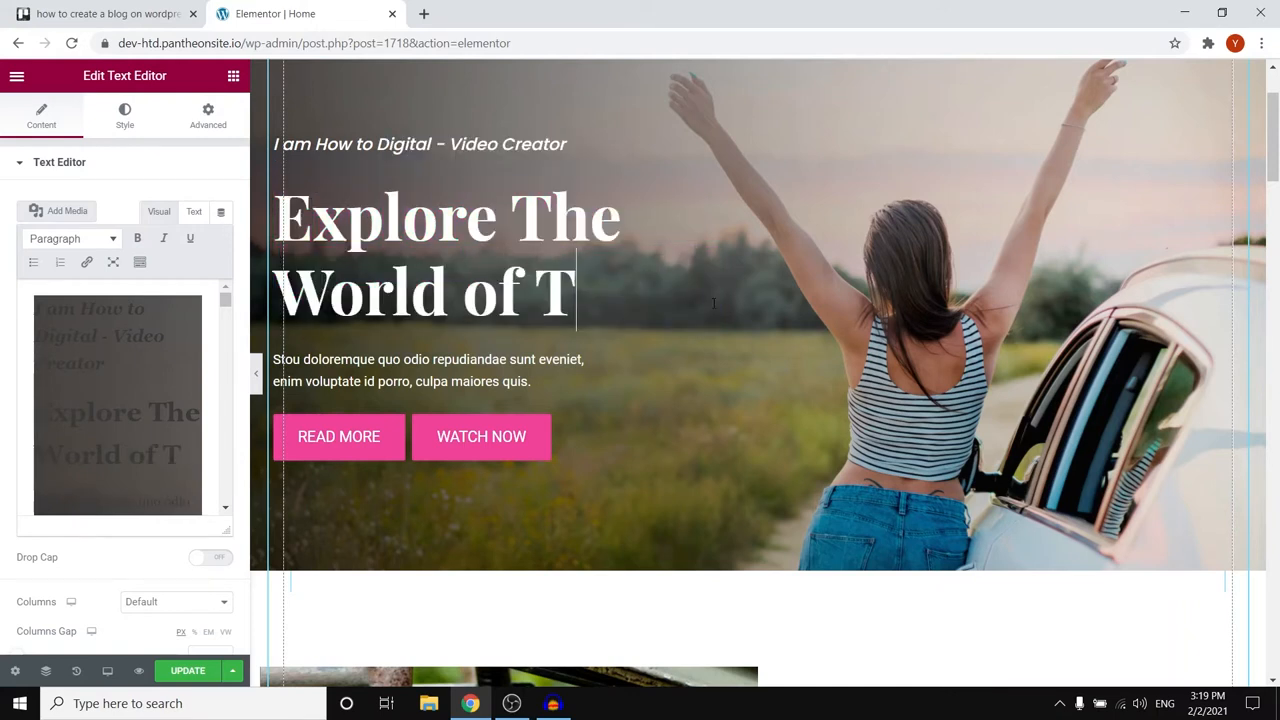
pyautogui.write('ech.')
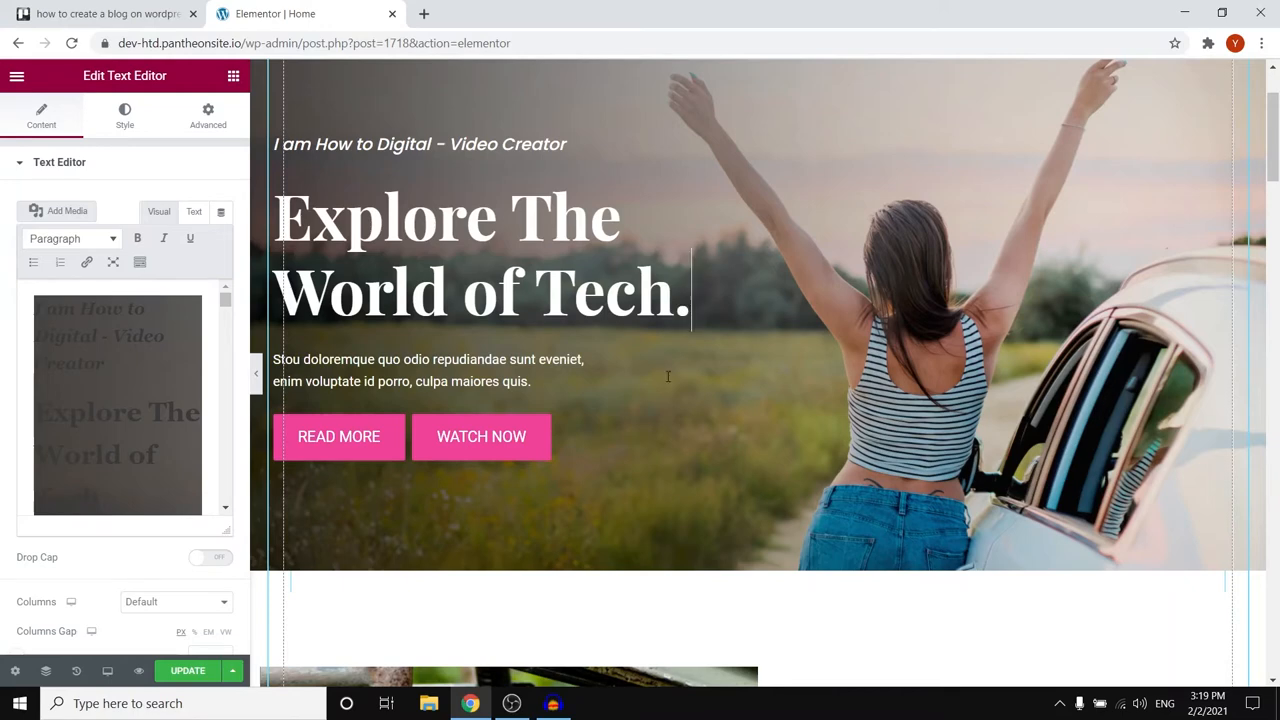
pyautogui.scroll(3)
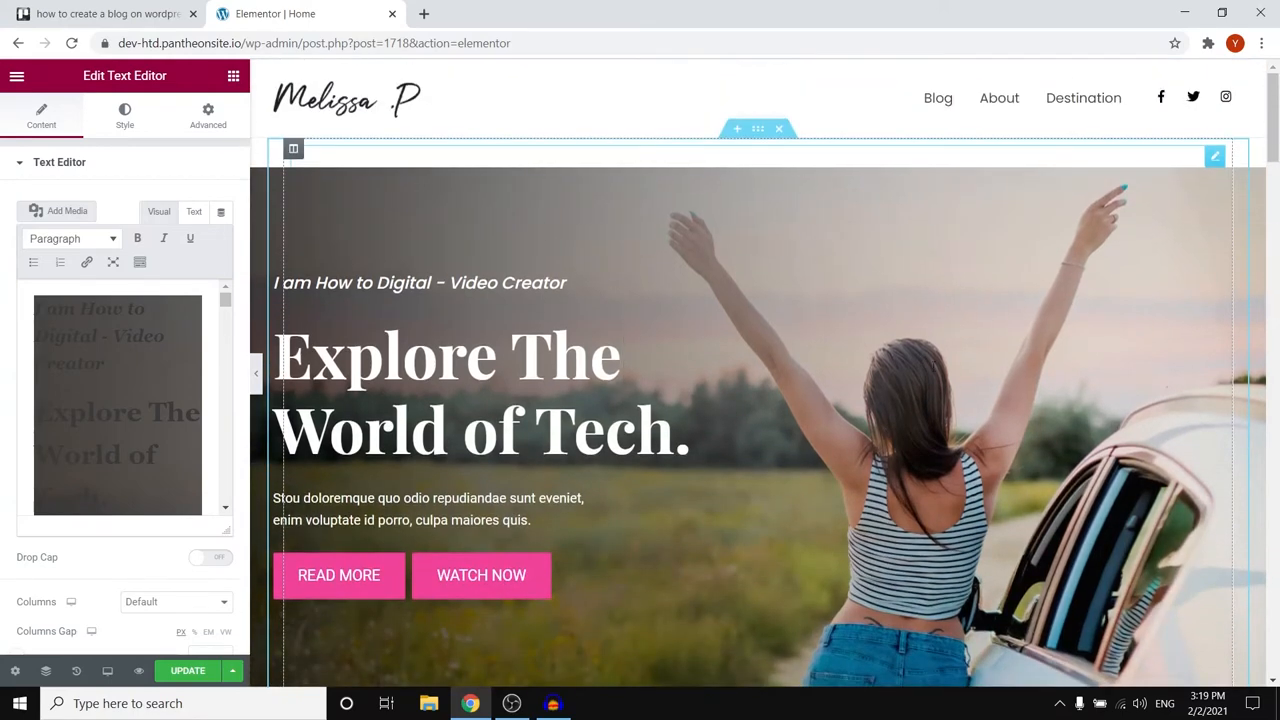
pyautogui.scroll(-3)
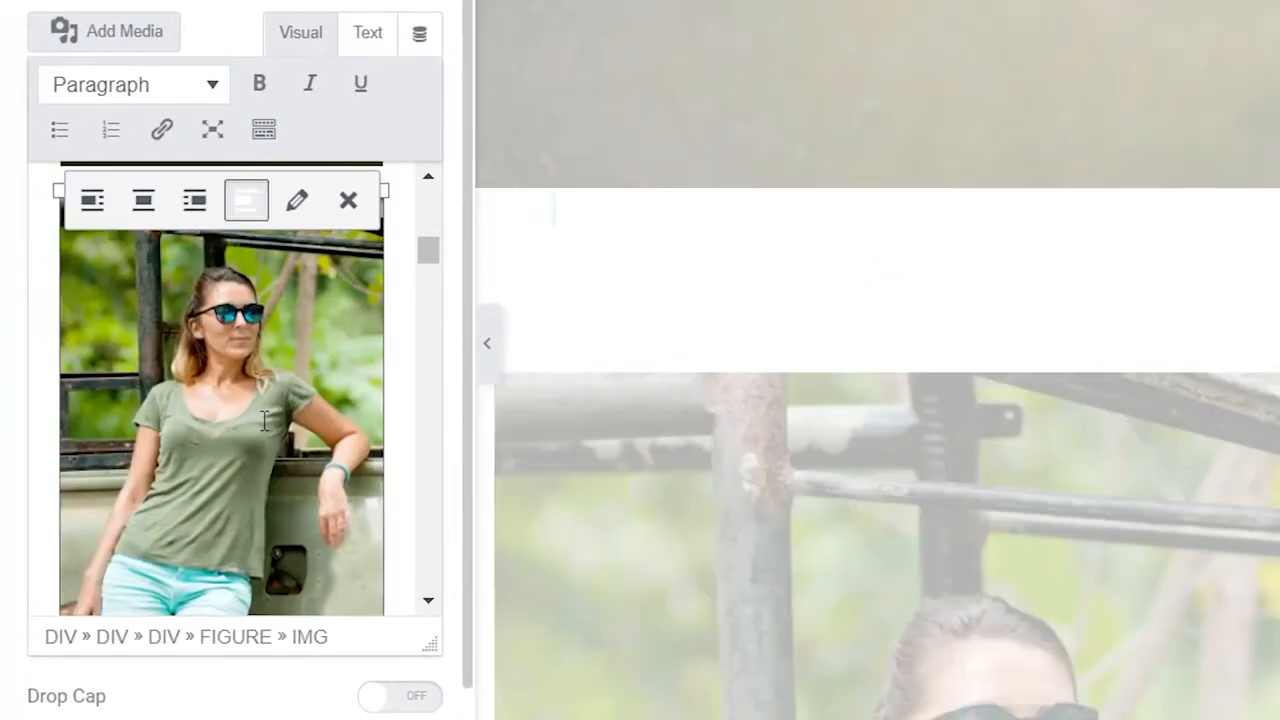
# Replace the woman's photo in the Text Editor with the e-commerce illustration from the Media Library.
pyautogui.click(296, 200)
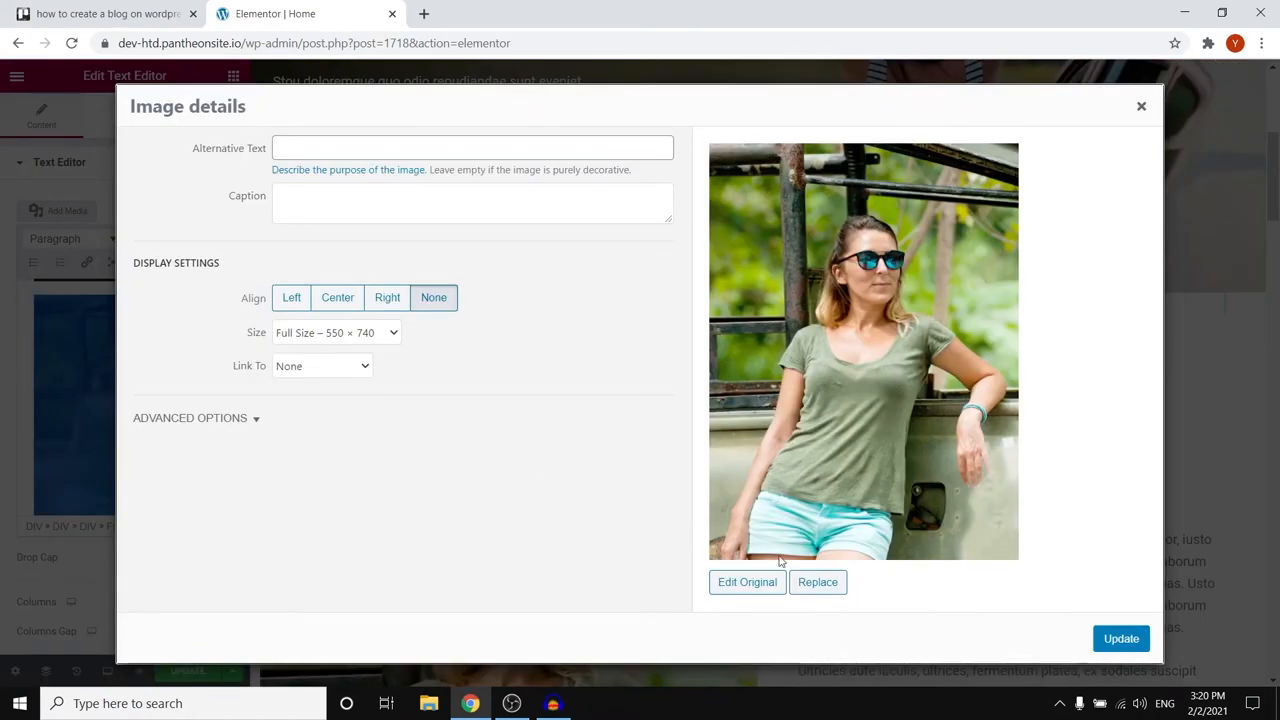
pyautogui.click(816, 582)
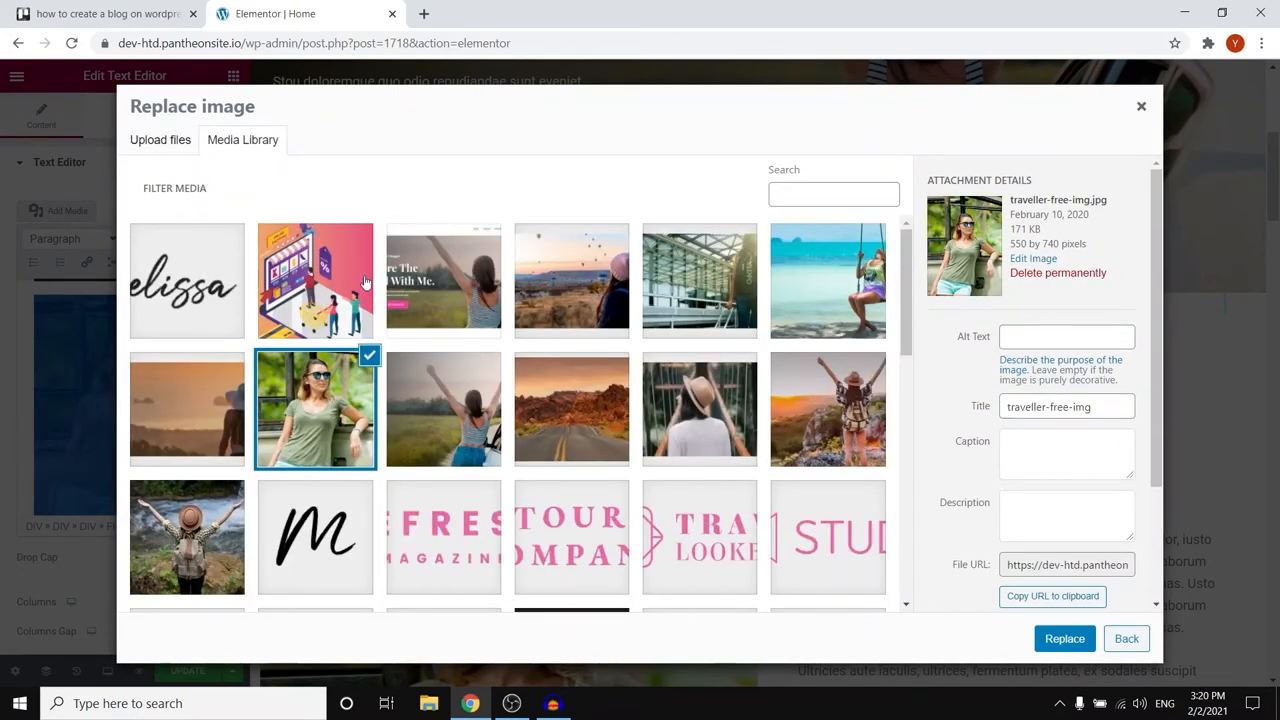
pyautogui.click(316, 280)
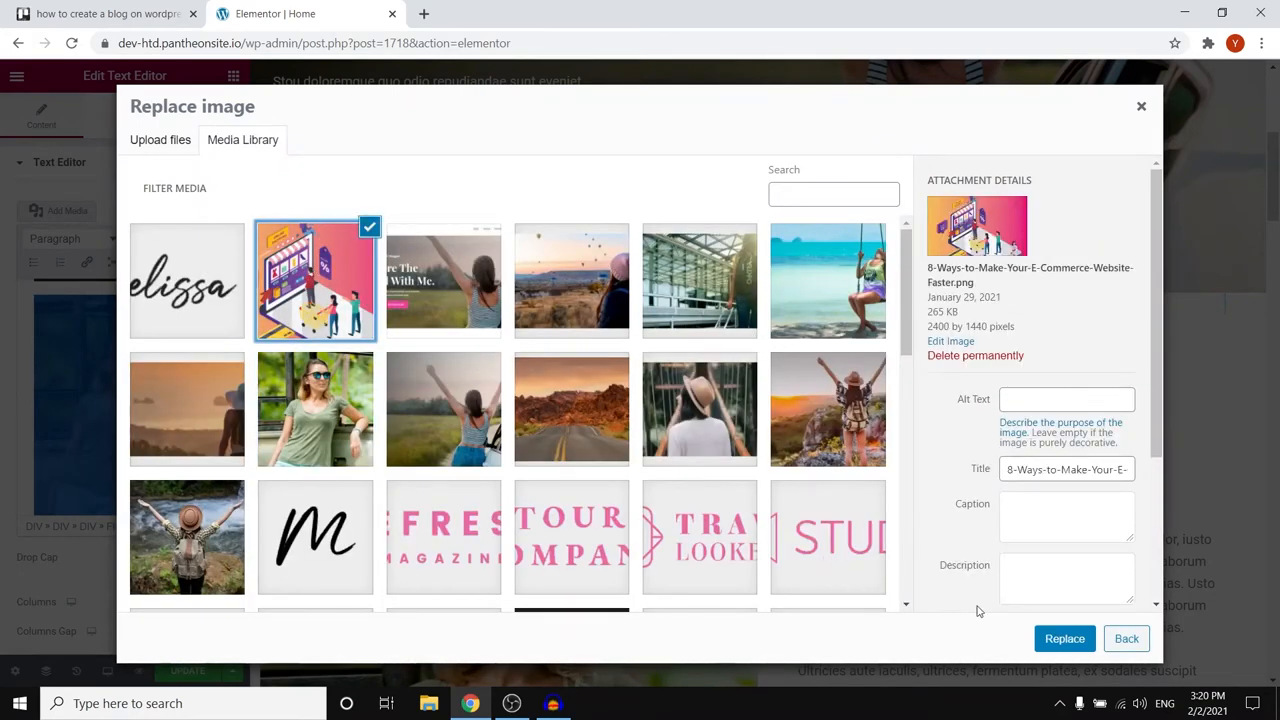
pyautogui.click(1064, 638)
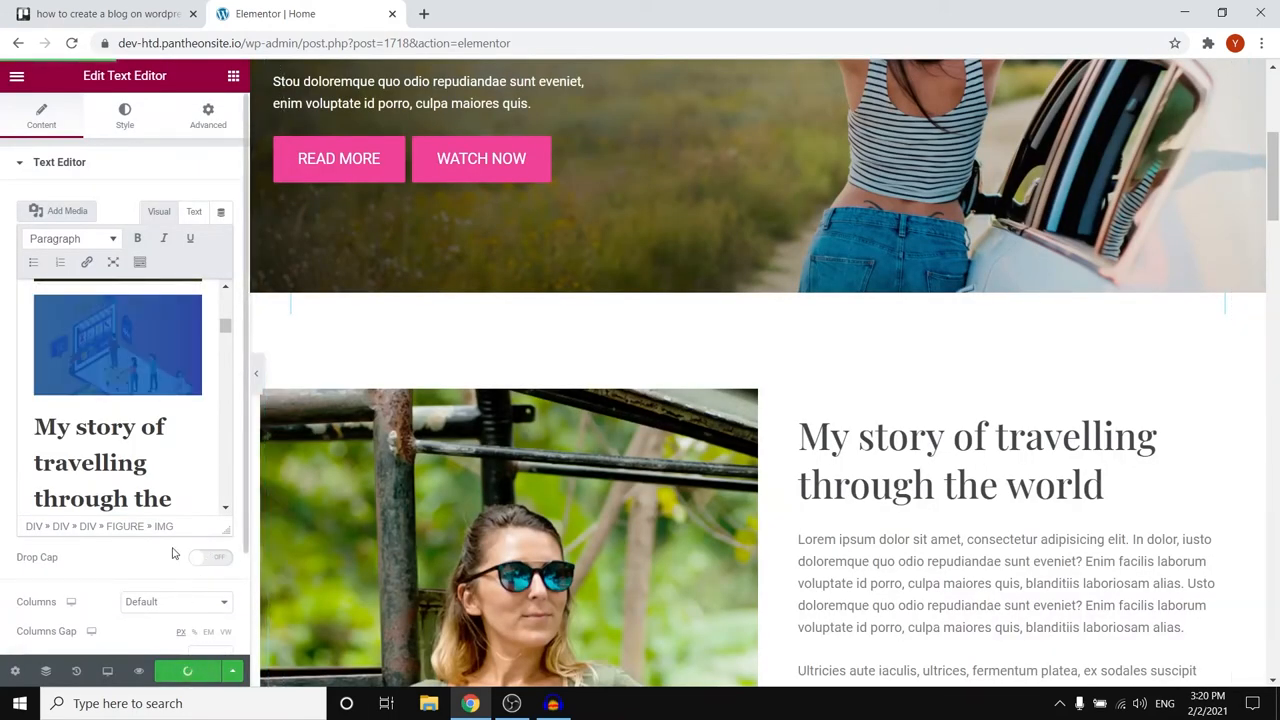
# Scroll through the saved home page canvas to review its sections.
pyautogui.scroll(-3)
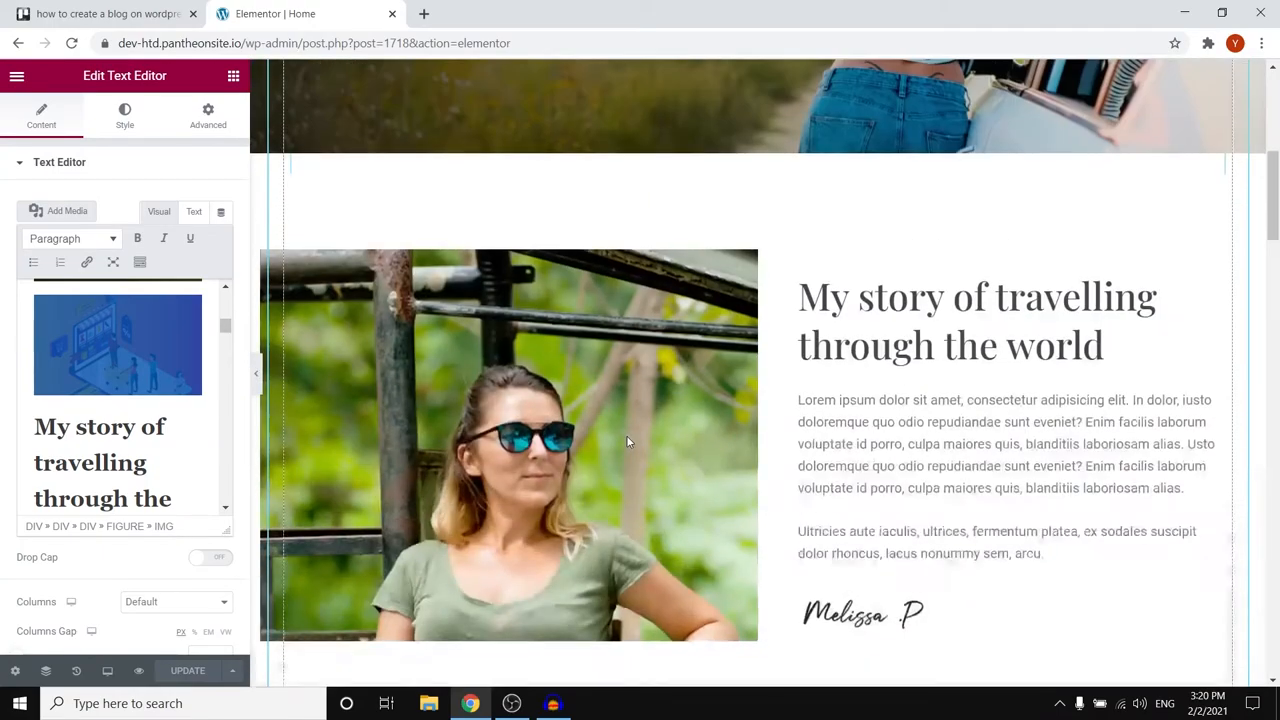
pyautogui.scroll(-3)
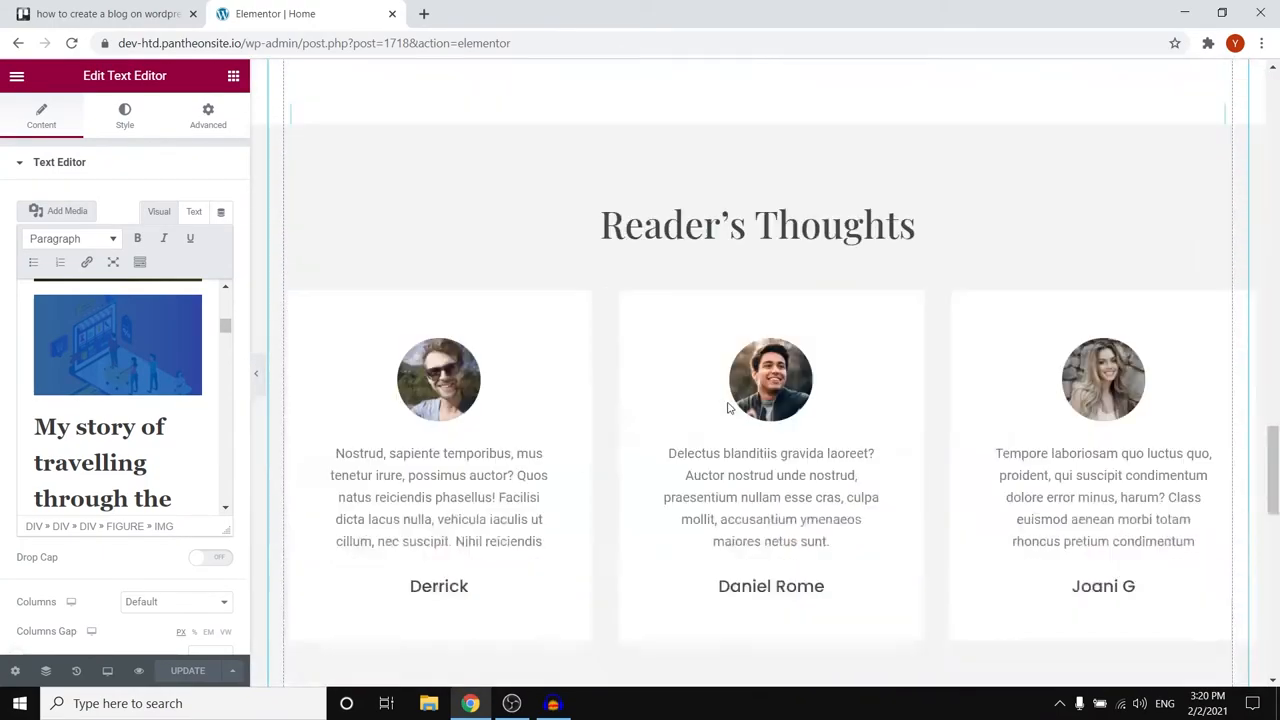
pyautogui.scroll(-3)
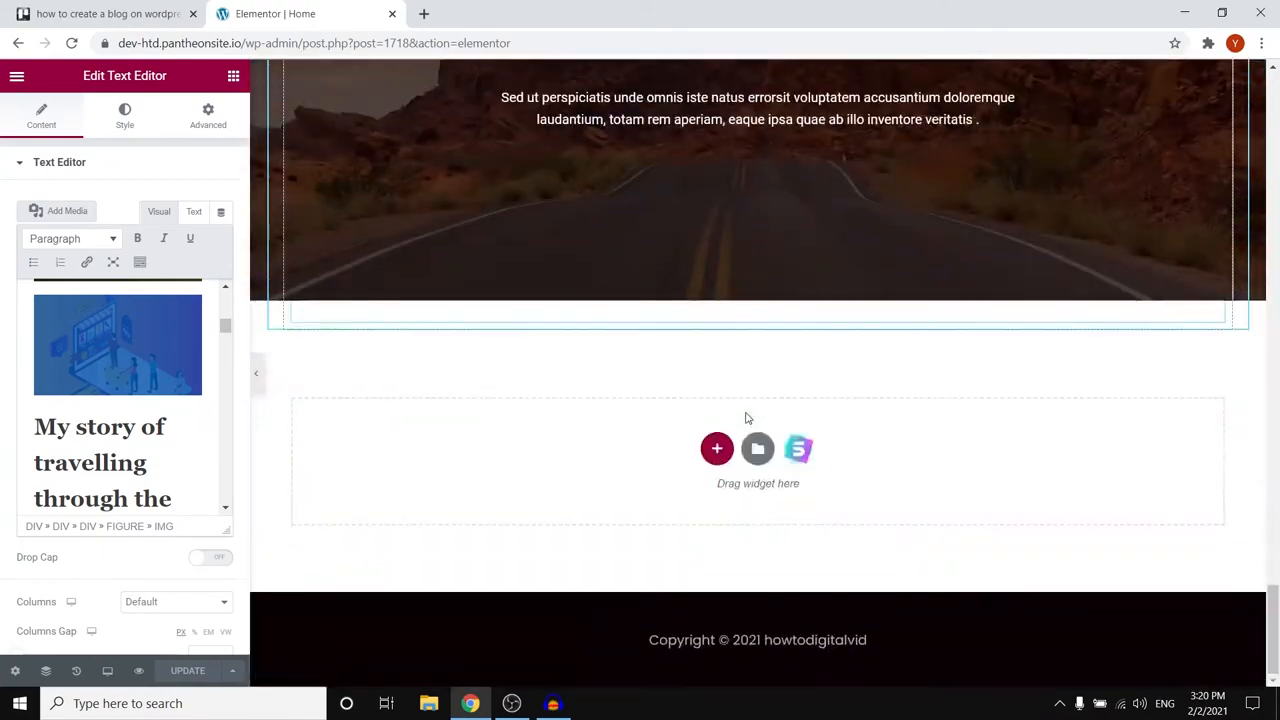
pyautogui.scroll(3)
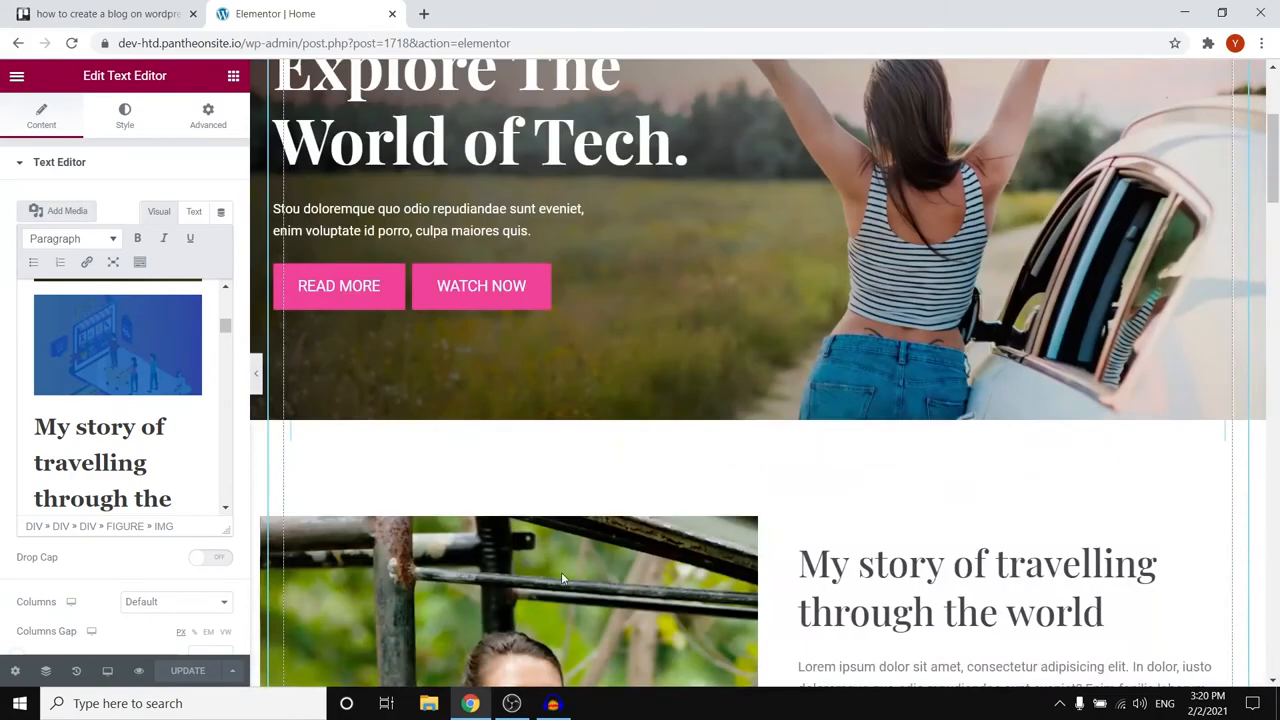
pyautogui.scroll(-3)
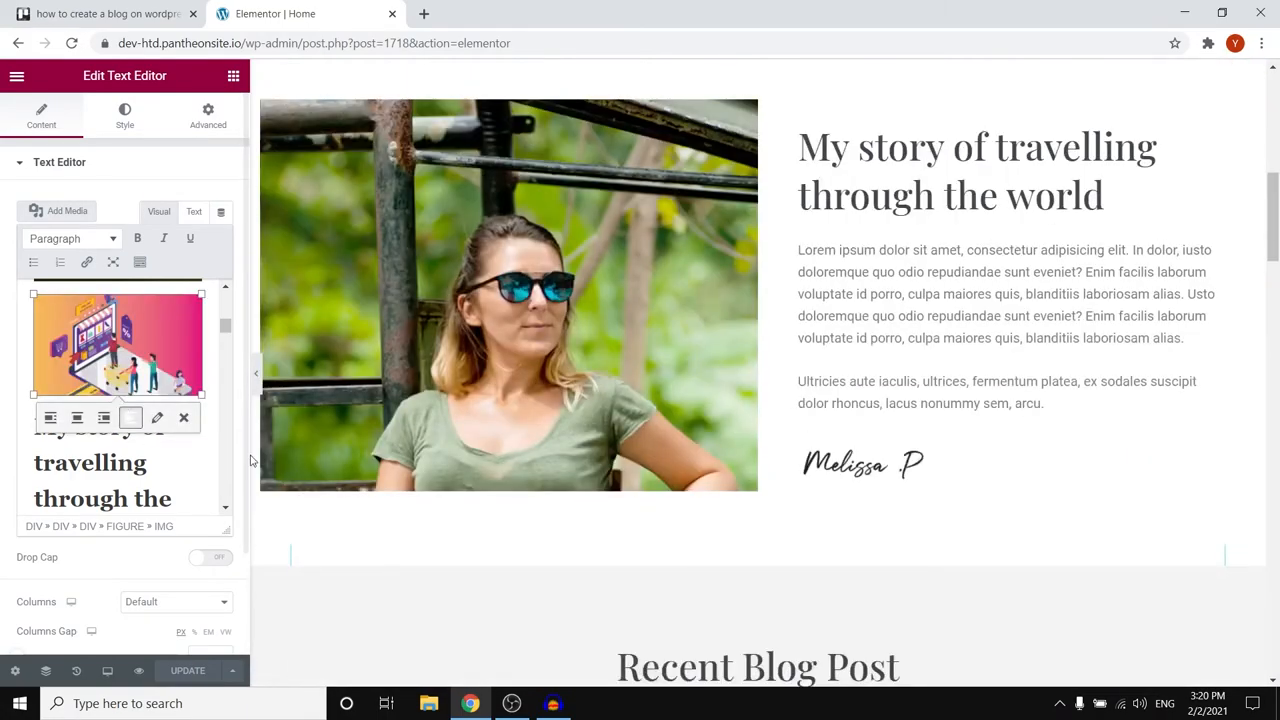
pyautogui.moveTo(136, 650)
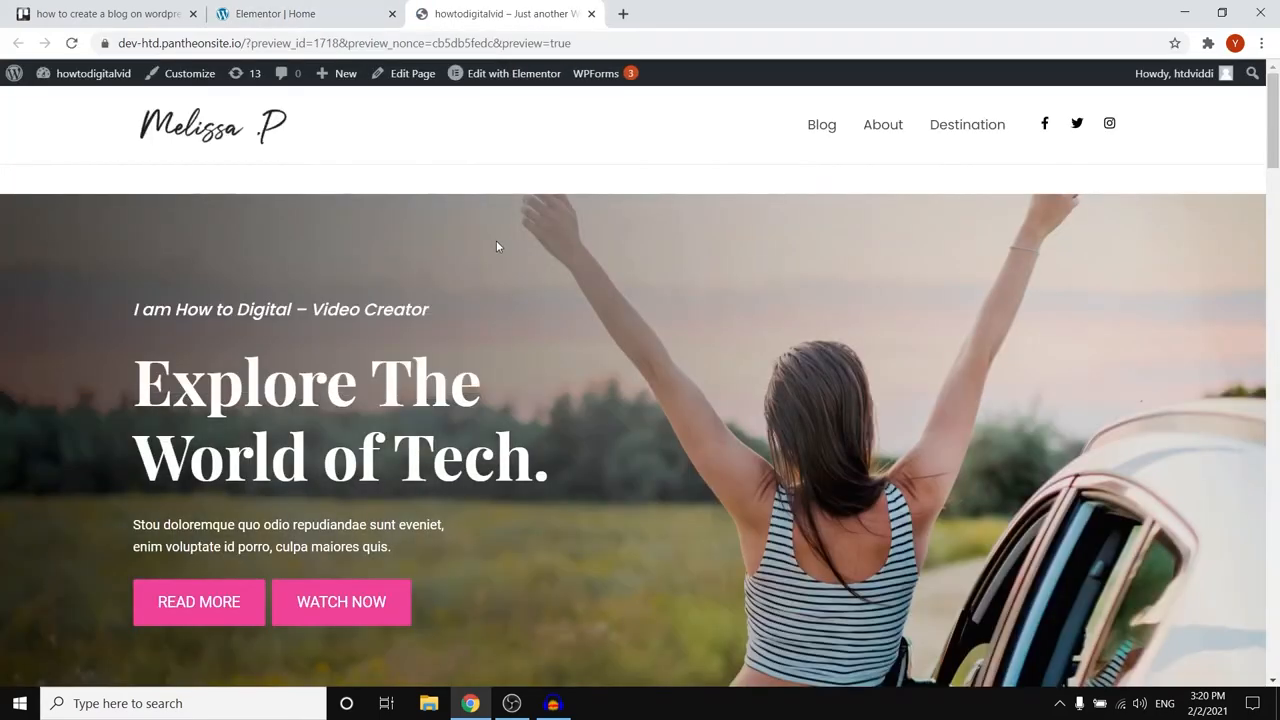
# Scroll the home page preview from the Tech hero past Featured Destination to the footer.
pyautogui.scroll(-3)
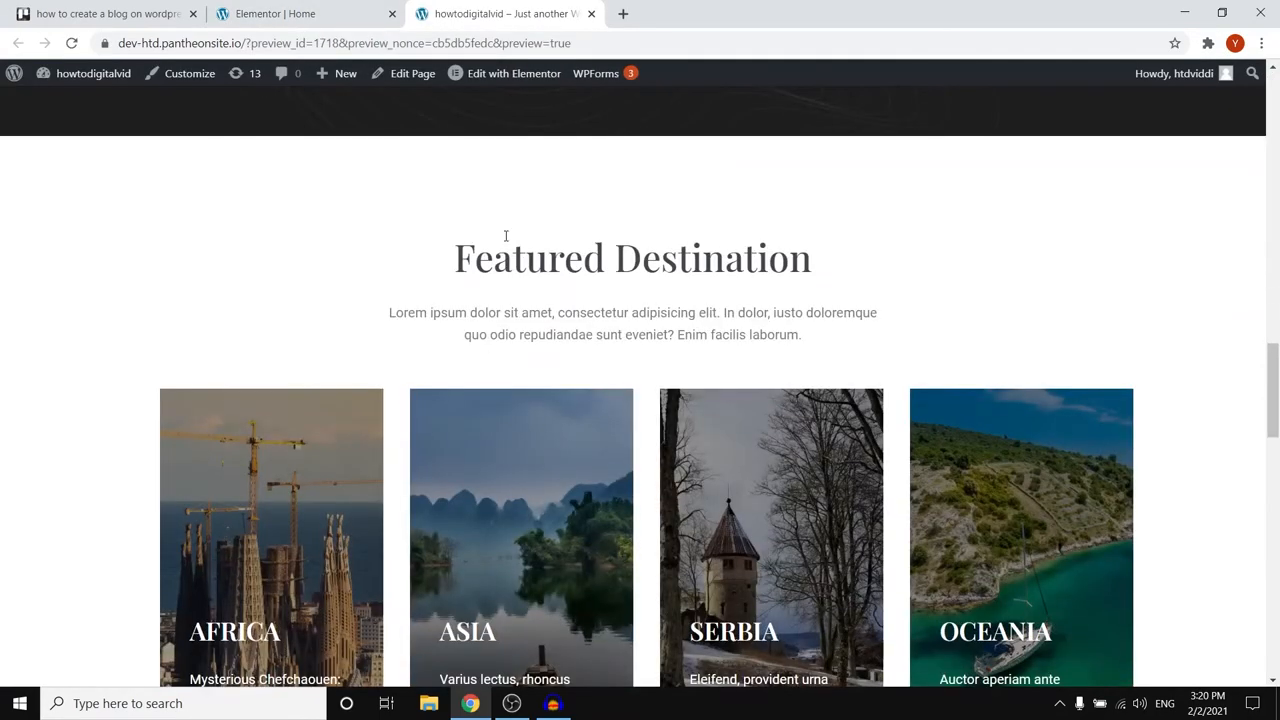
pyautogui.scroll(-3)
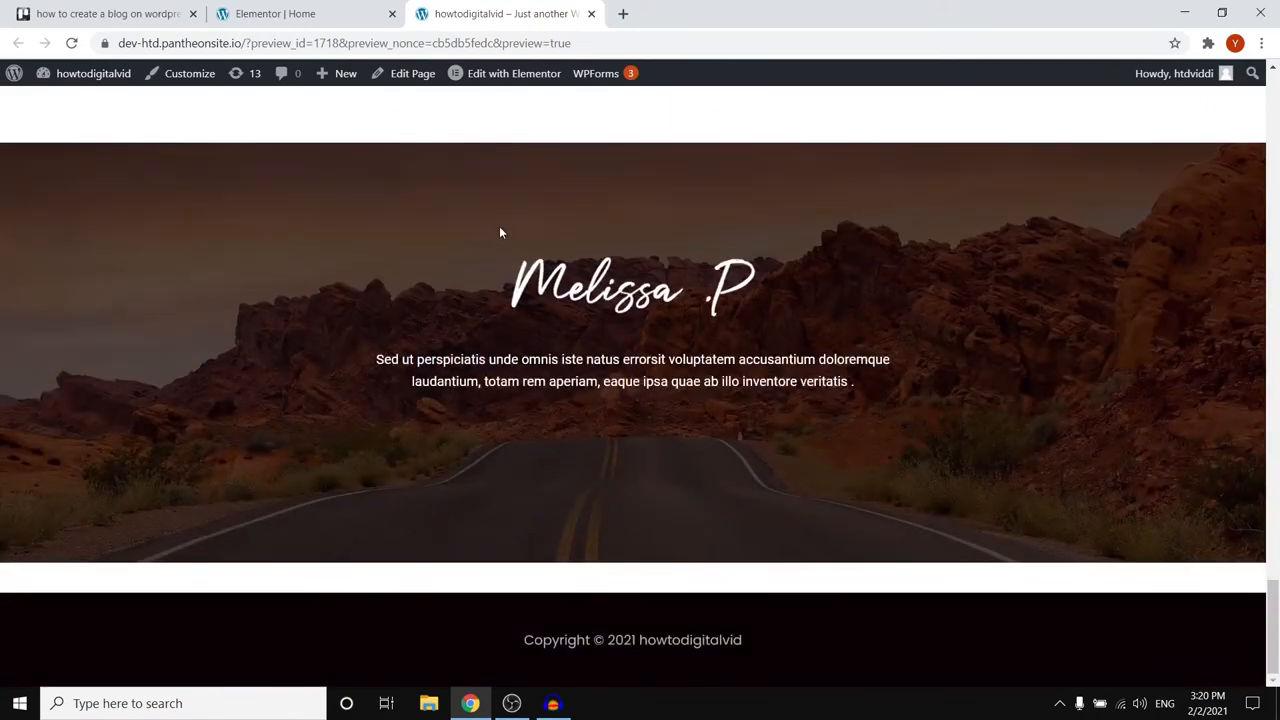
pyautogui.scroll(3)
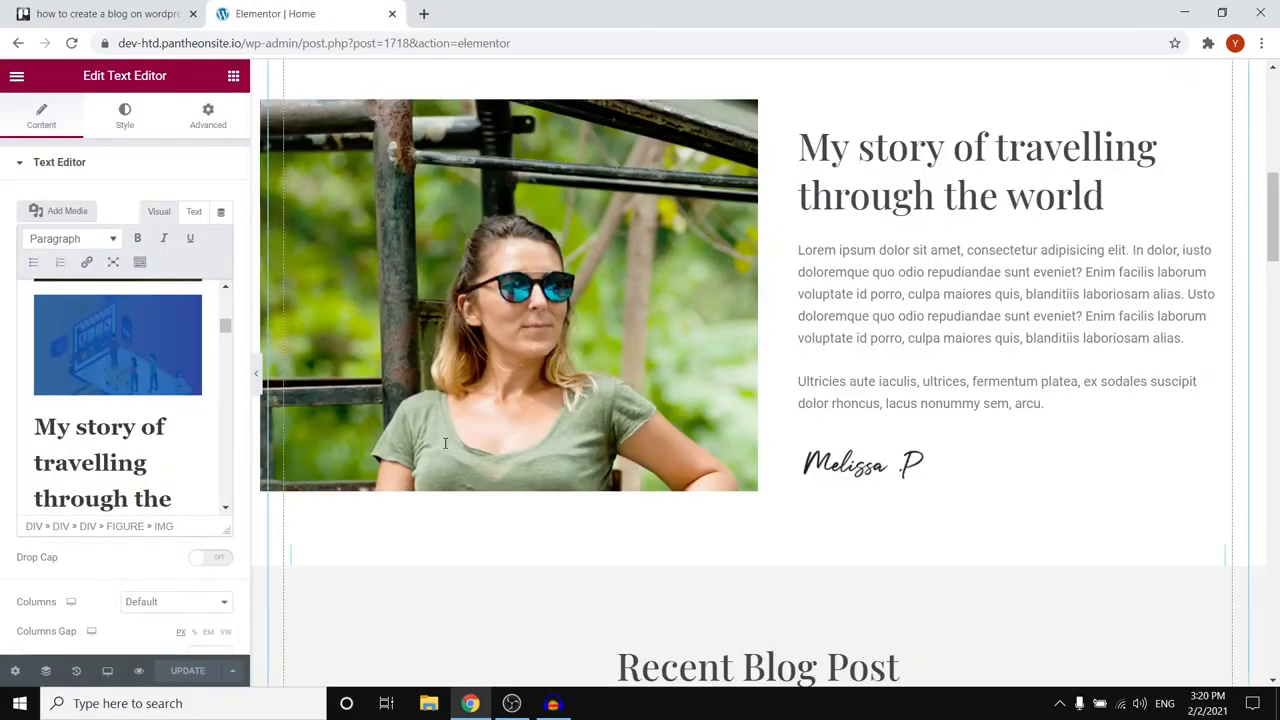
# Return to the Elementor editor and request a fresh preview of the home page changes.
pyautogui.click(116, 344)
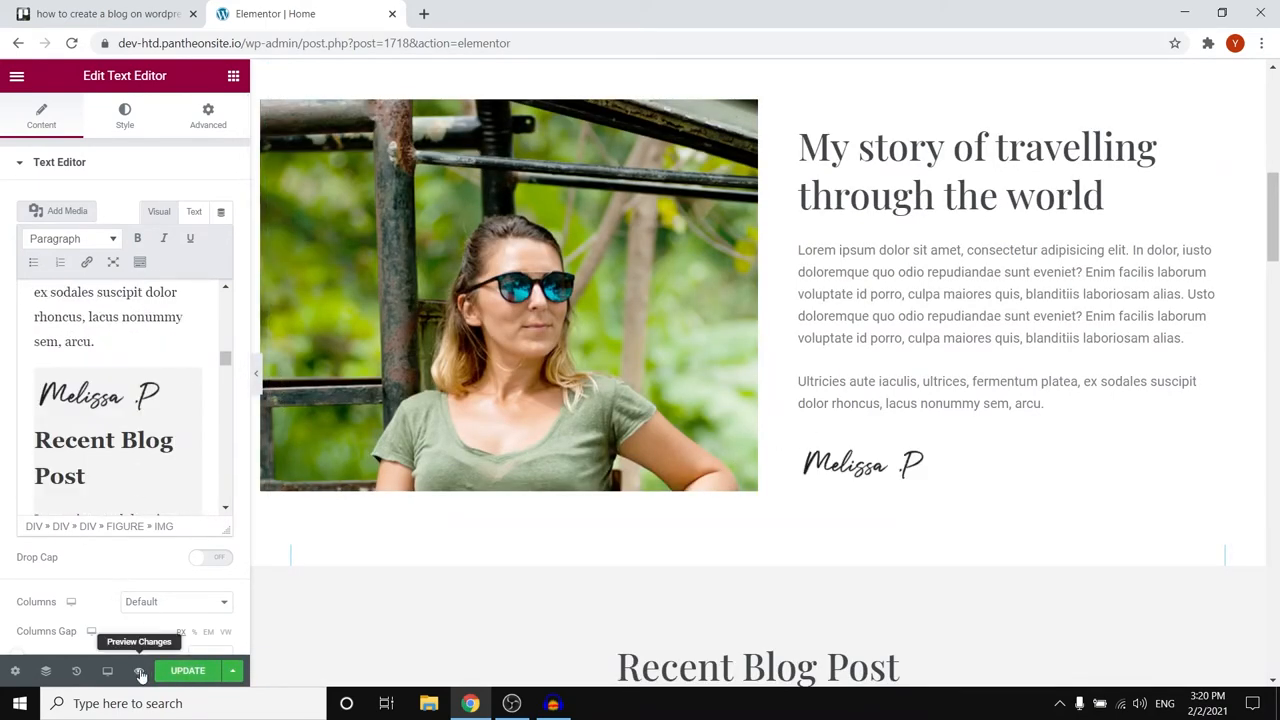
pyautogui.click(140, 672)
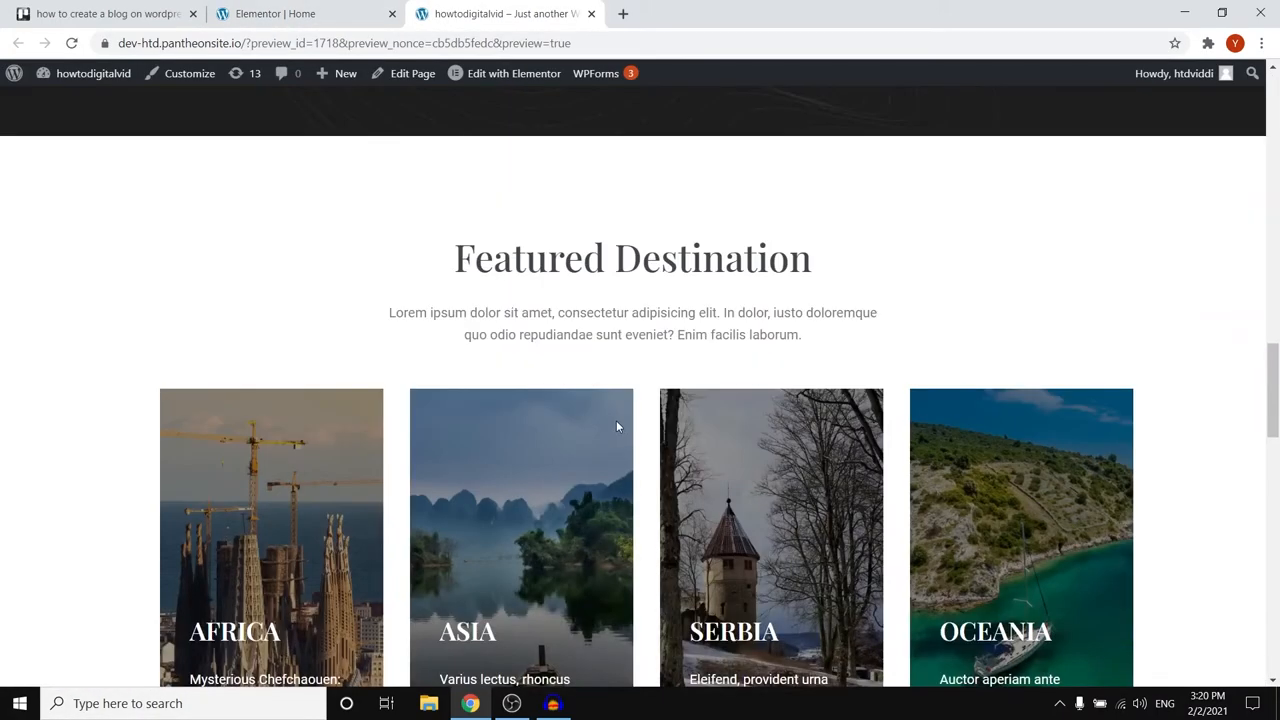
# Browse the preview to the About page's "Welcome to my adventure travel" section, then return to editing the home page.
pyautogui.scroll(-3)
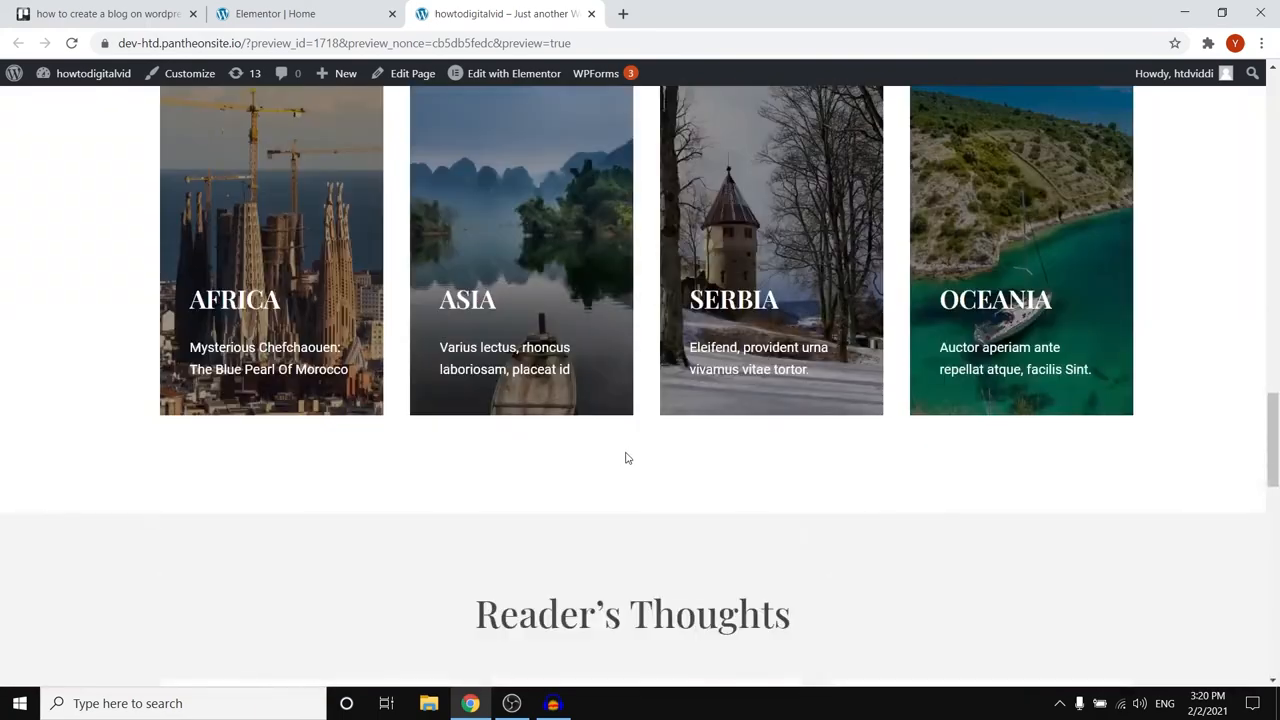
pyautogui.scroll(3)
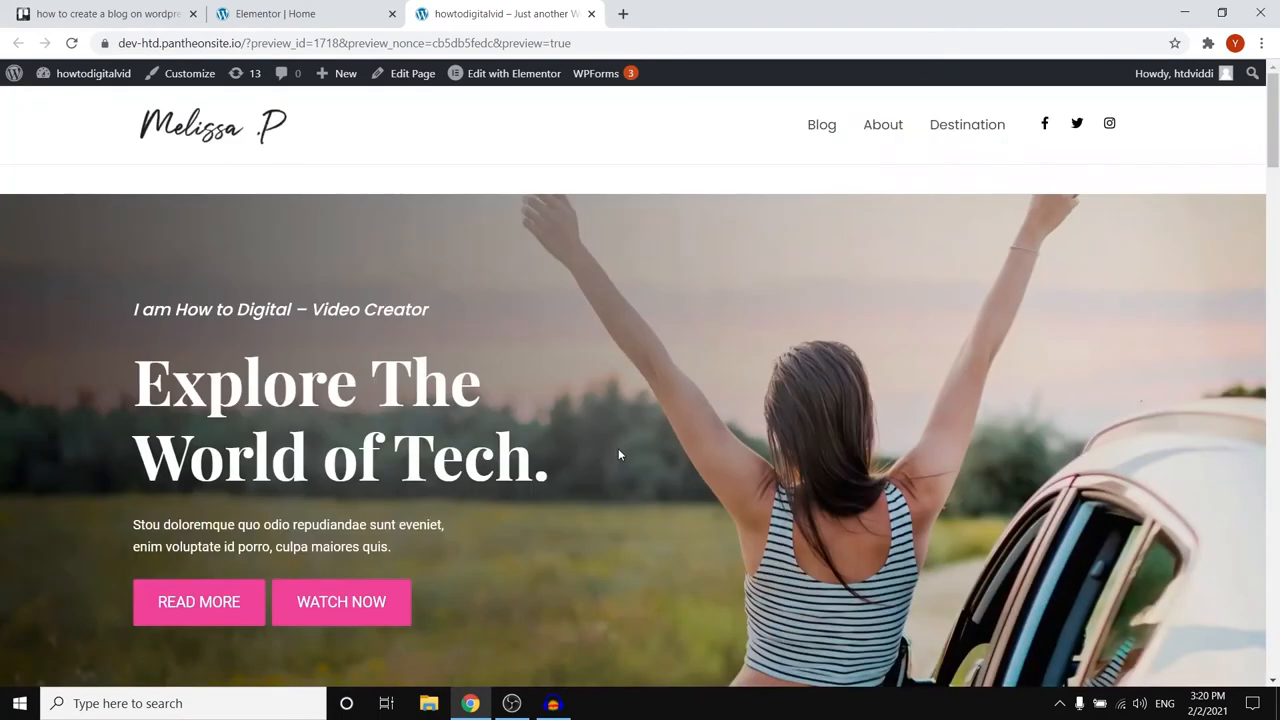
pyautogui.moveTo(284, 328)
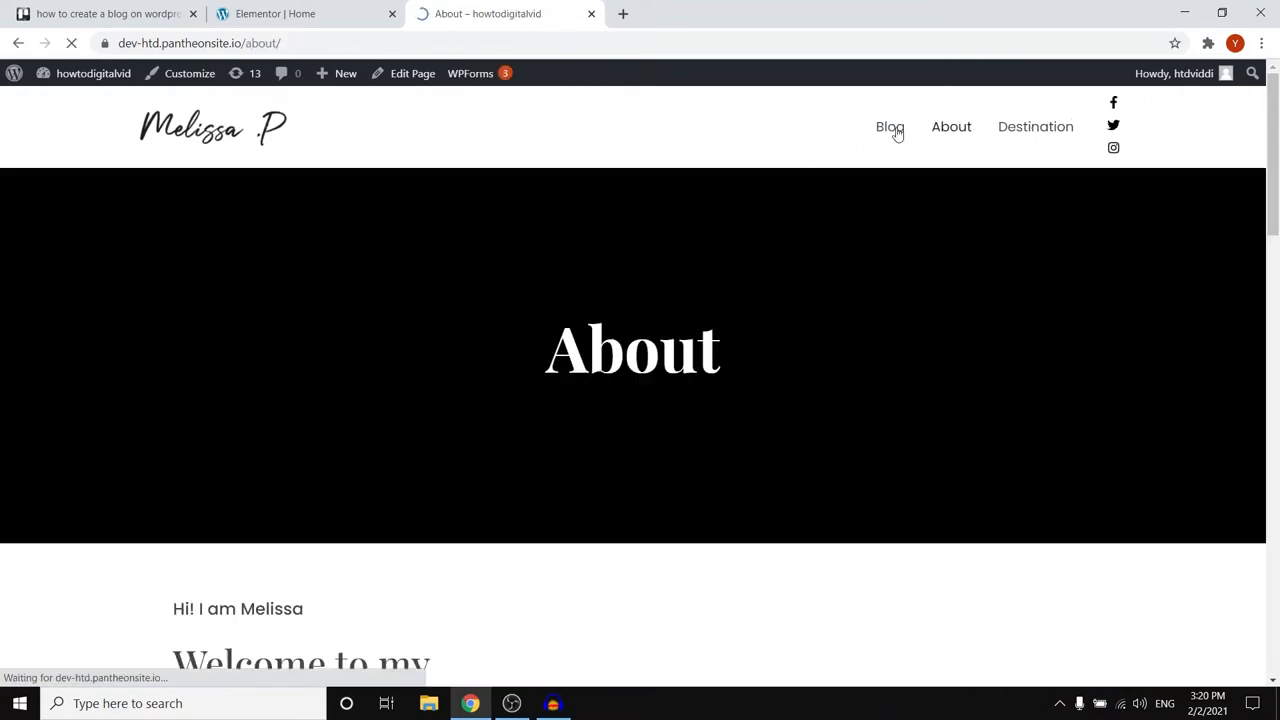
pyautogui.scroll(-3)
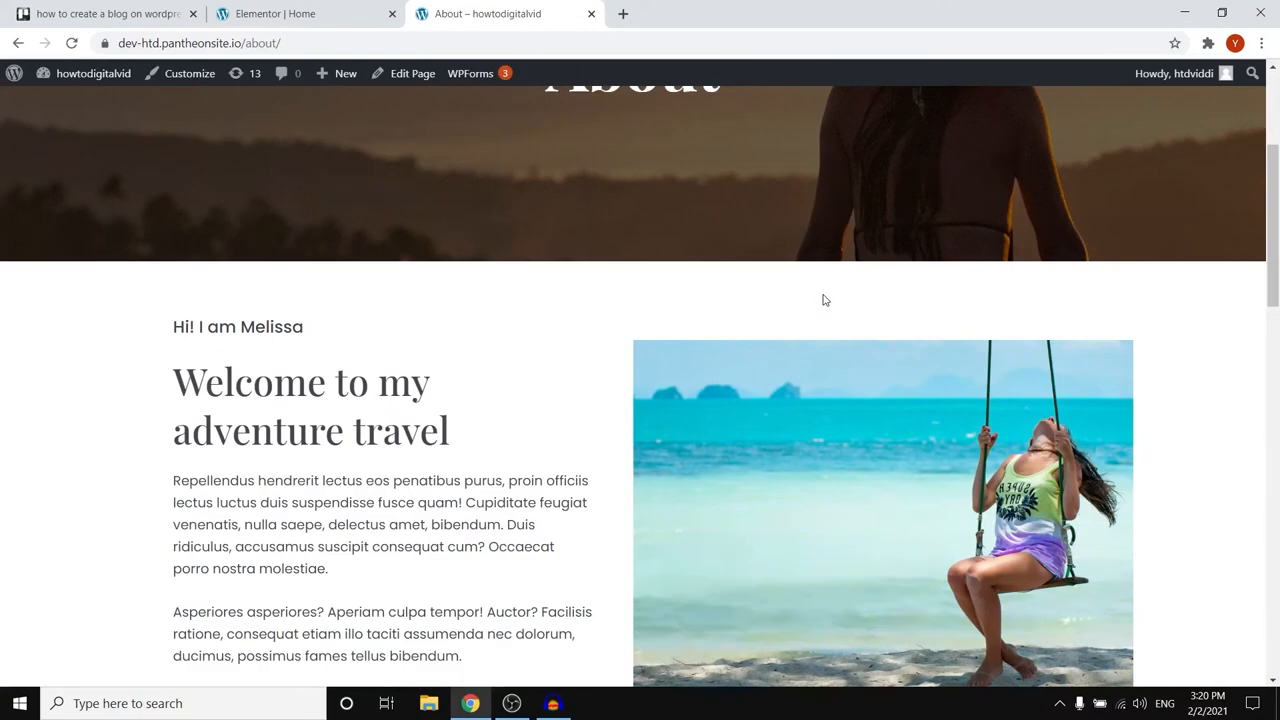
pyautogui.click(412, 72)
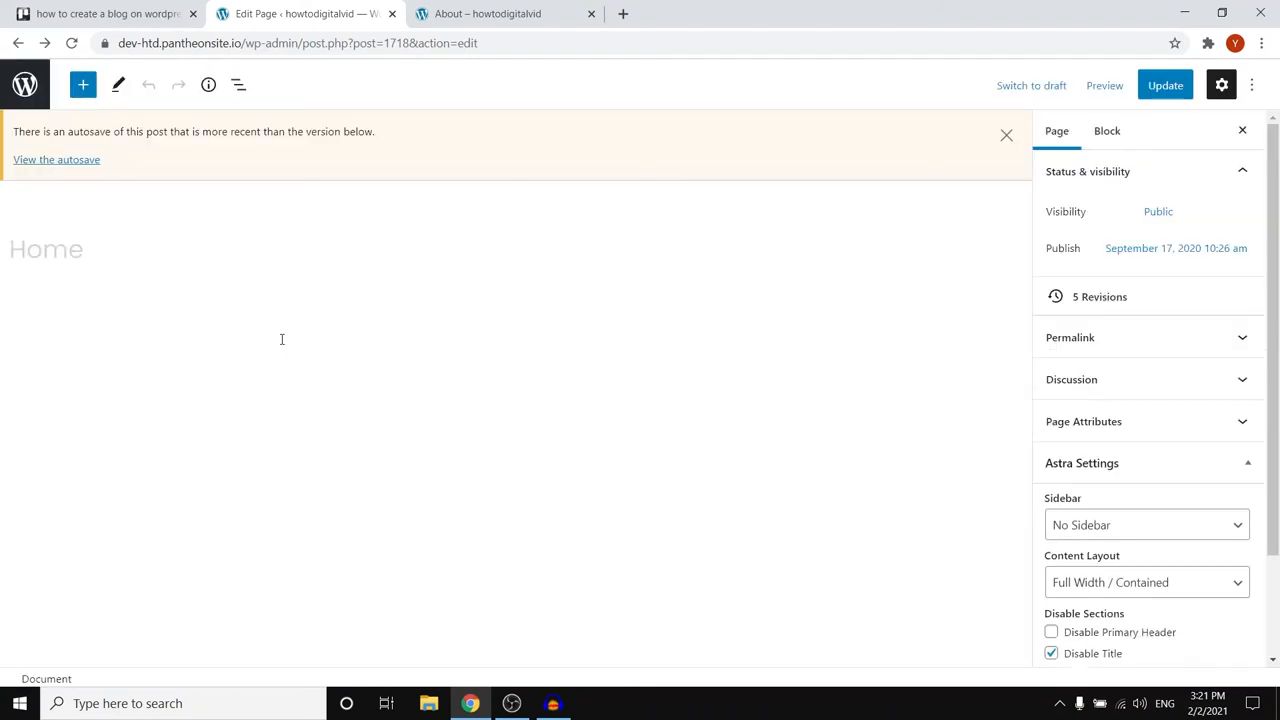
# From Pages > All Pages, open the About page in the block editor.
pyautogui.click(32, 104)
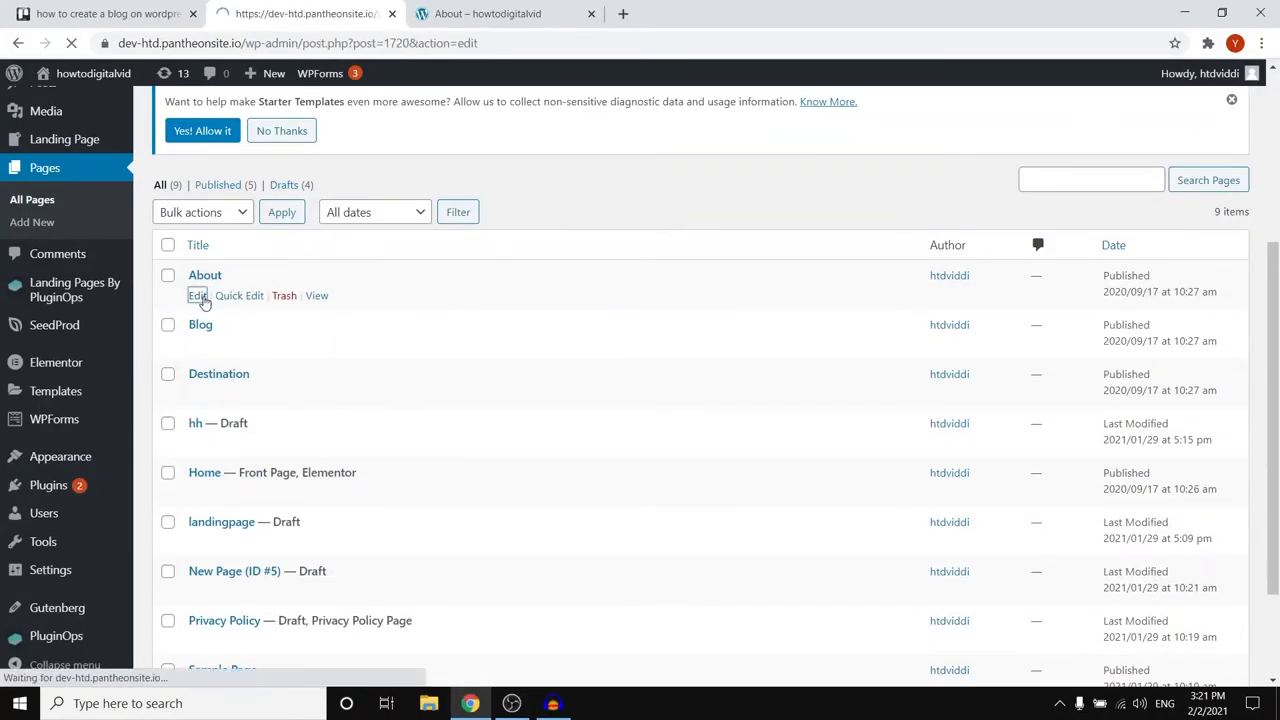
pyautogui.click(196, 296)
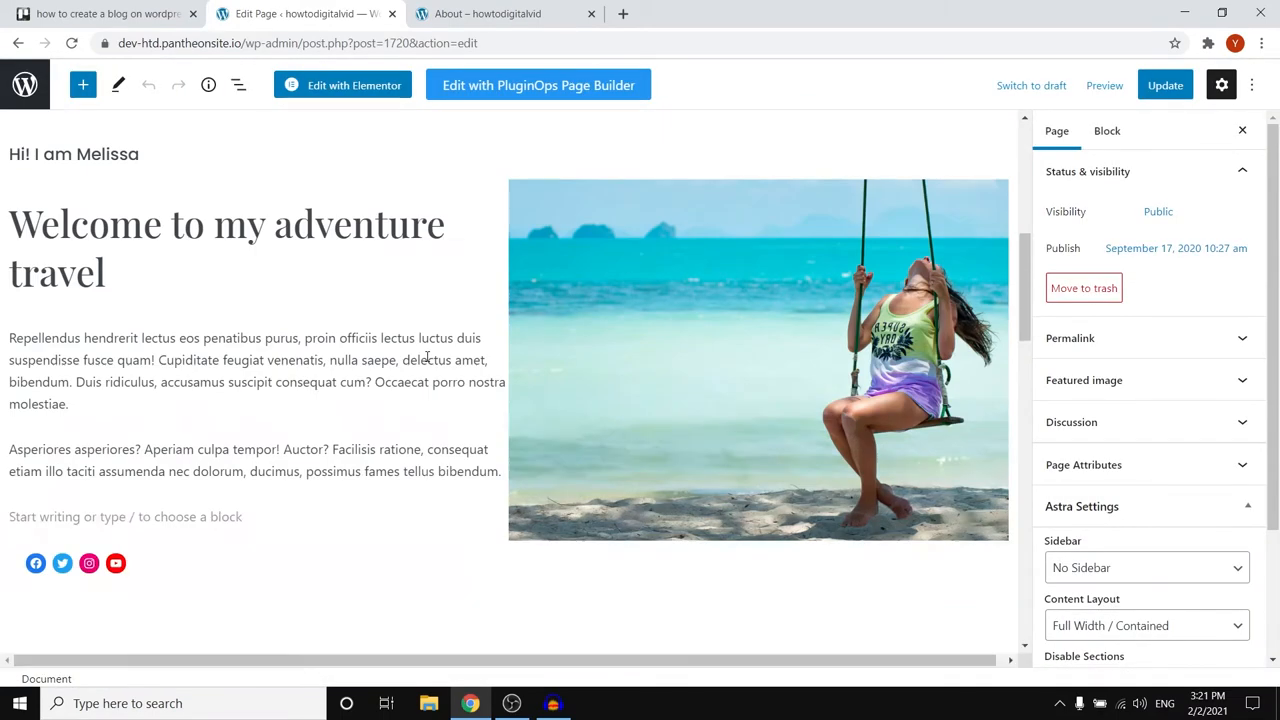
# Make the welcome paragraph read "type in whatever you like to have there." and update the page.
pyautogui.click(290, 336)
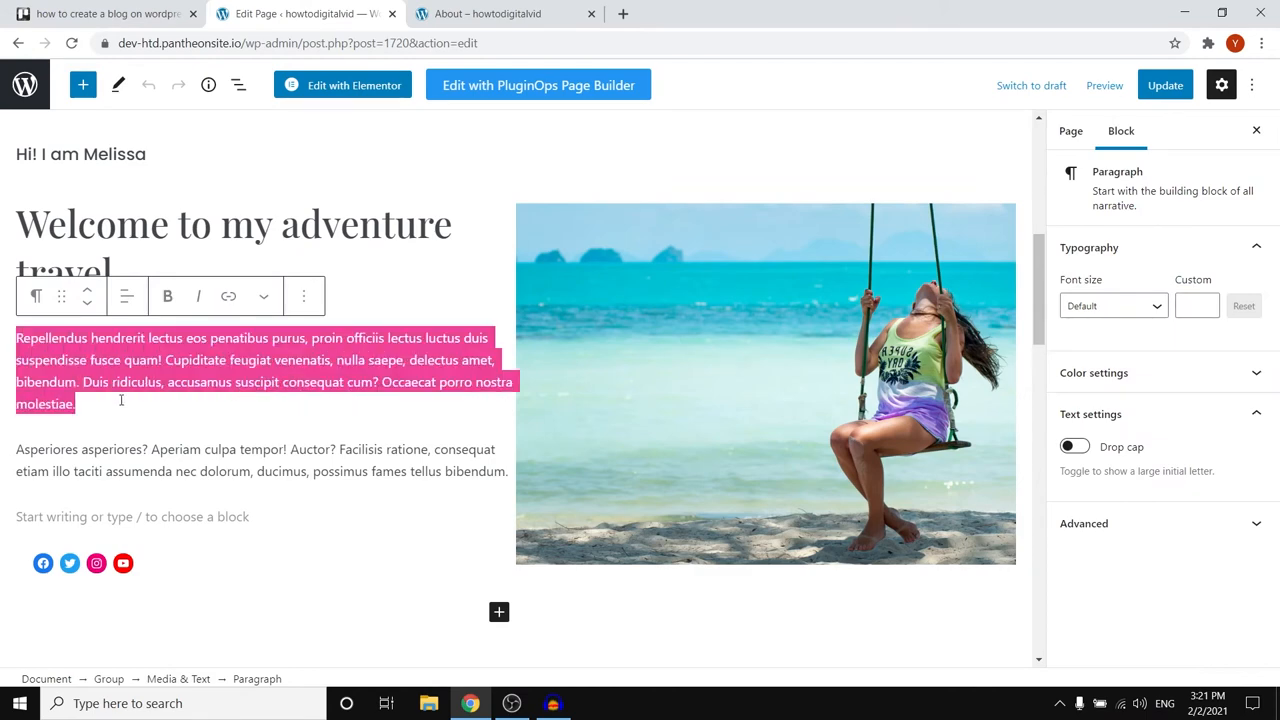
pyautogui.write('type in')
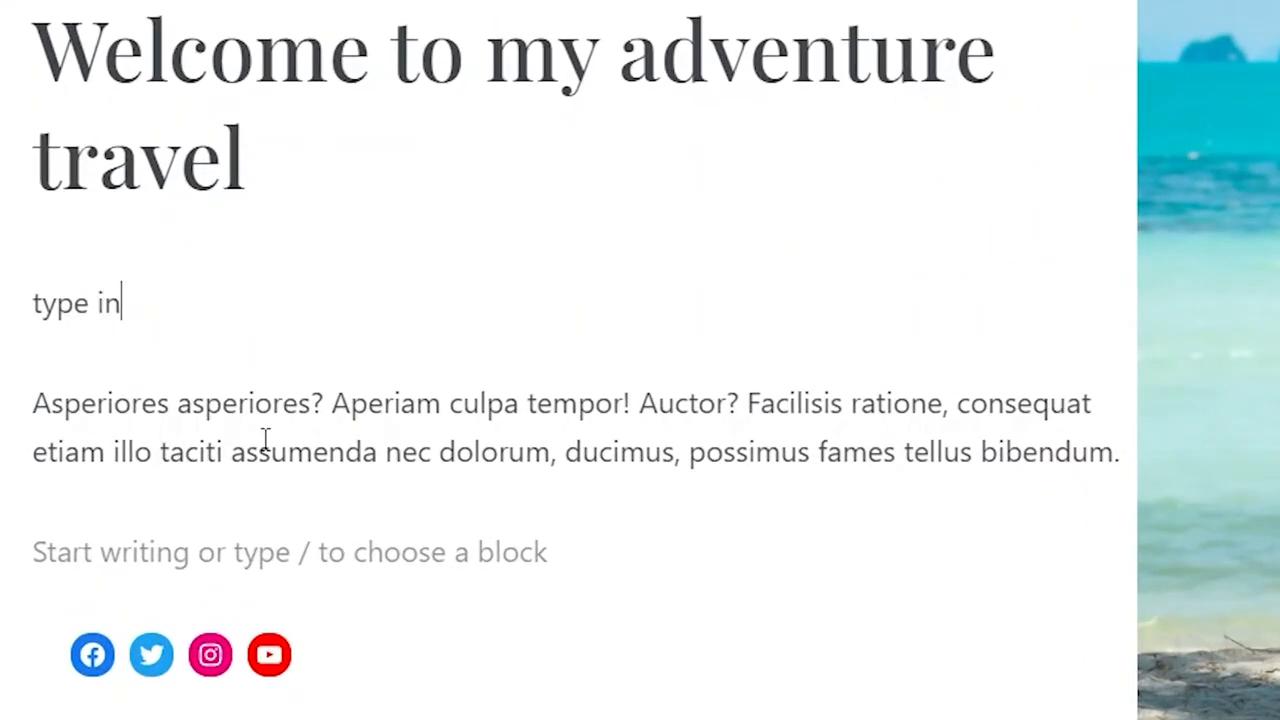
pyautogui.write('whatever you l')
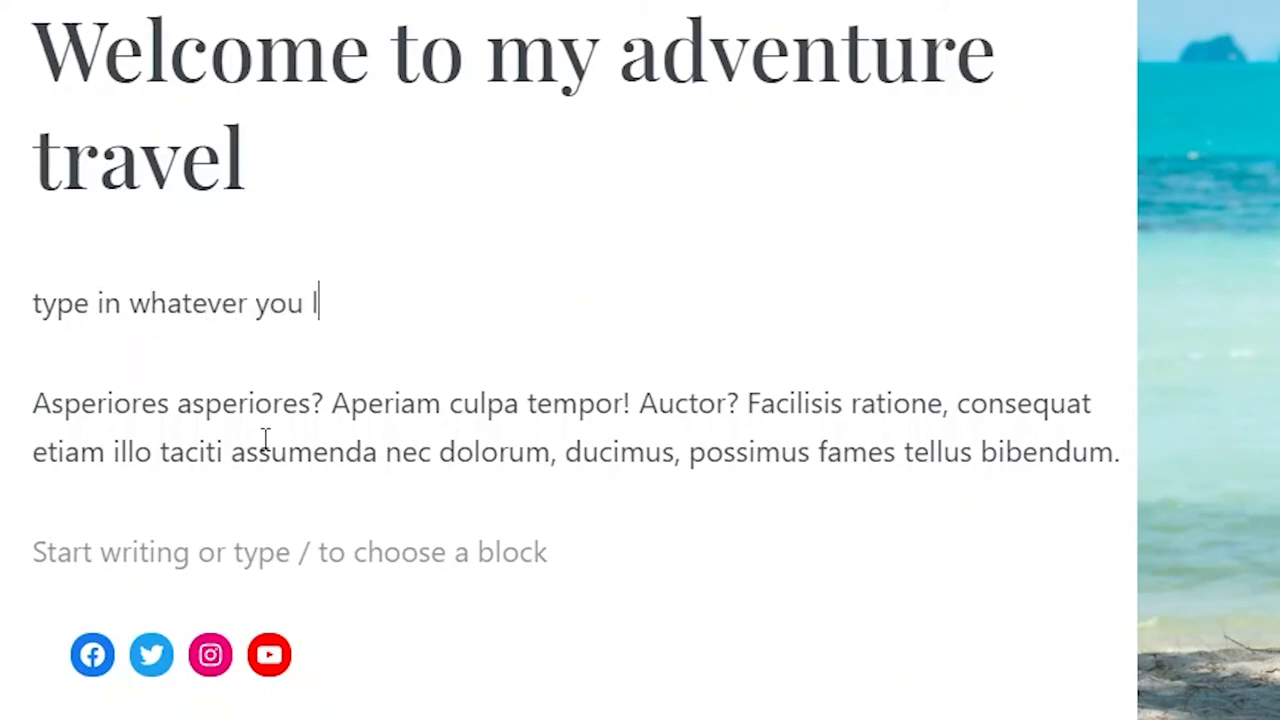
pyautogui.write('ike to have ther')
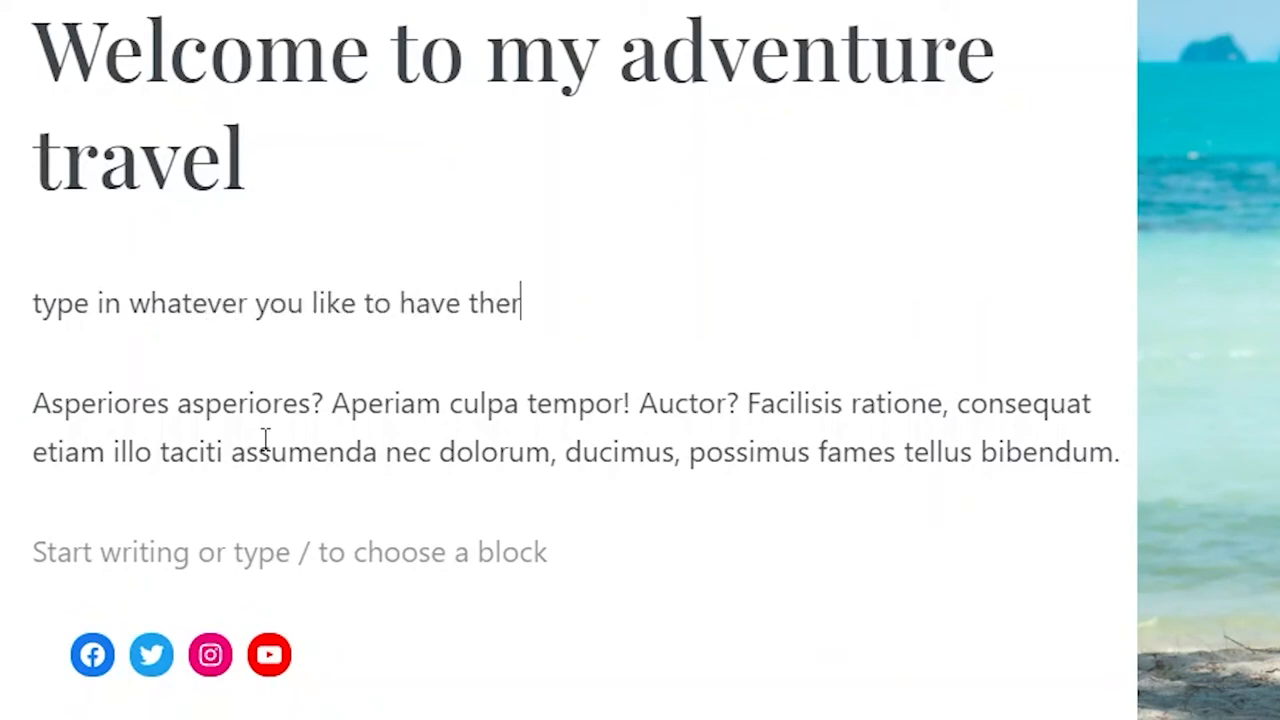
pyautogui.write('e.')
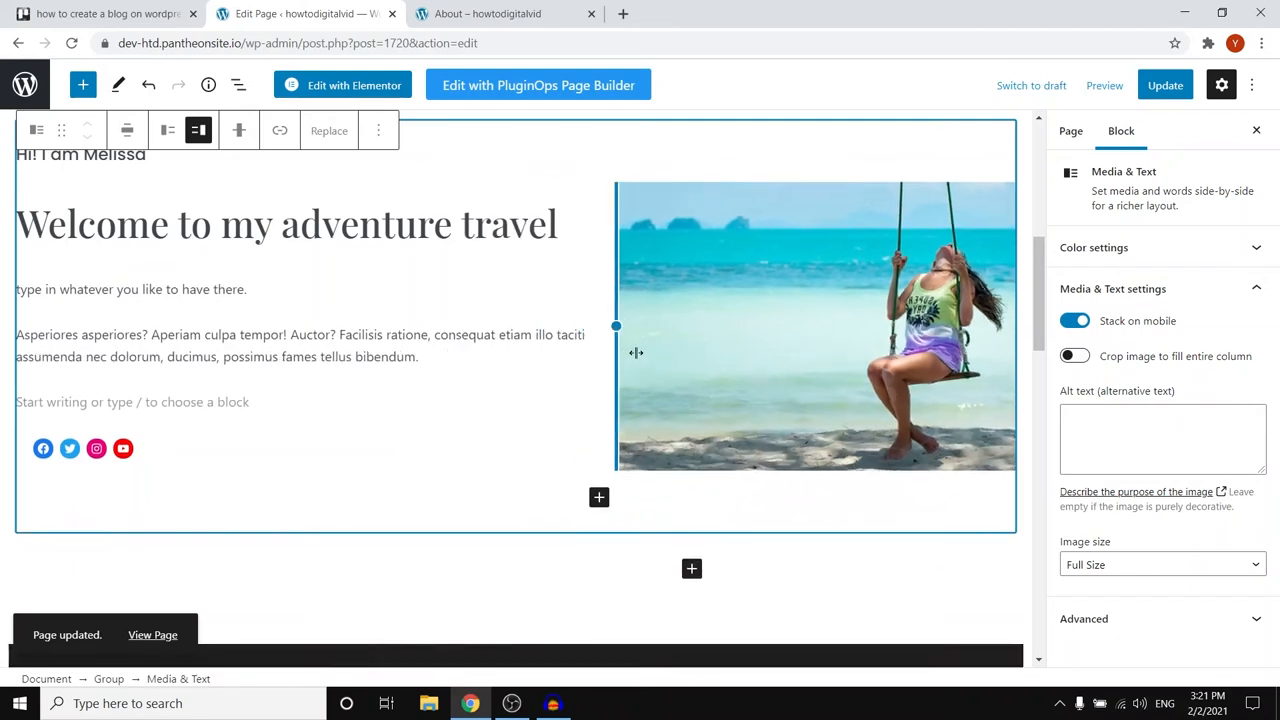
pyautogui.moveTo(616, 324); pyautogui.dragTo(566, 324)
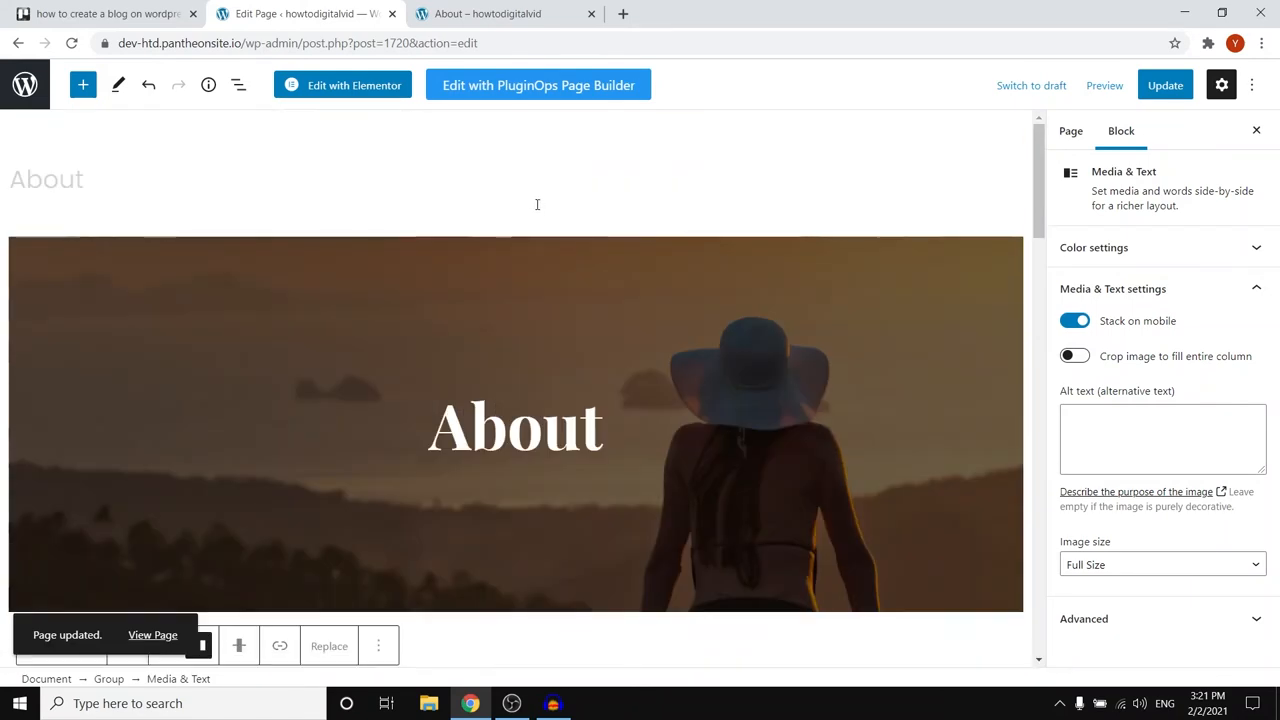
# View the updated About page live, scroll through it, and close the preview tab.
pyautogui.click(488, 12)
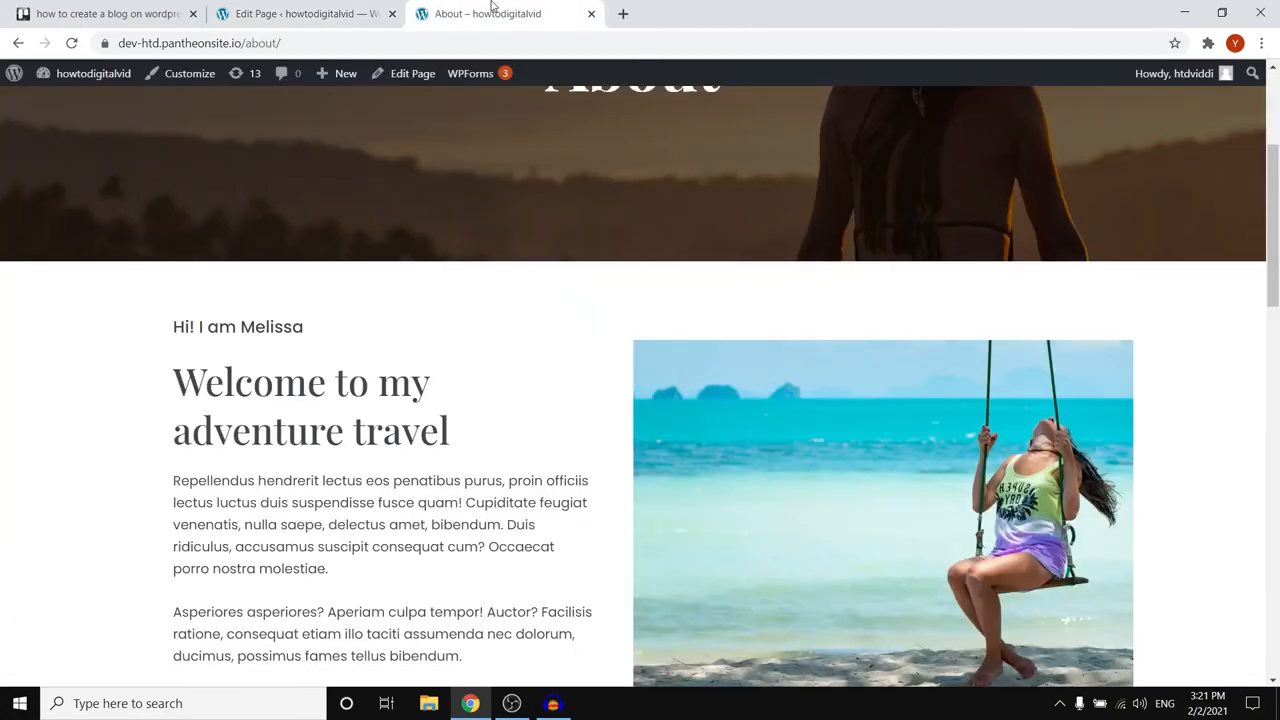
pyautogui.scroll(-3)
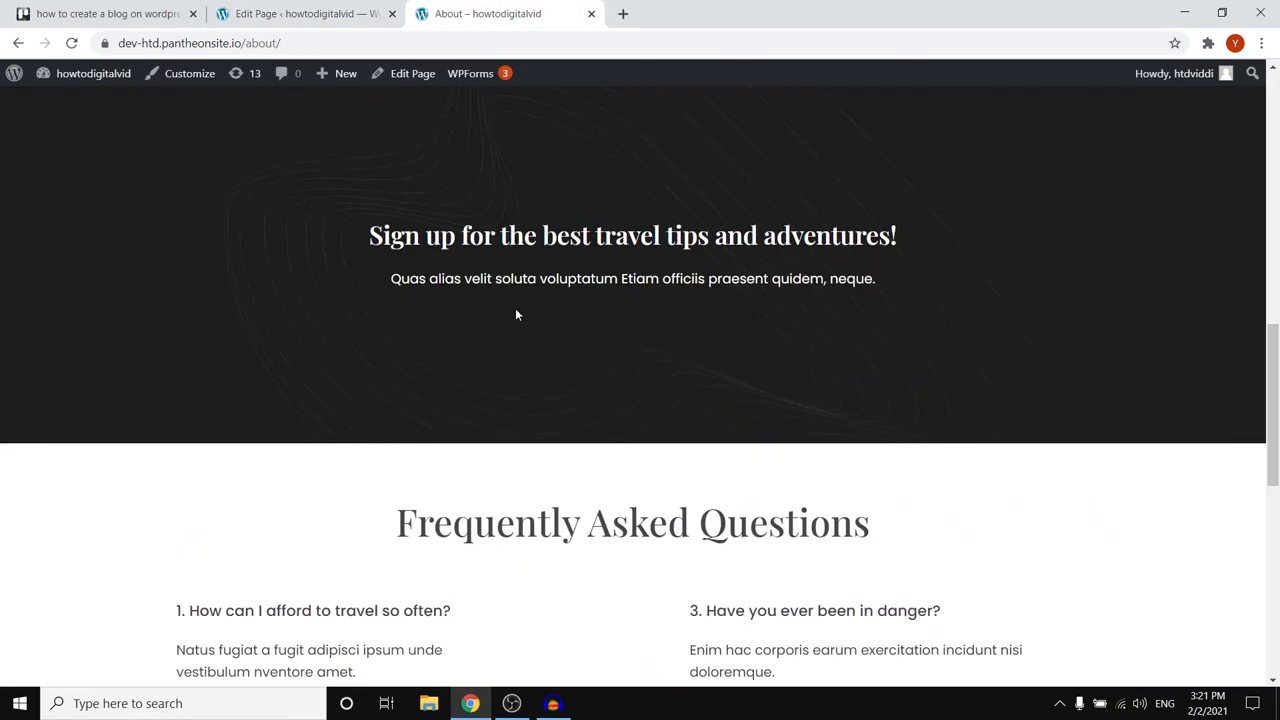
pyautogui.scroll(3)
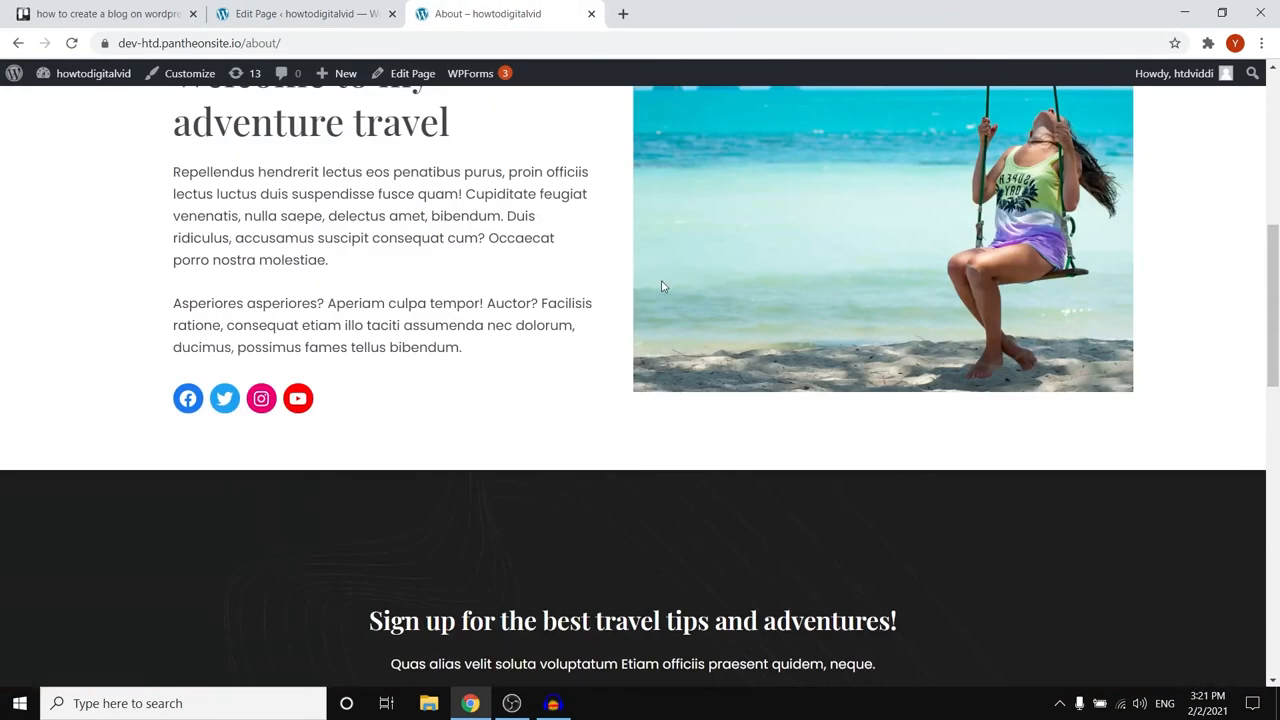
pyautogui.scroll(3)
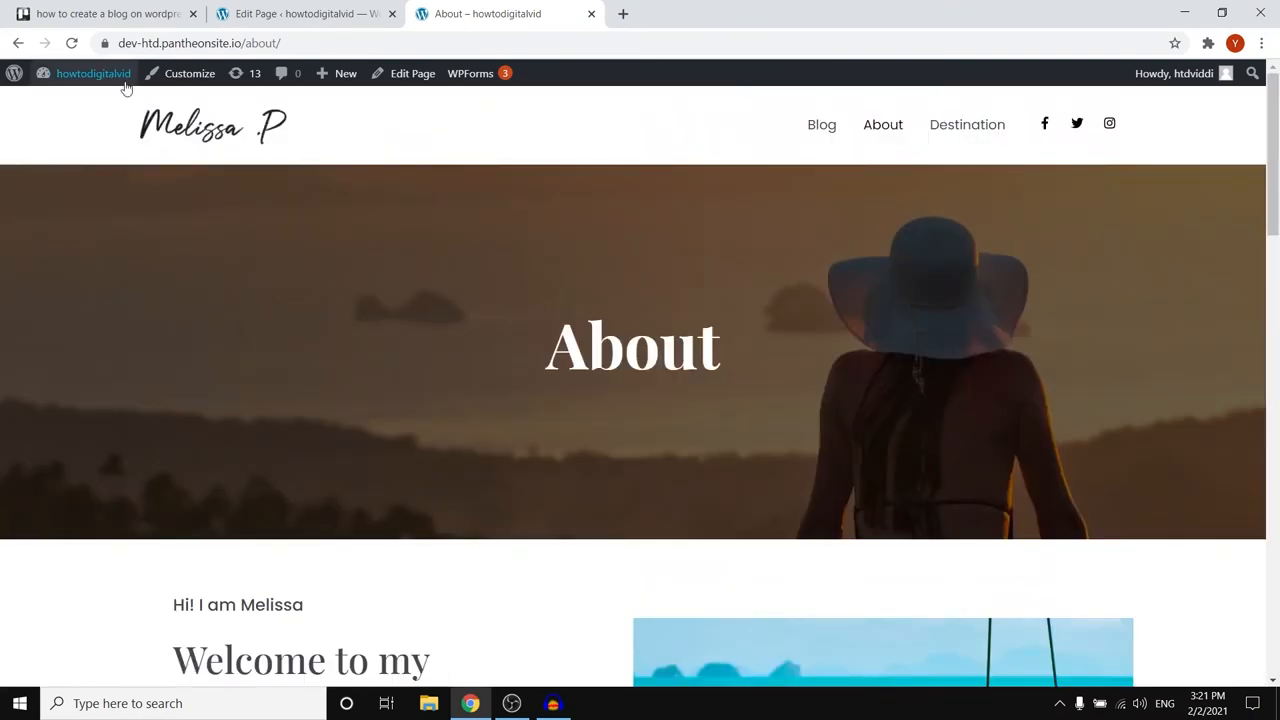
pyautogui.click(304, 12)
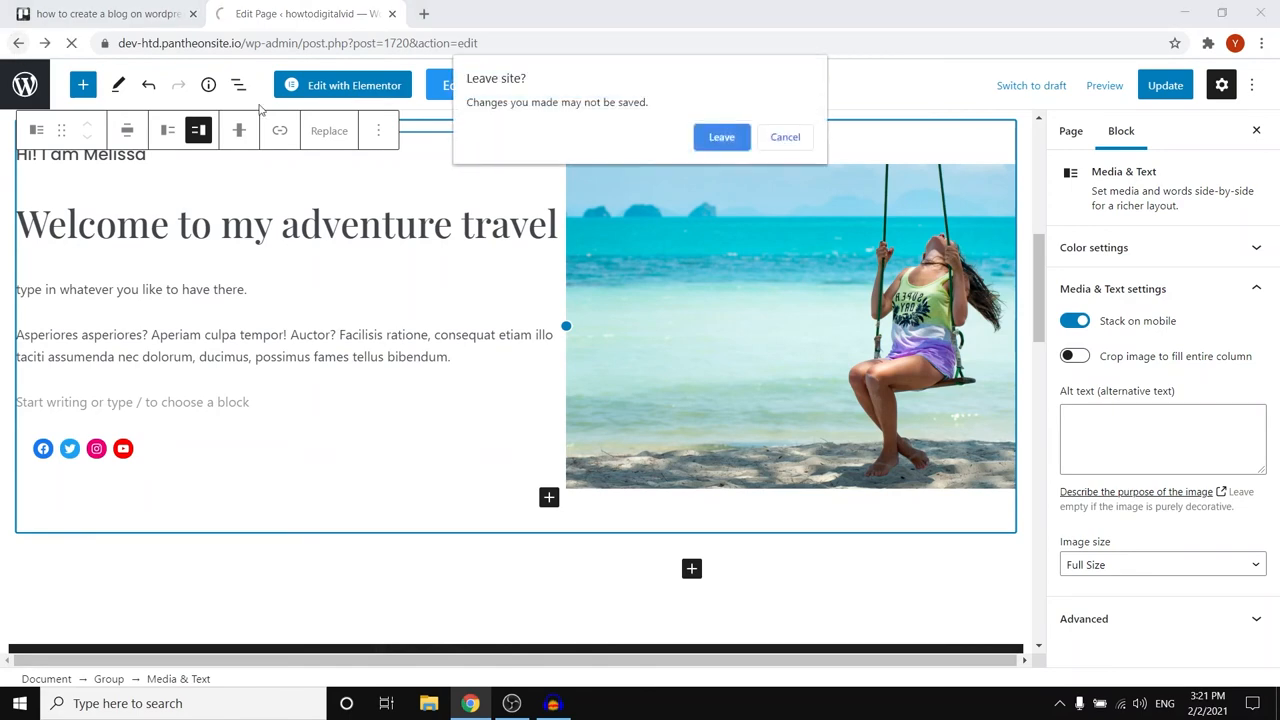
# Leave the page editor and view the Home page on the live site from the Pages list.
pyautogui.click(720, 136)
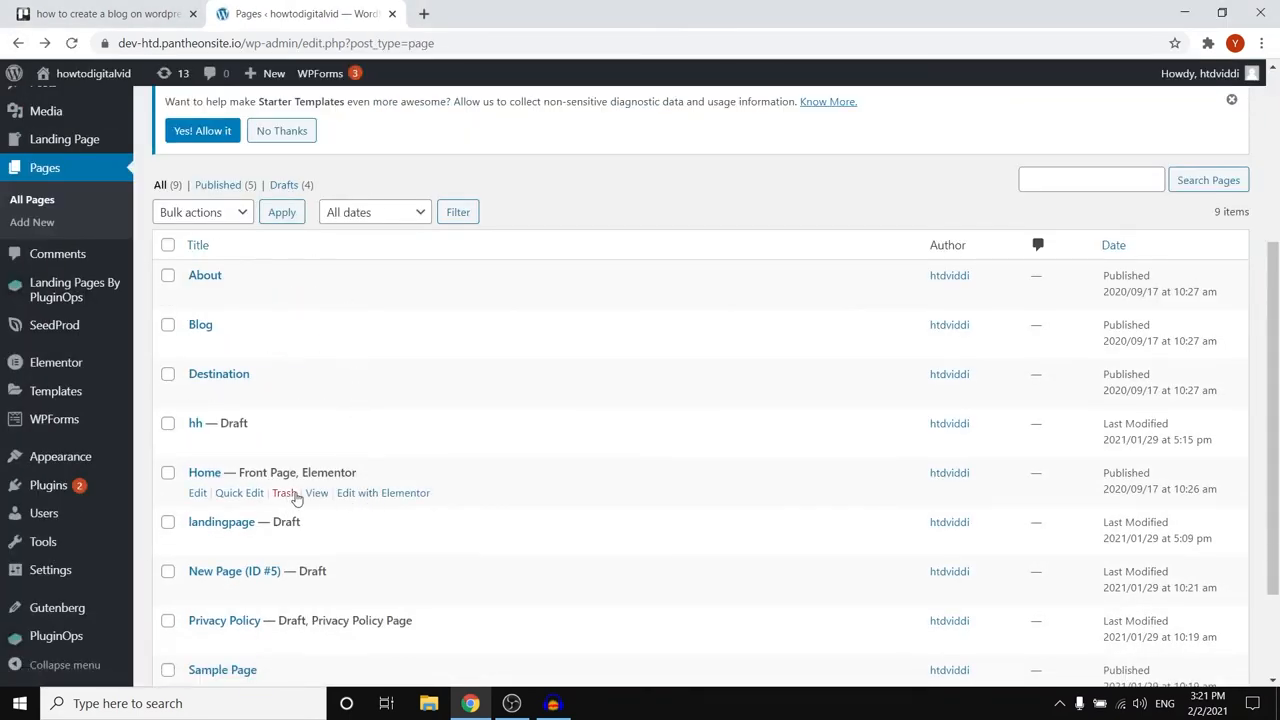
pyautogui.click(316, 492)
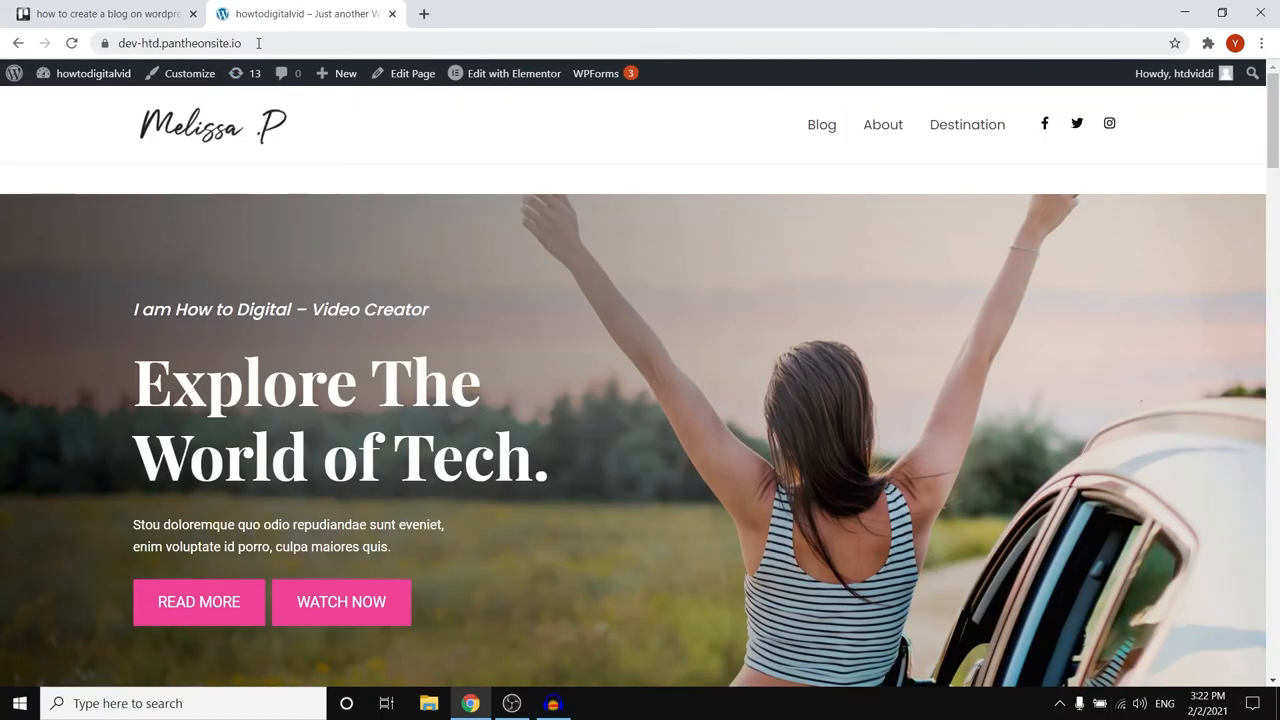
# Scroll the live home page down to the Recent Blog Post and travel tips sign-up sections.
pyautogui.scroll(-3)
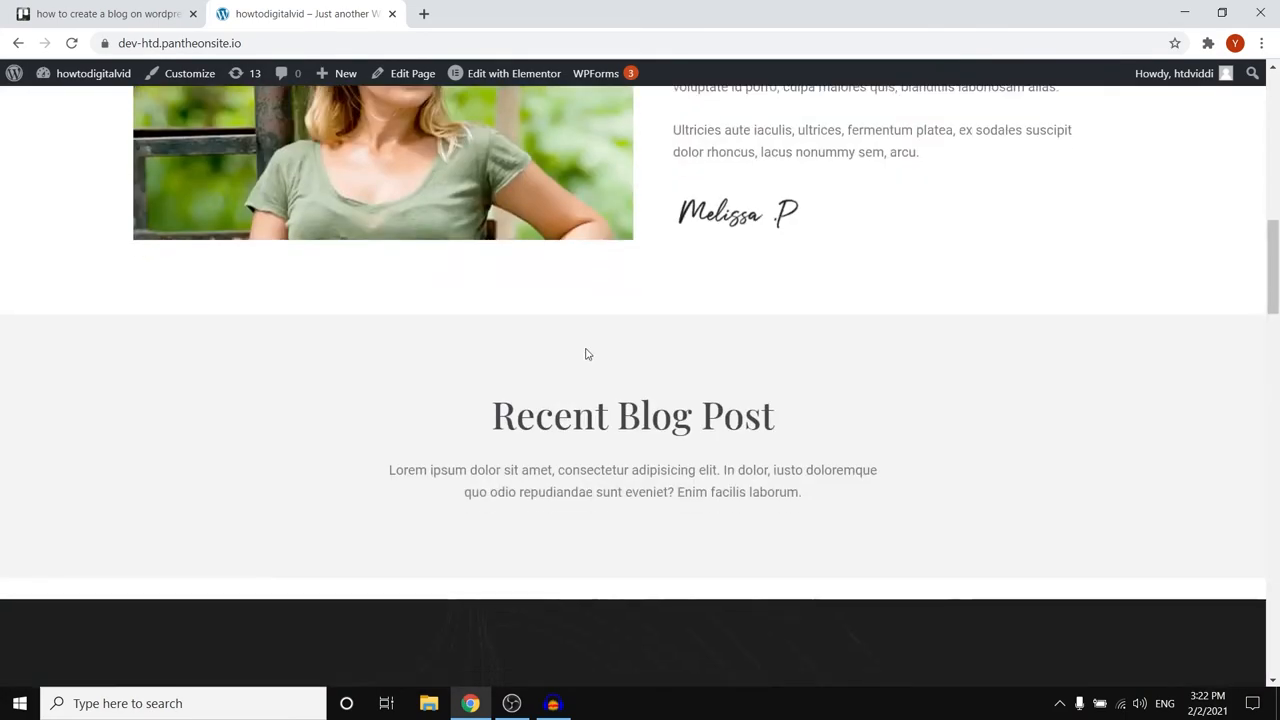
pyautogui.scroll(-3)
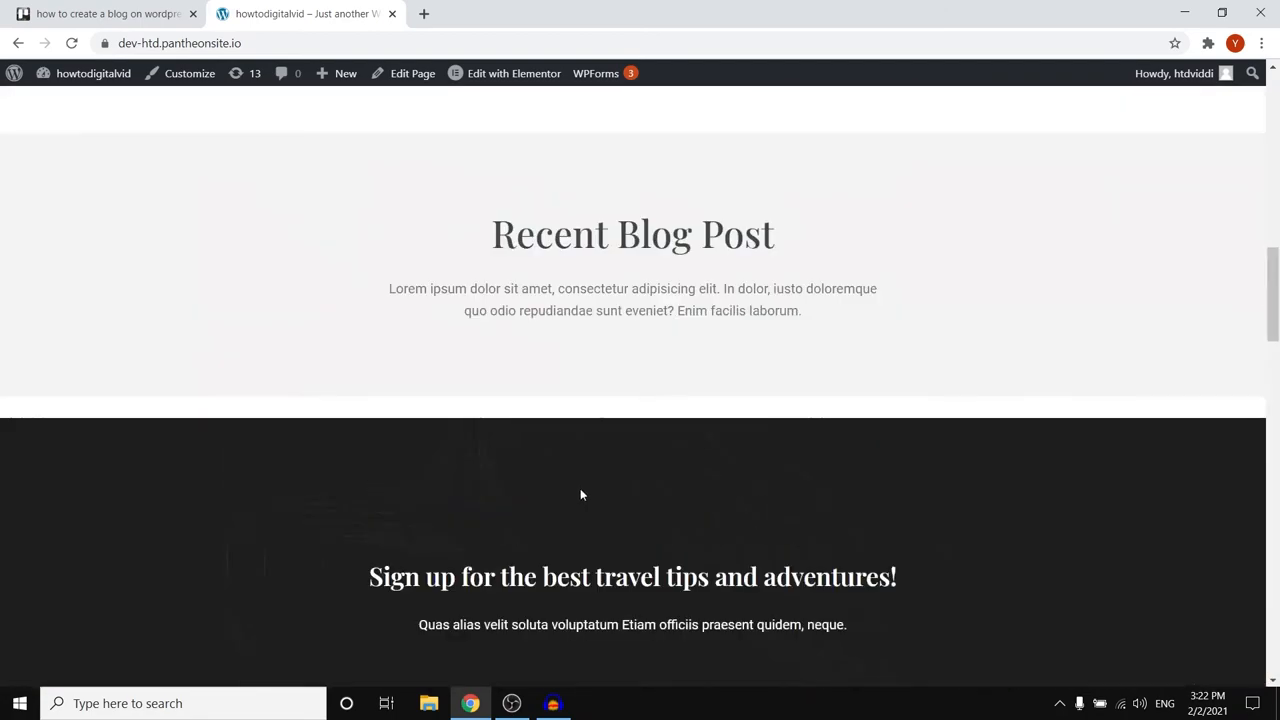
# Open the live About page and verify the paragraph reads 'type in whatever you like to have there.'.
pyautogui.click(882, 124)
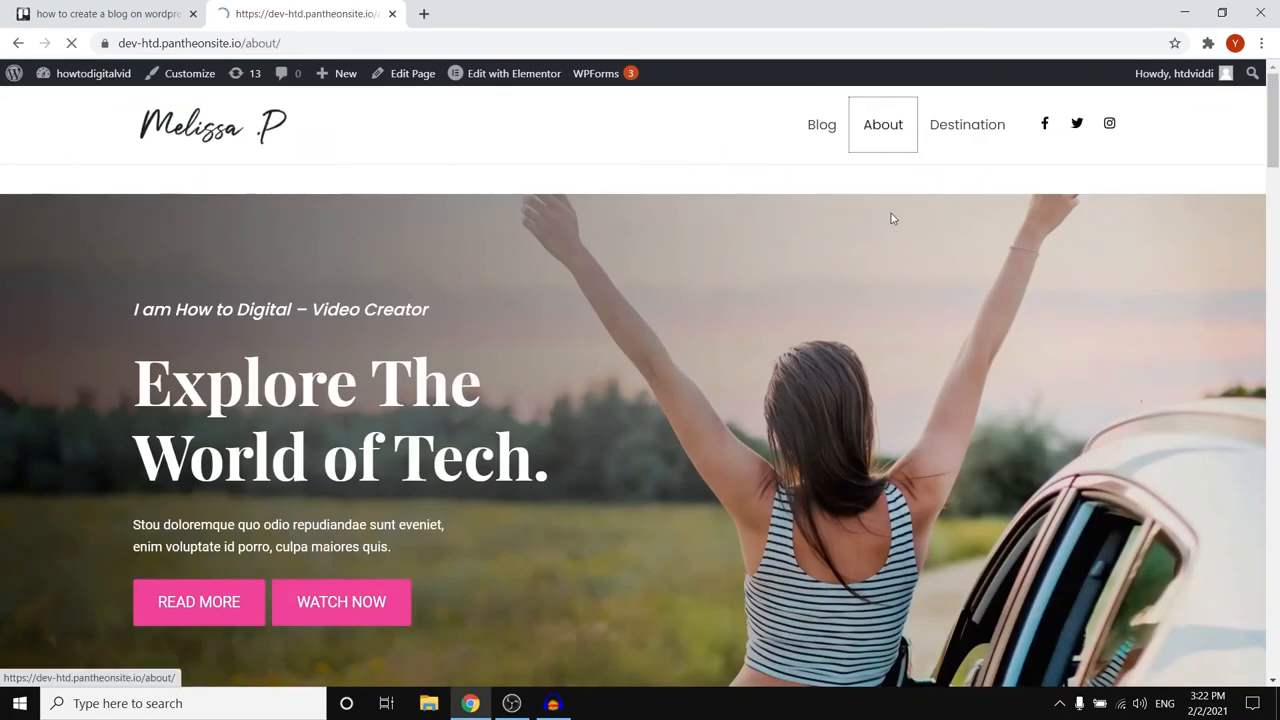
pyautogui.click(882, 124)
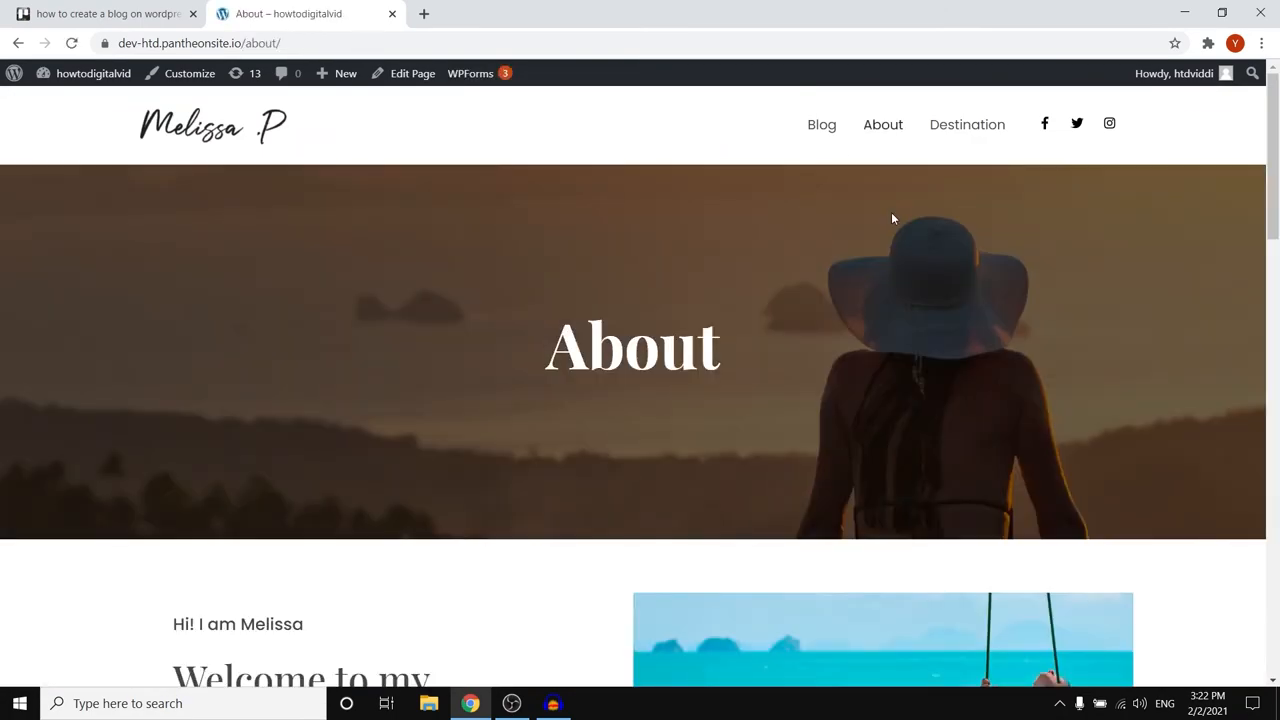
pyautogui.scroll(-3)
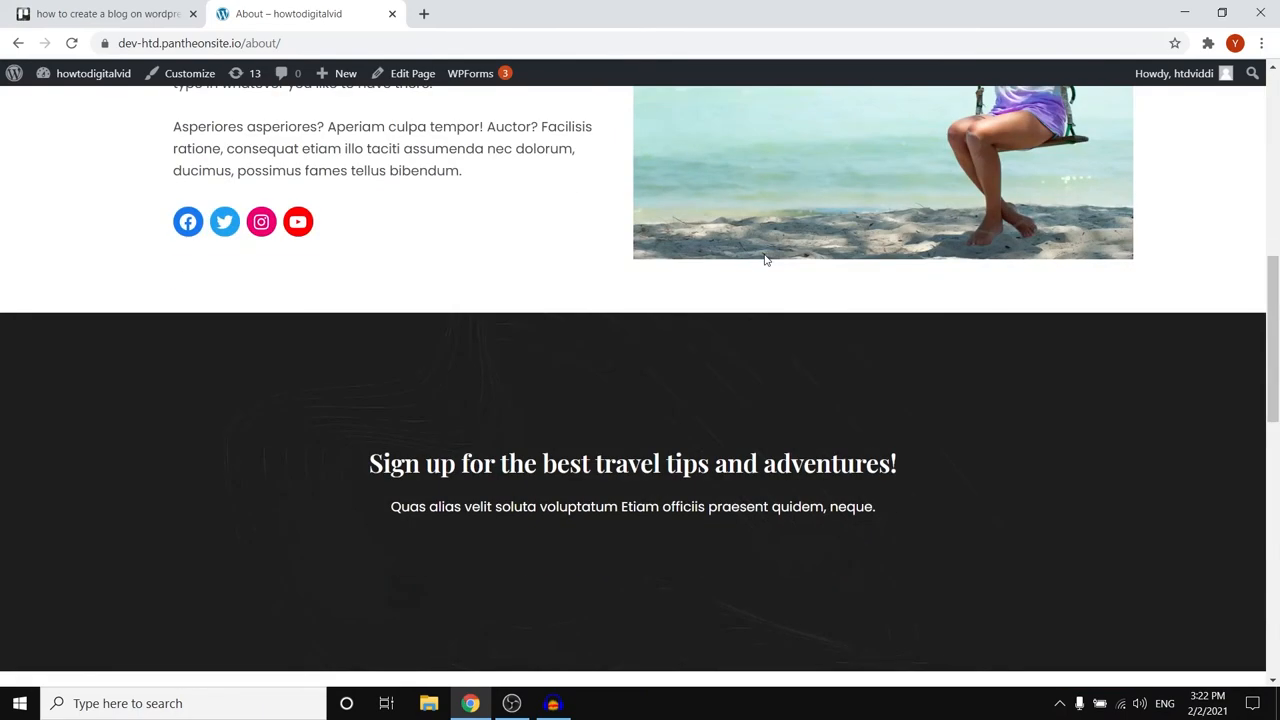
pyautogui.moveTo(490, 302)
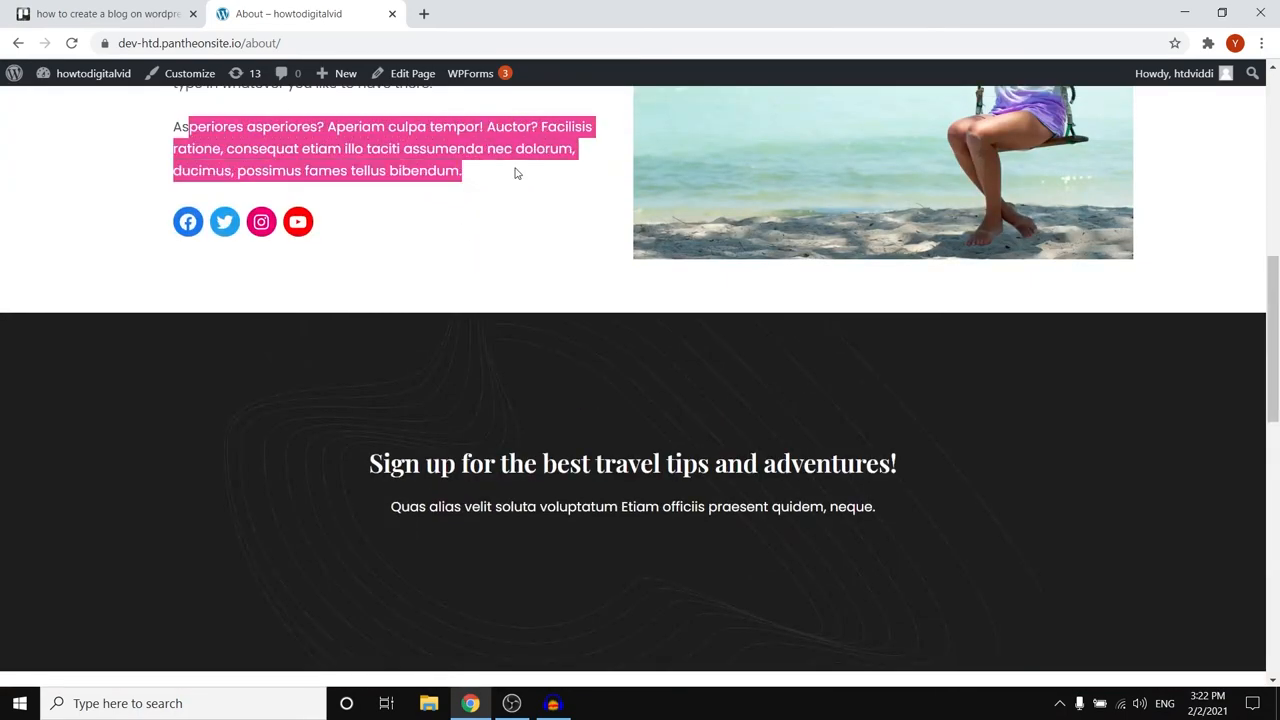
pyautogui.scroll(3)
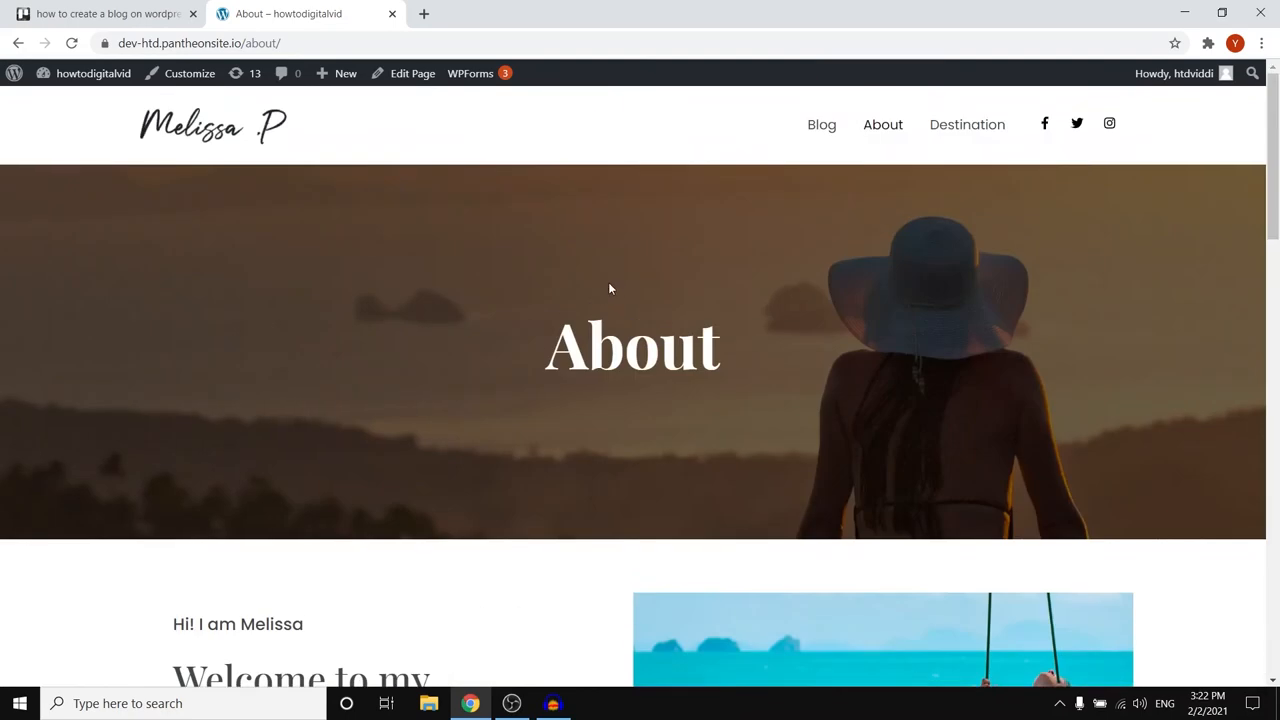
pyautogui.moveTo(596, 288)
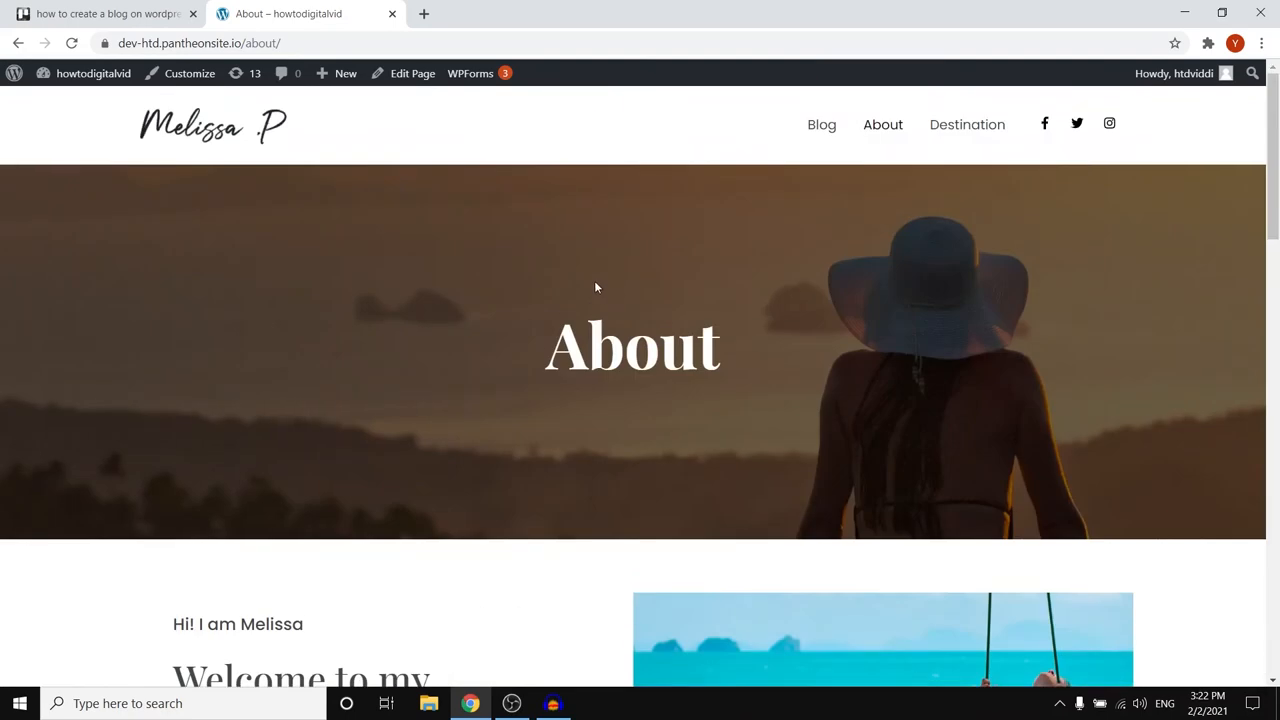
pyautogui.scroll(-3)
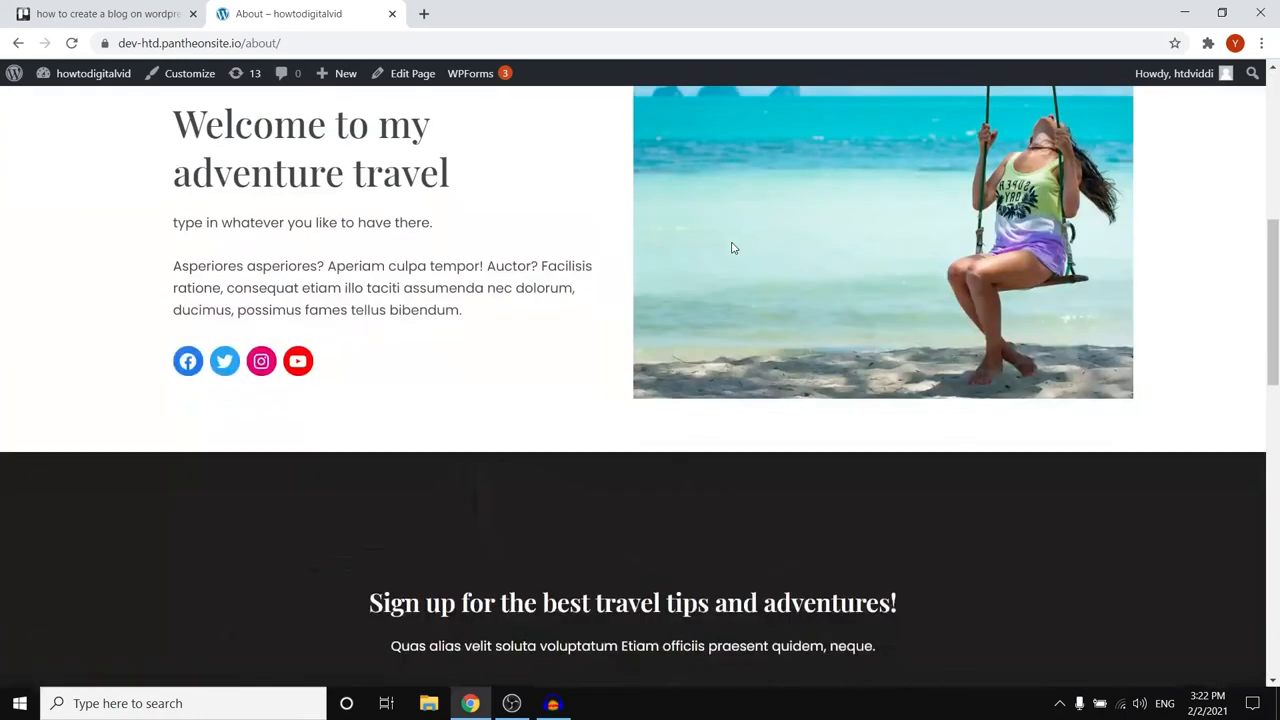
pyautogui.scroll(3)
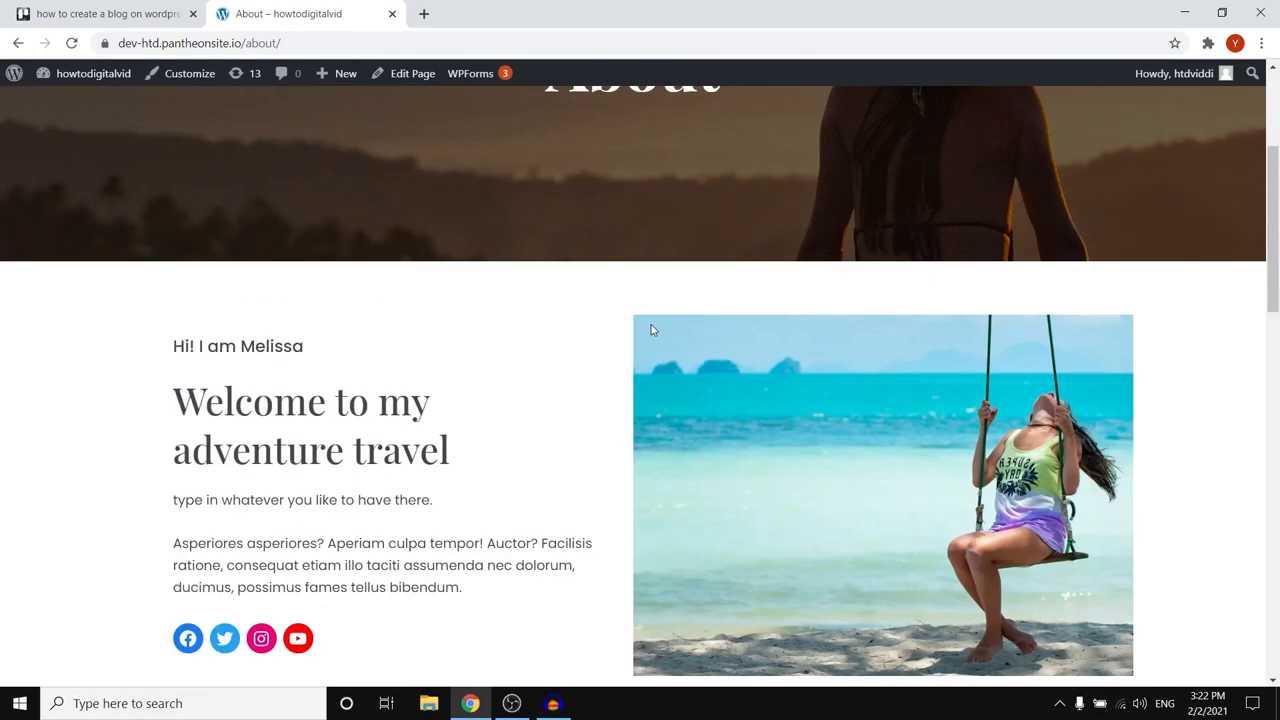
pyautogui.scroll(3)
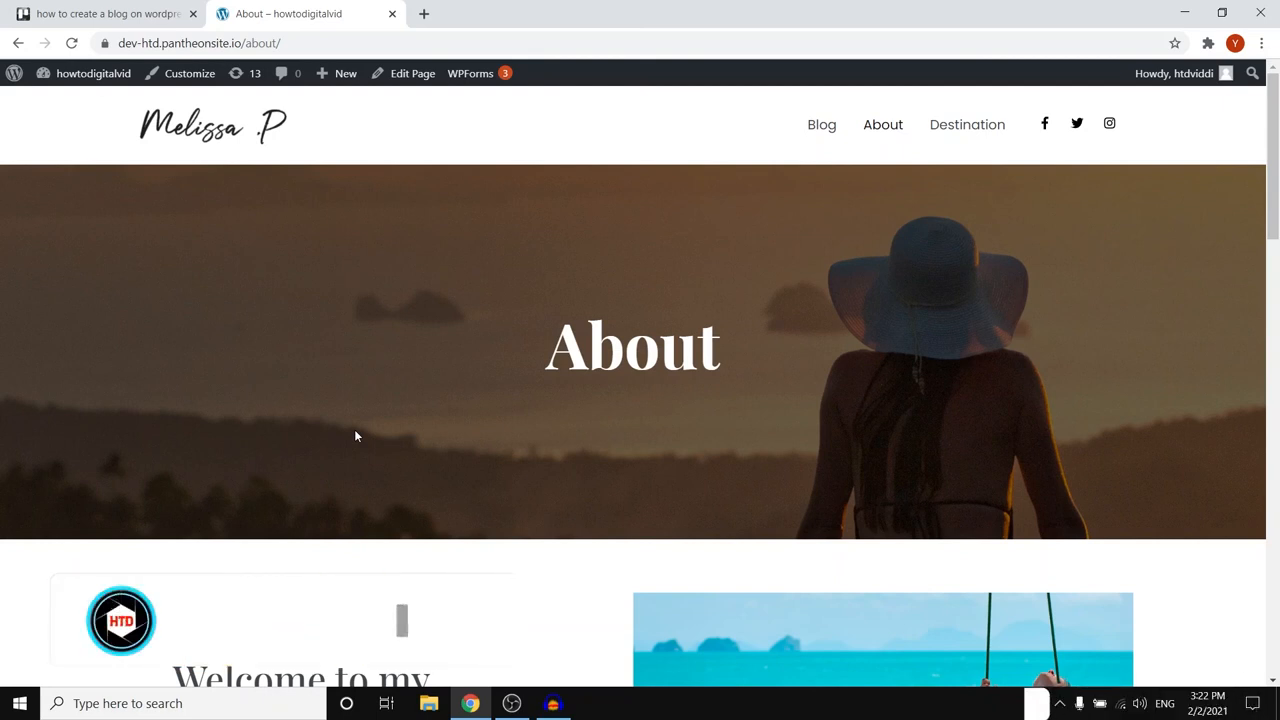
pyautogui.scroll(-3)
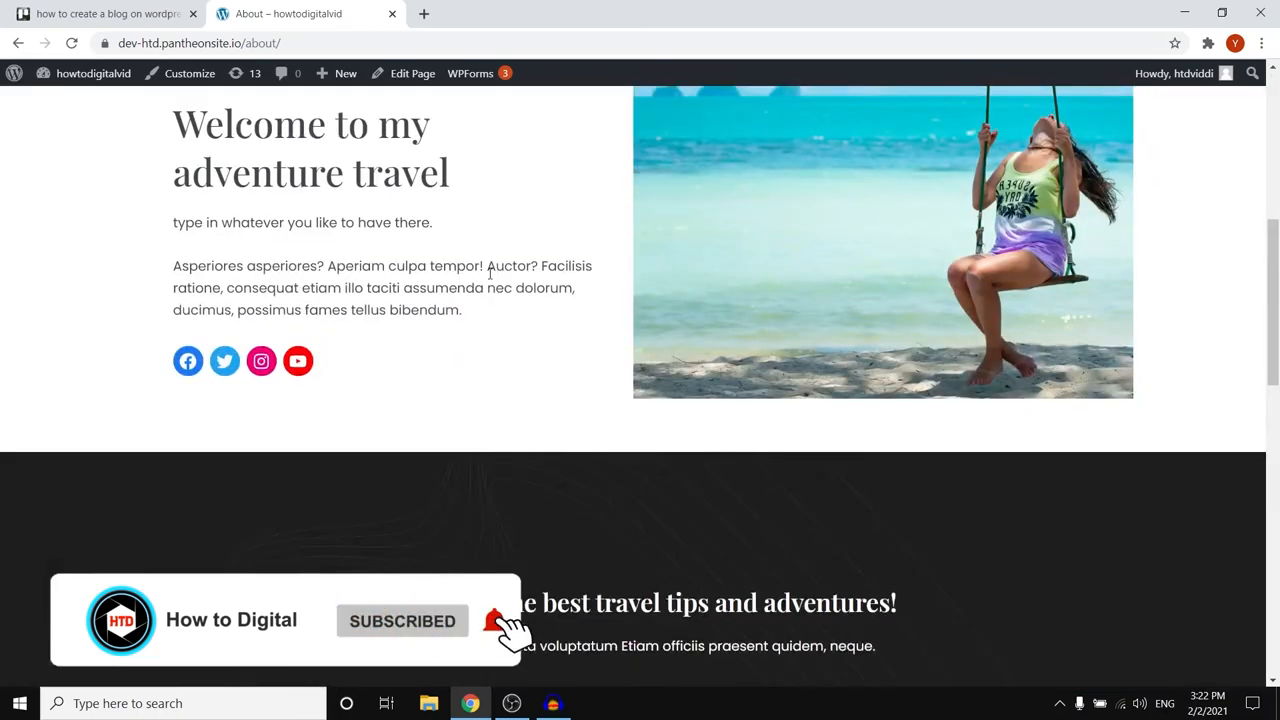
pyautogui.scroll(-3)
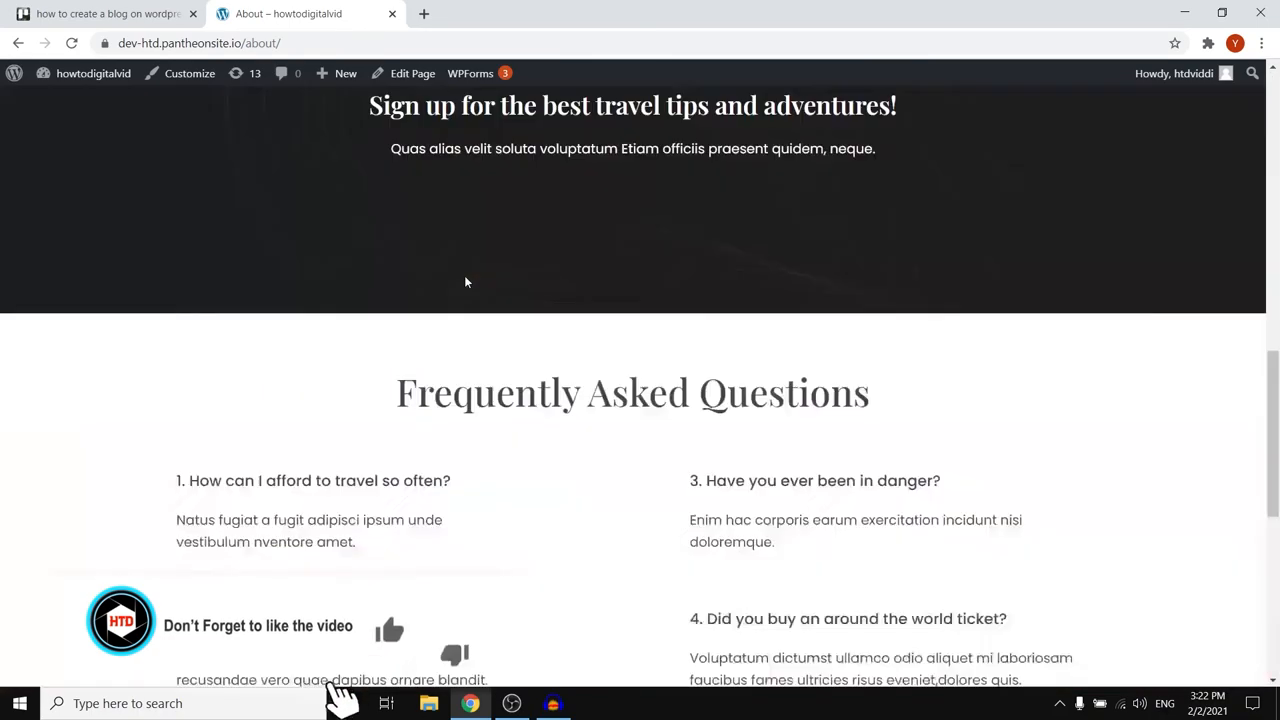
pyautogui.scroll(3)
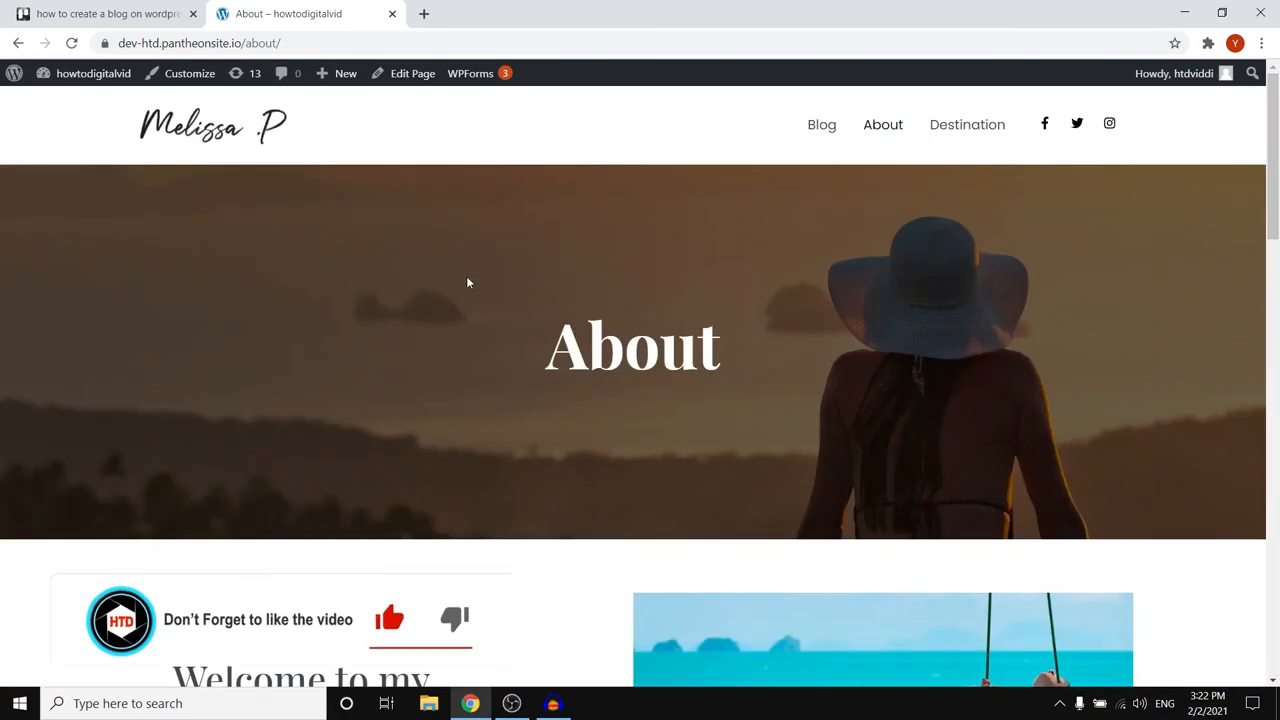